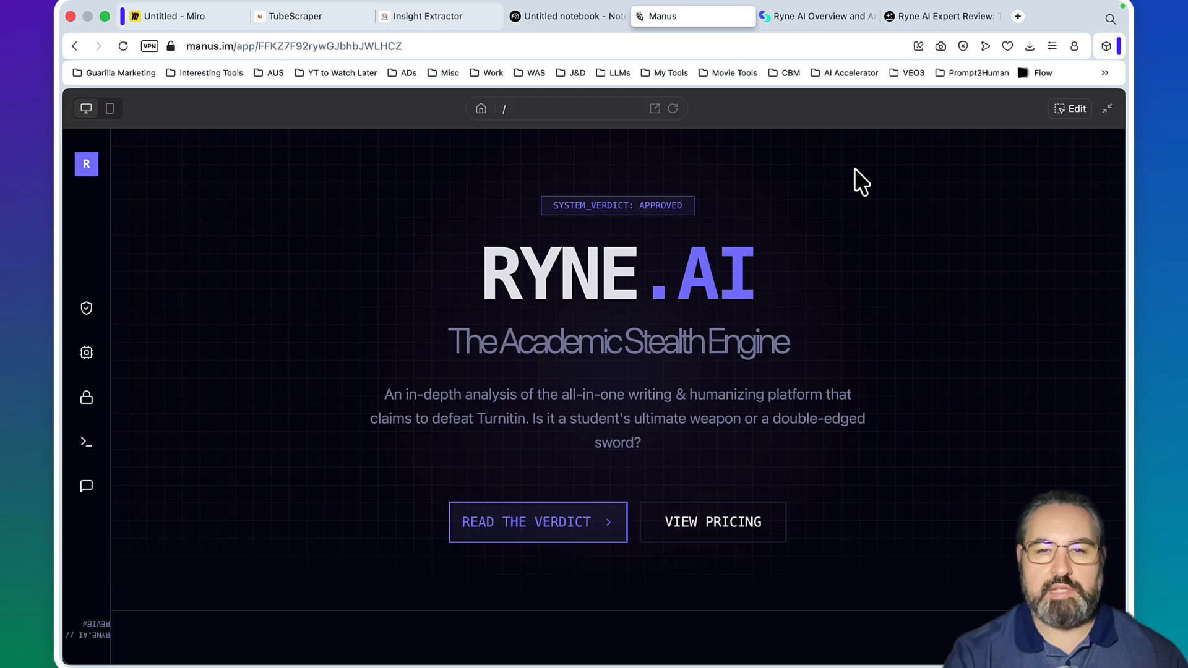
Browse the Manus, Skywork and Genspark Ryne AI review pages down to Genspark's Strengths/Limitations section
scroll(down, 3)
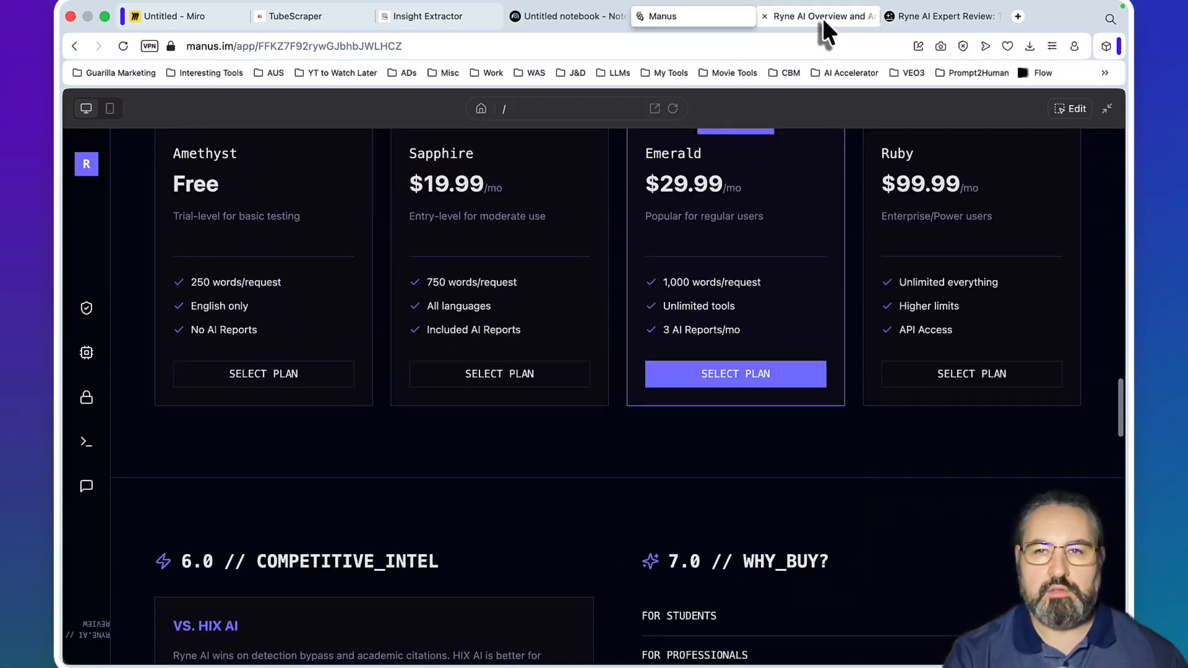
click(816, 16)
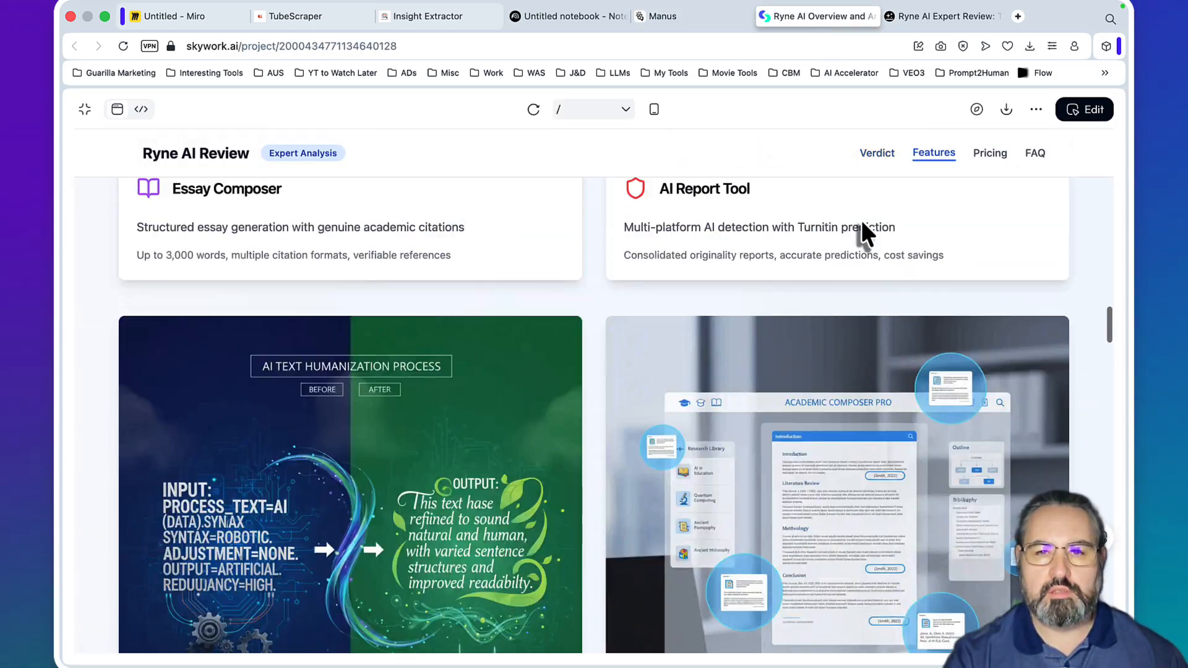
scroll(down, 3)
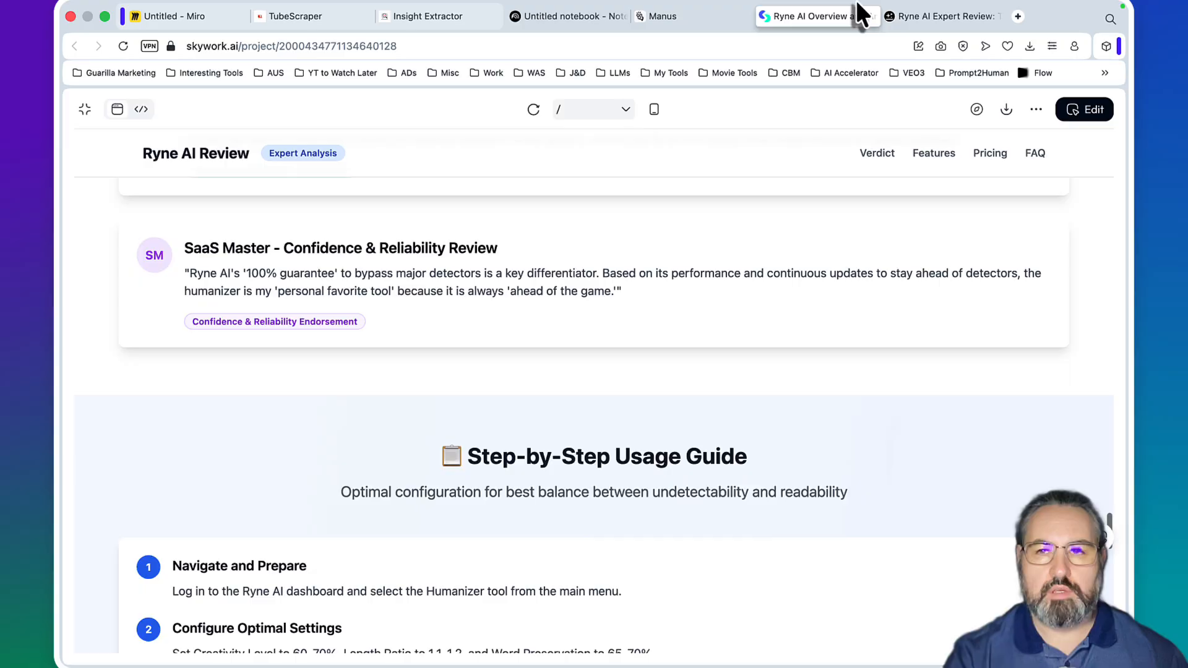
click(941, 16)
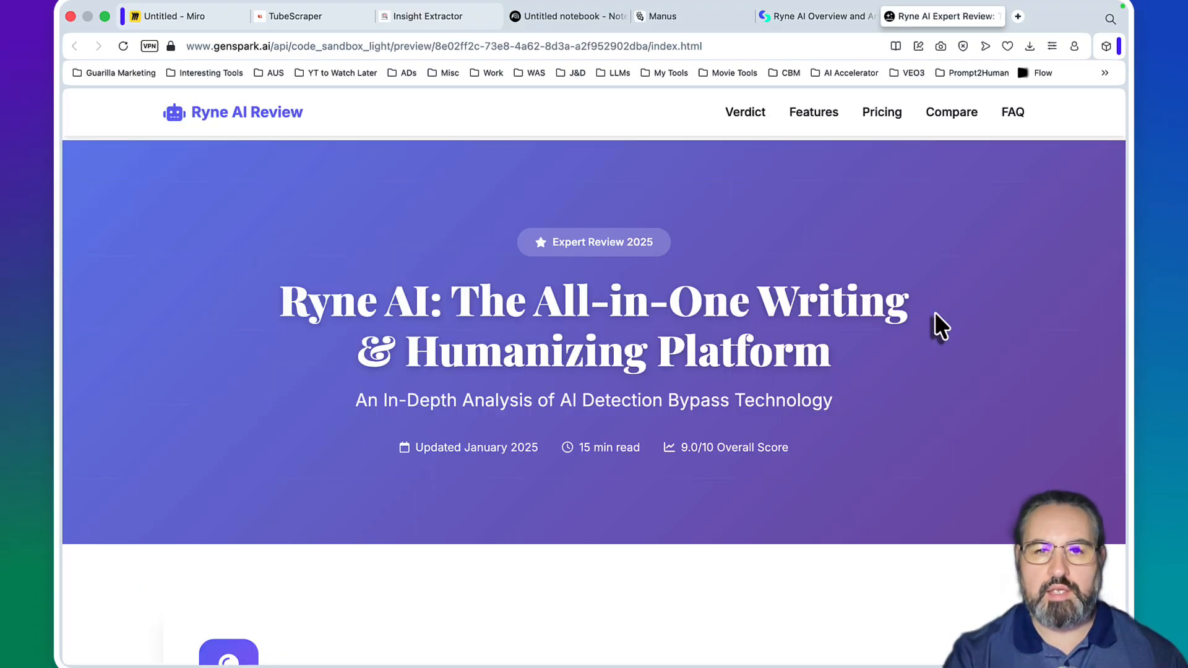
scroll(down, 3)
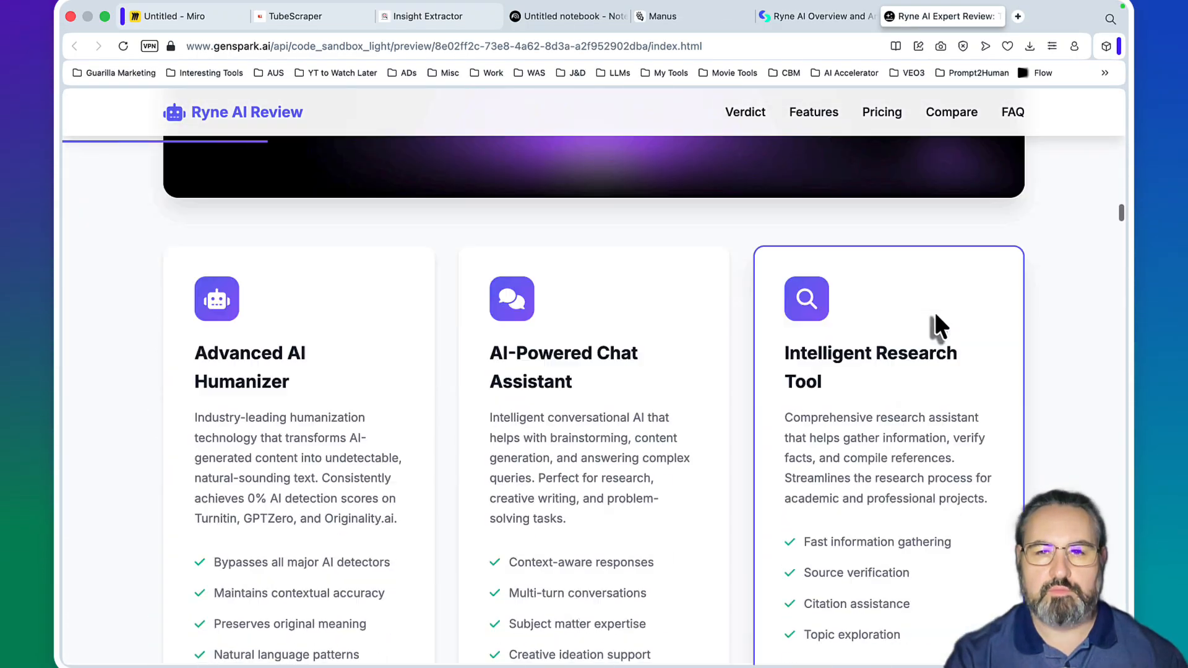
scroll(down, 3)
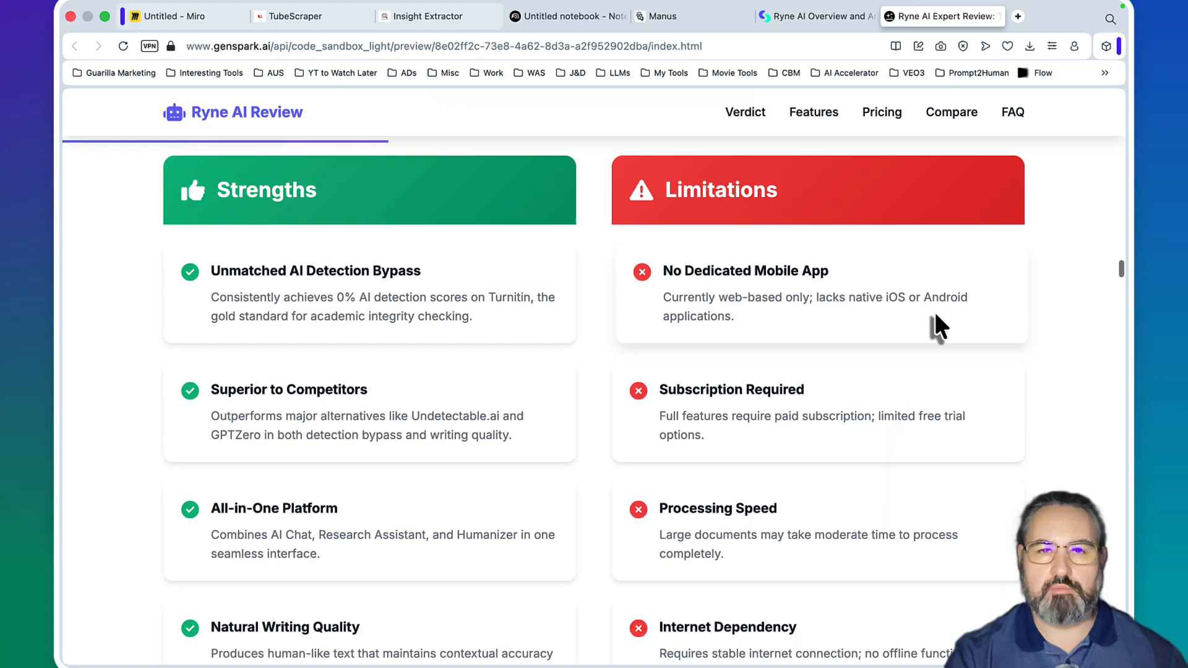
Show the Miro board headlined 'Content Curation WILL WIN in 2026' with its four workflow sticky notes
click(182, 16)
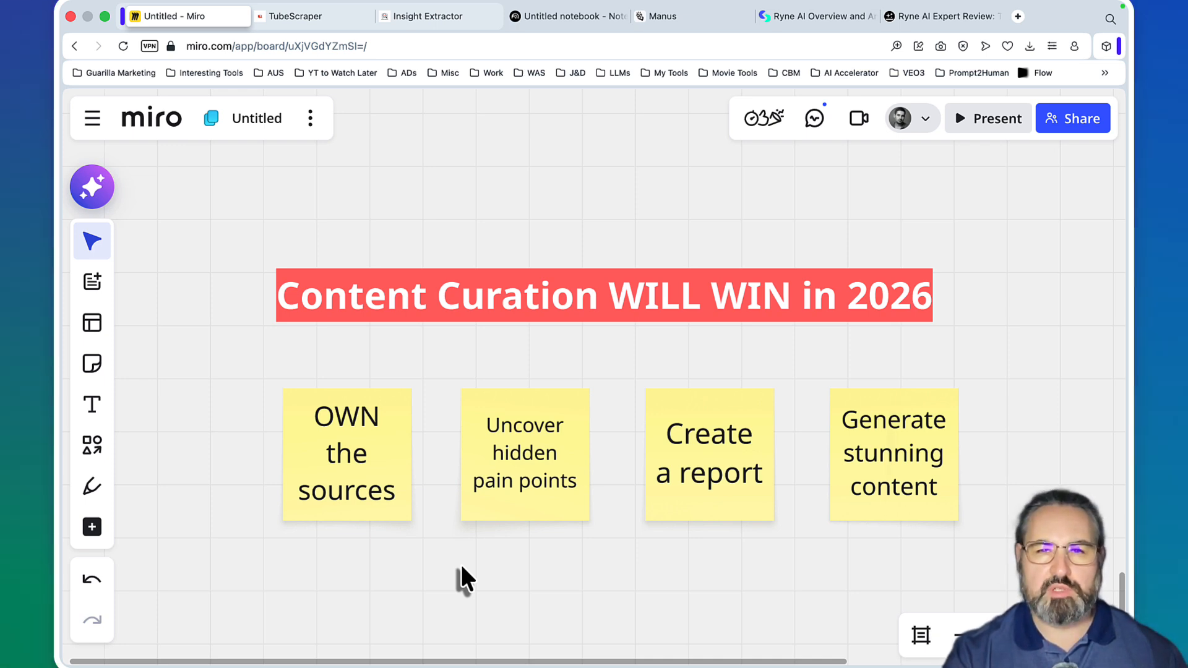
Create a new empty NotebookLM notebook so the Add sources prompt appears
click(568, 16)
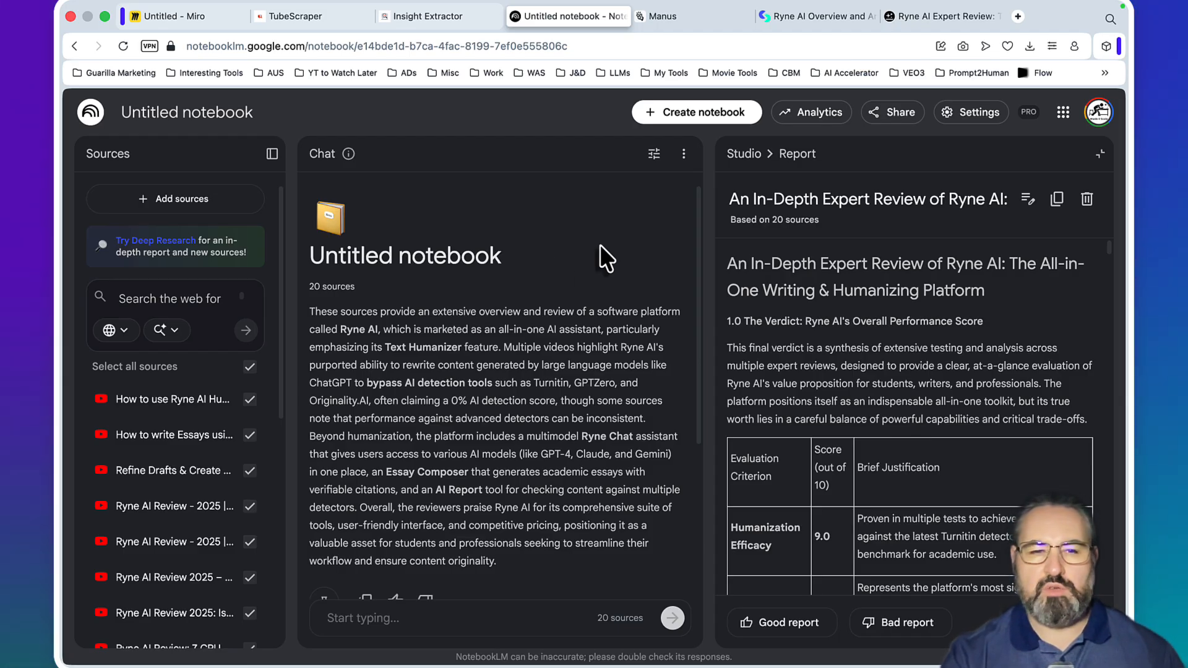
mouse_move(239, 387)
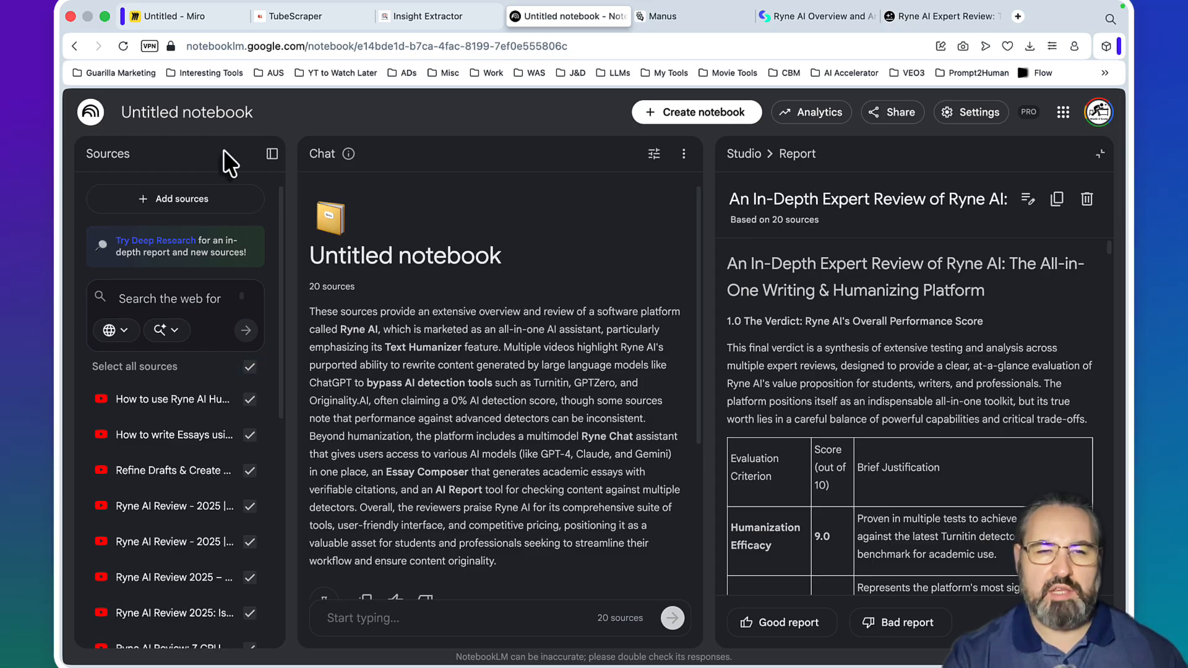
click(697, 112)
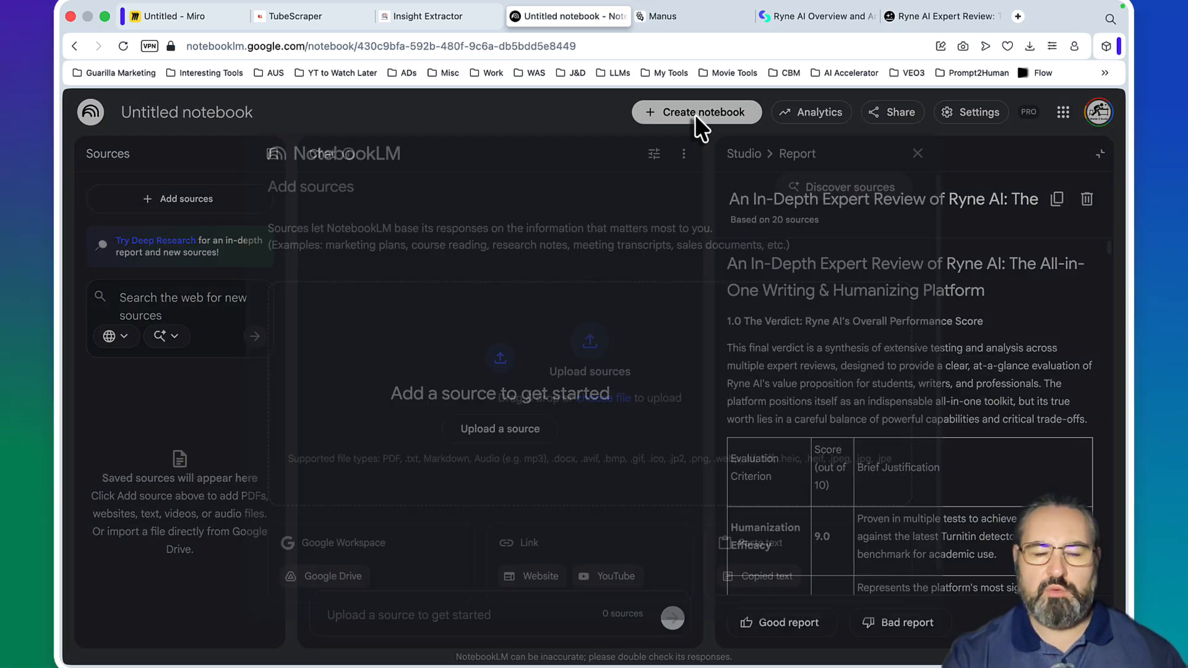
click(180, 198)
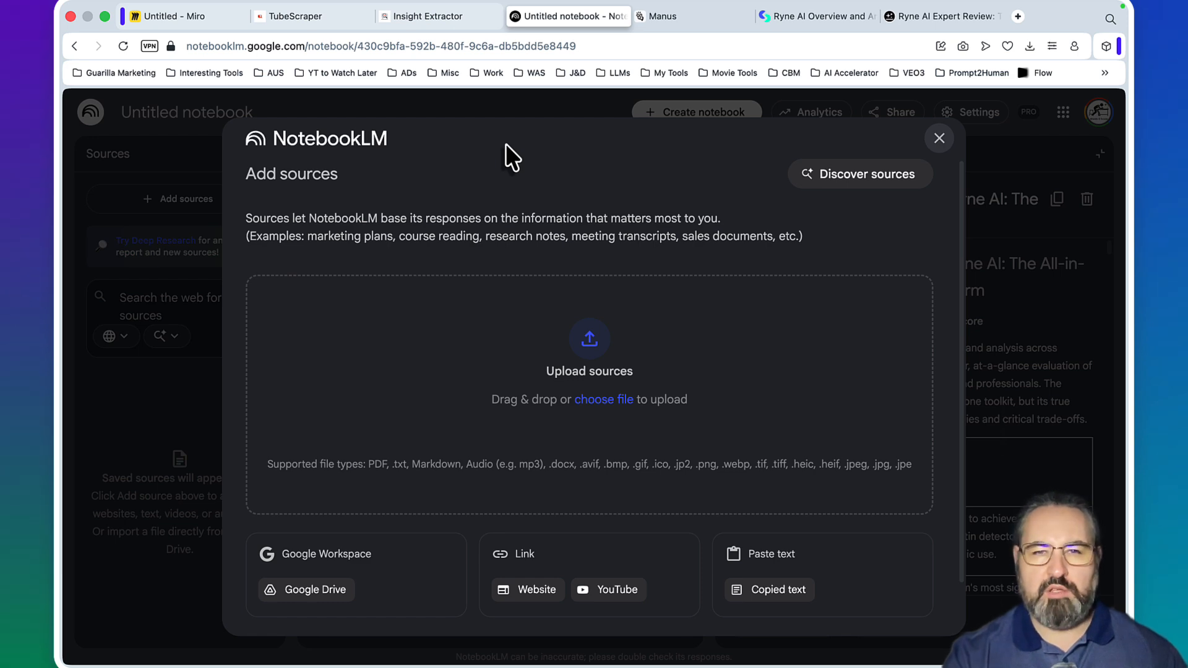
mouse_move(311, 16)
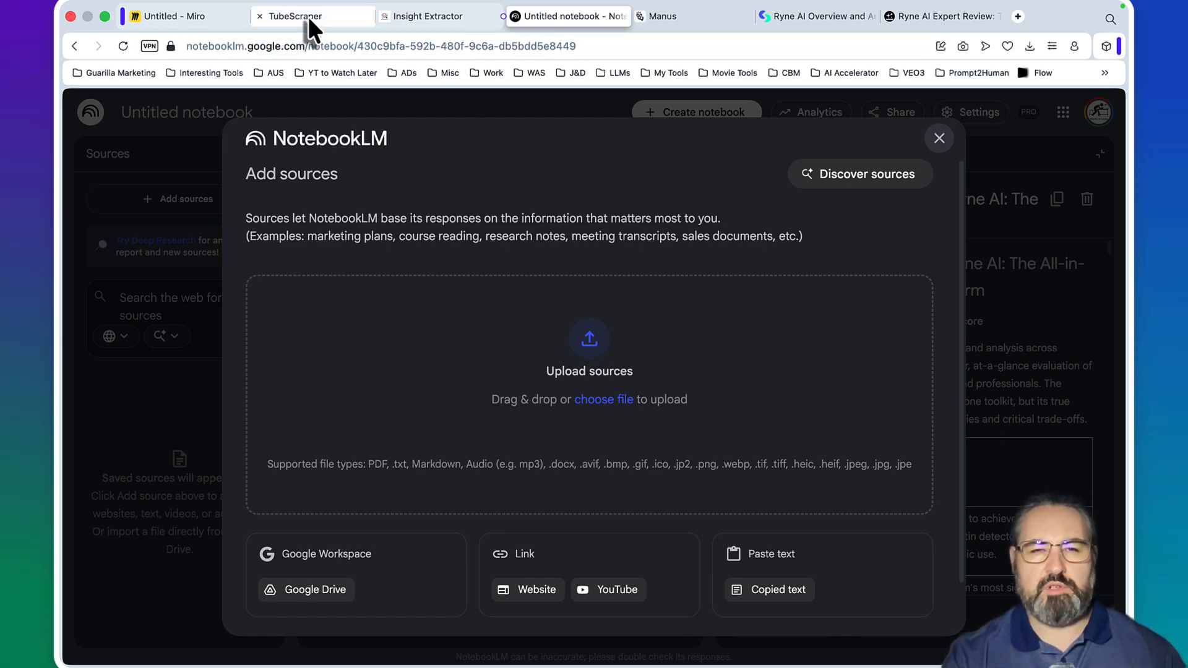
Scrape YouTube in TubeScraper for the keyword 'ryne ai review', returning twenty video URLs
click(292, 16)
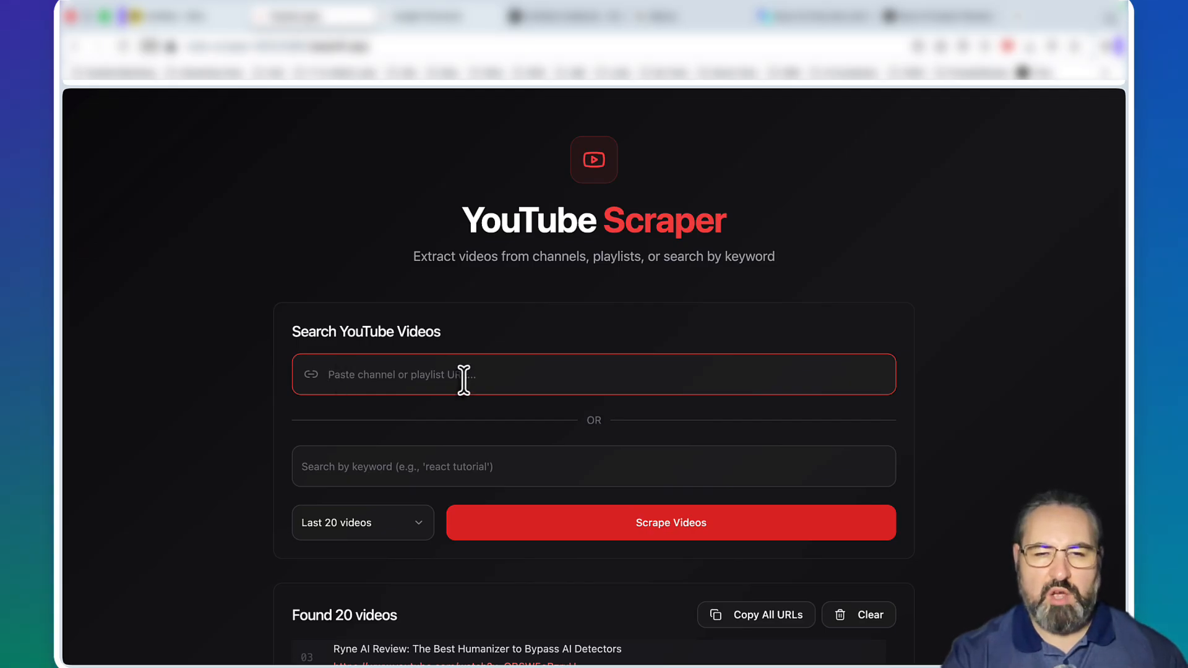
mouse_move(463, 373)
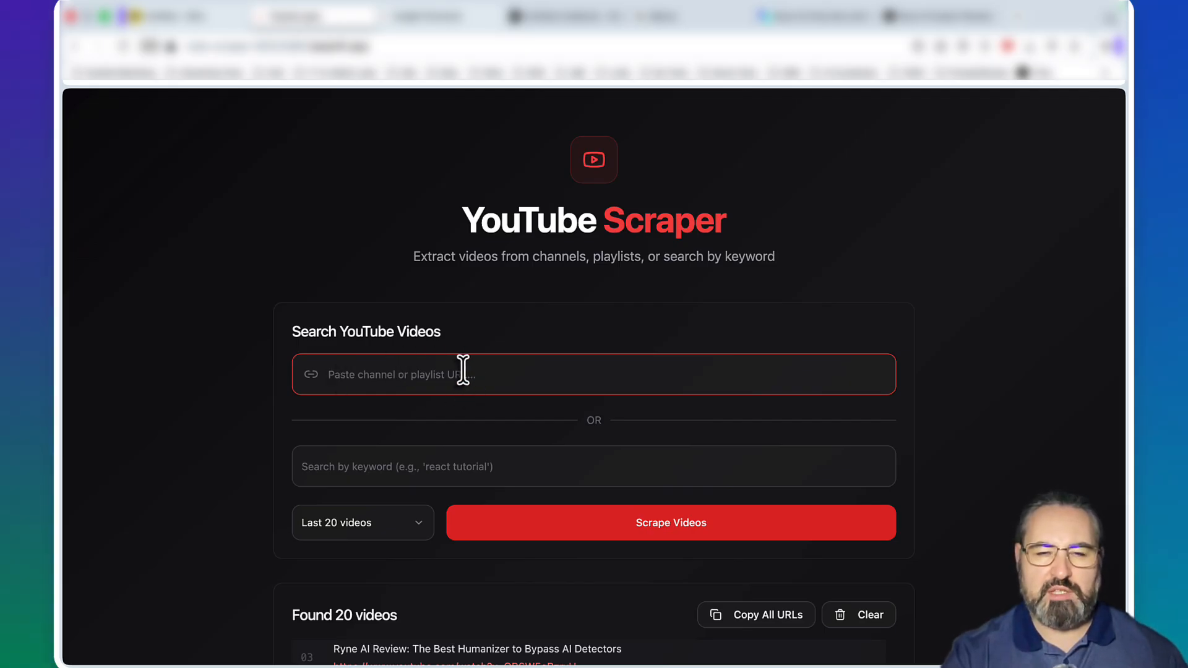
click(592, 466)
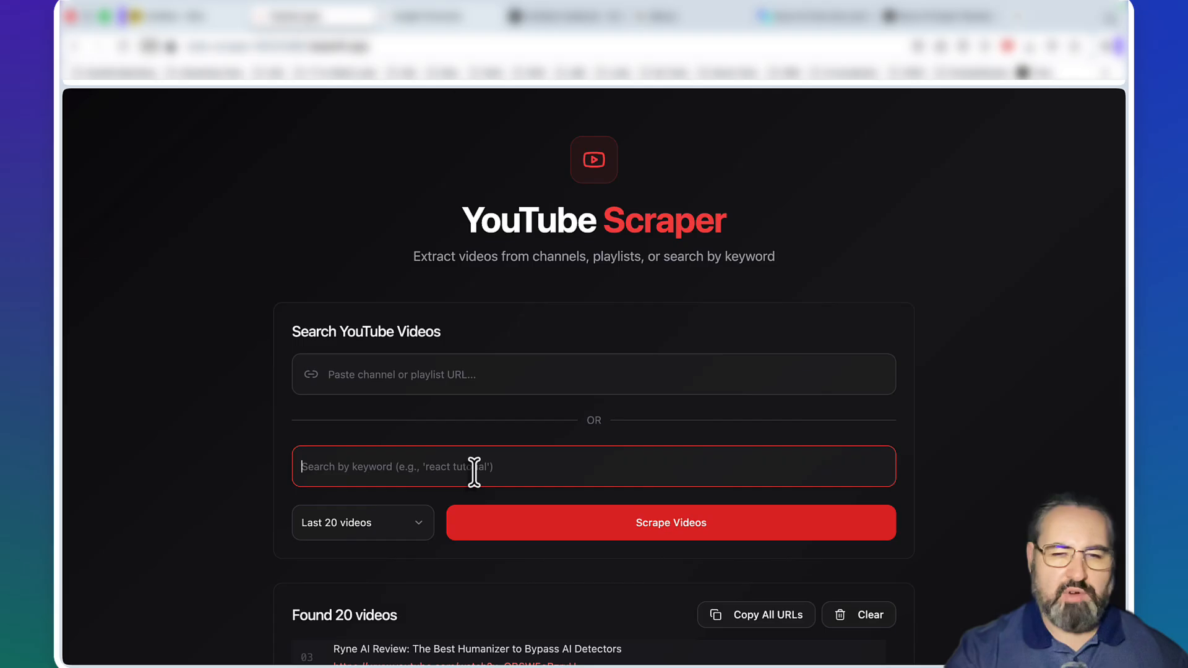
text(ryne)
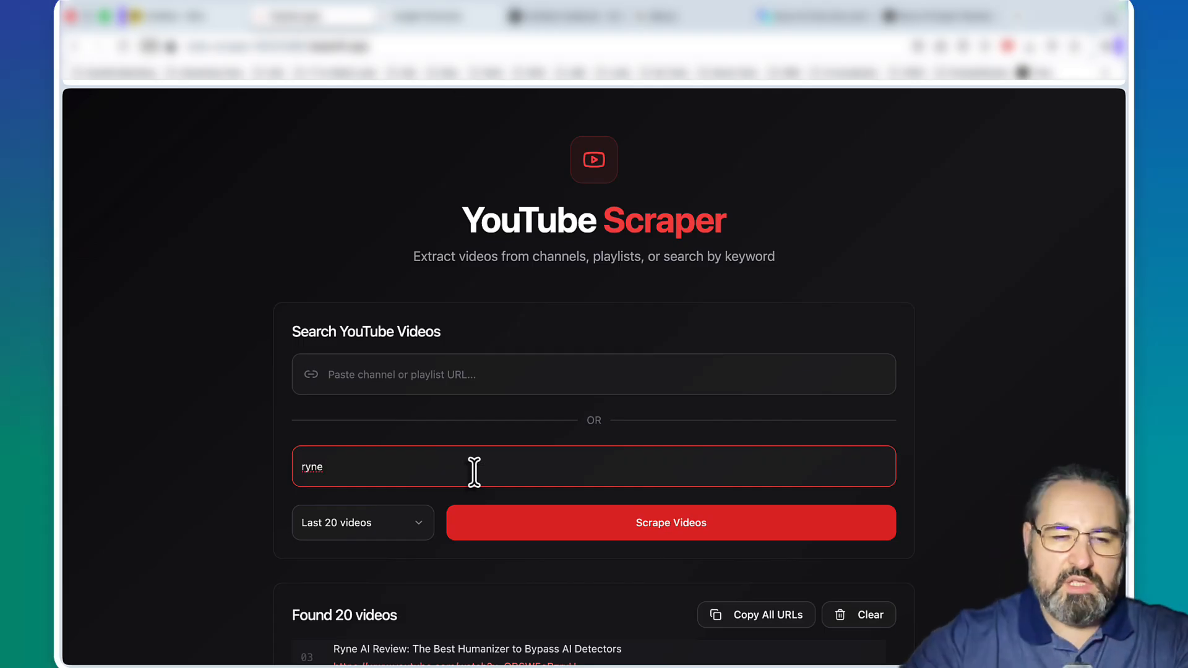
text(ai)
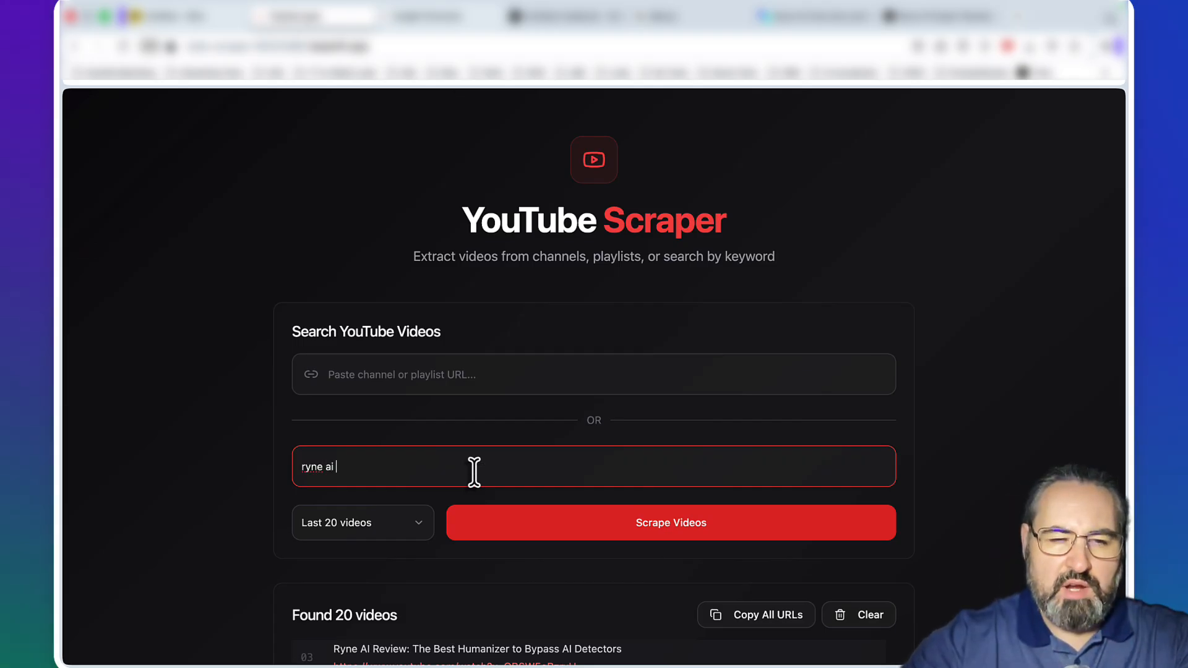
text(review)
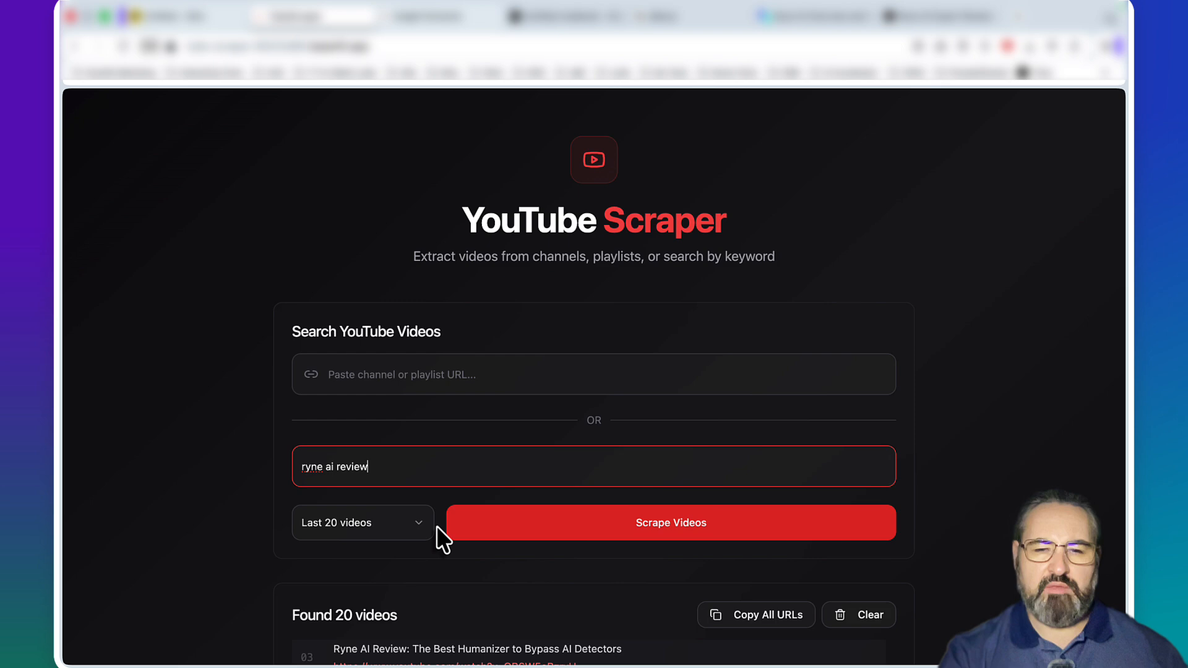
click(669, 522)
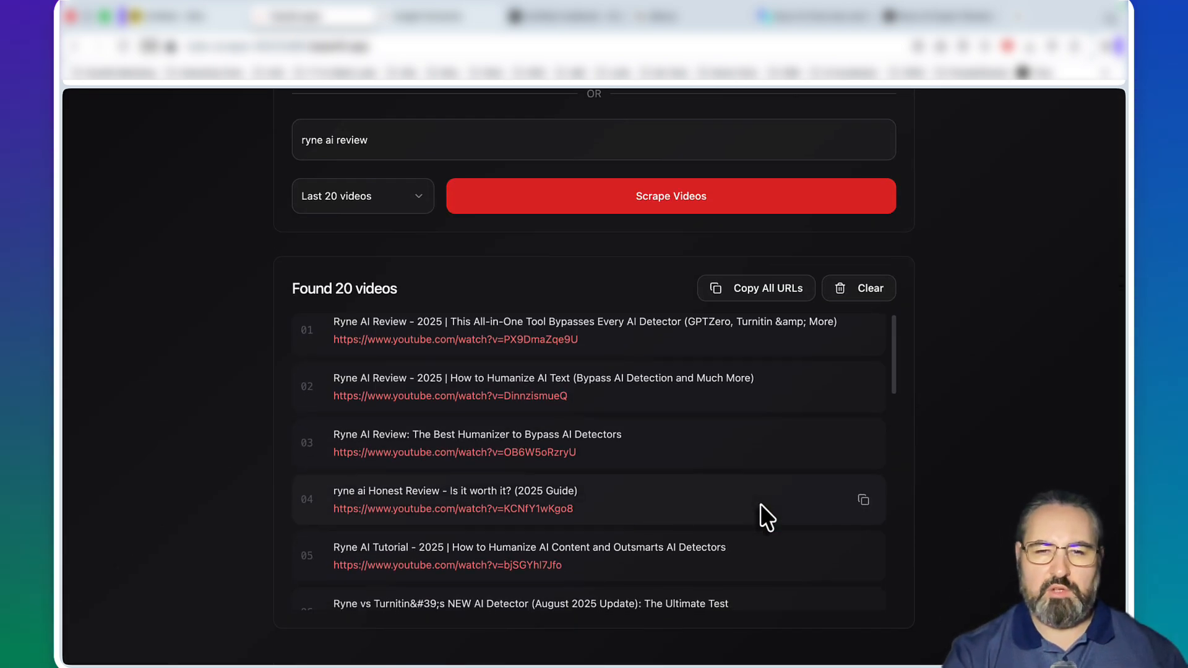
scroll(down, 3)
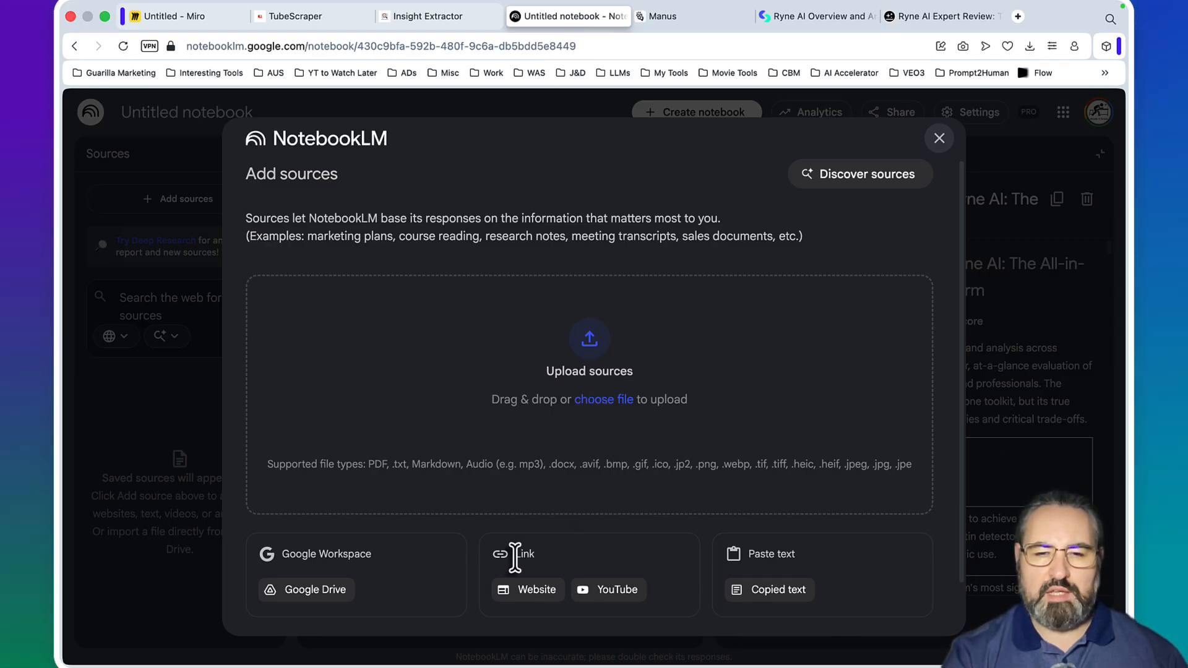
mouse_move(618, 589)
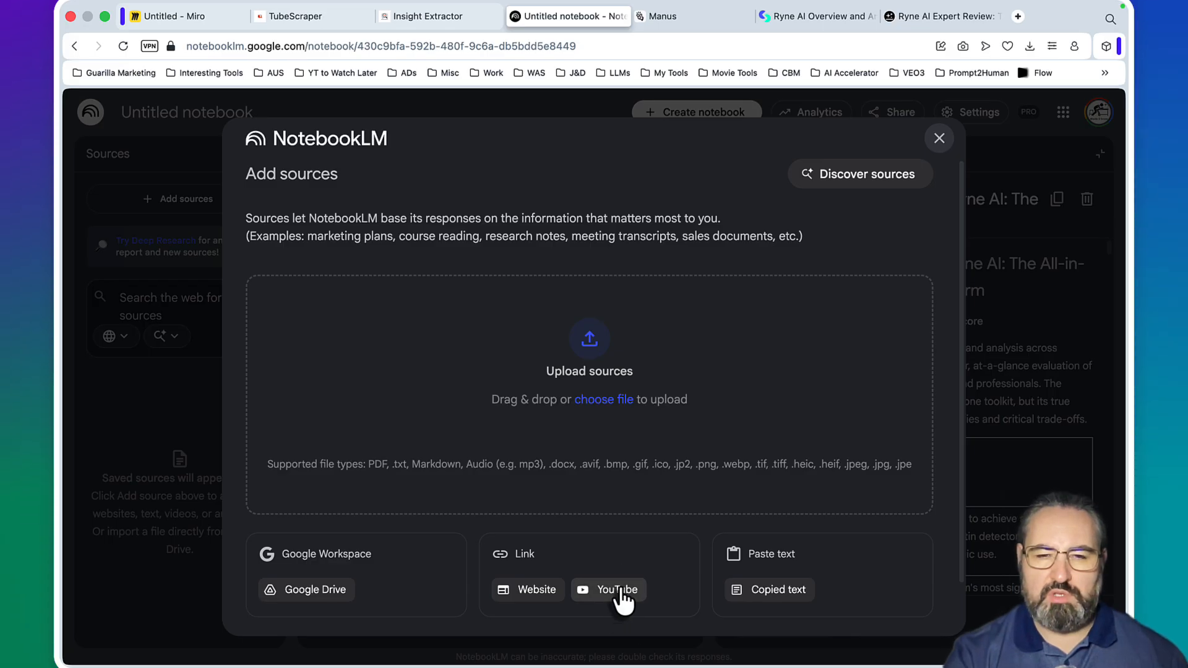
Add the scraped URLs as Website sources and delete the one link that failed to import
click(535, 589)
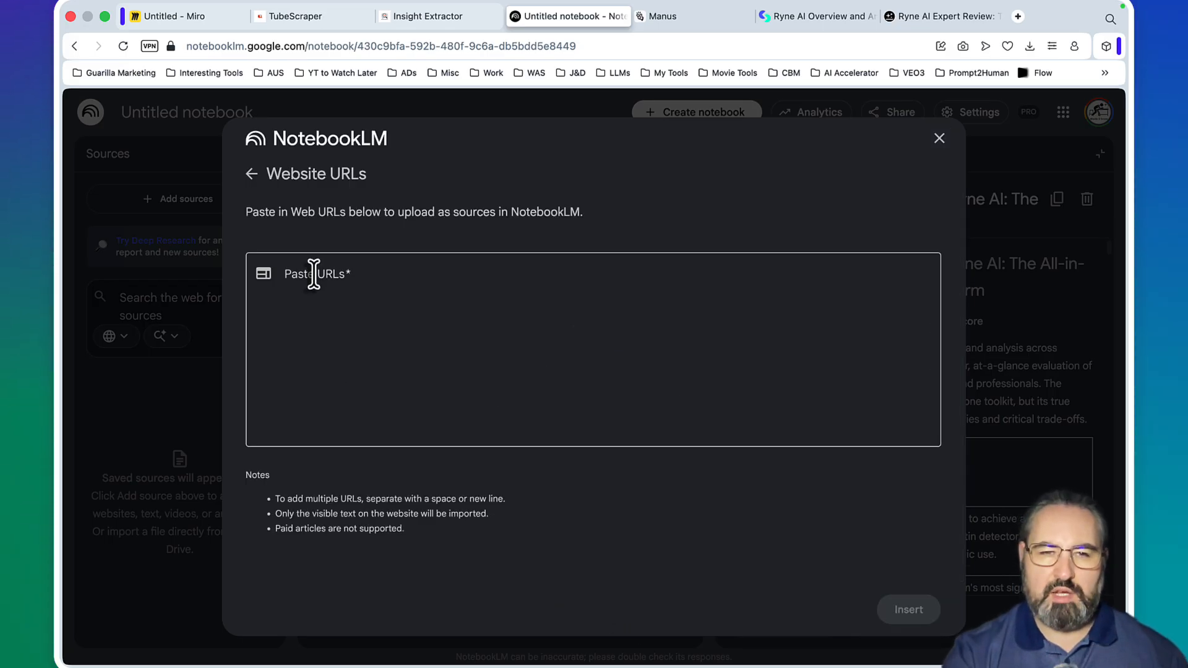
click(939, 137)
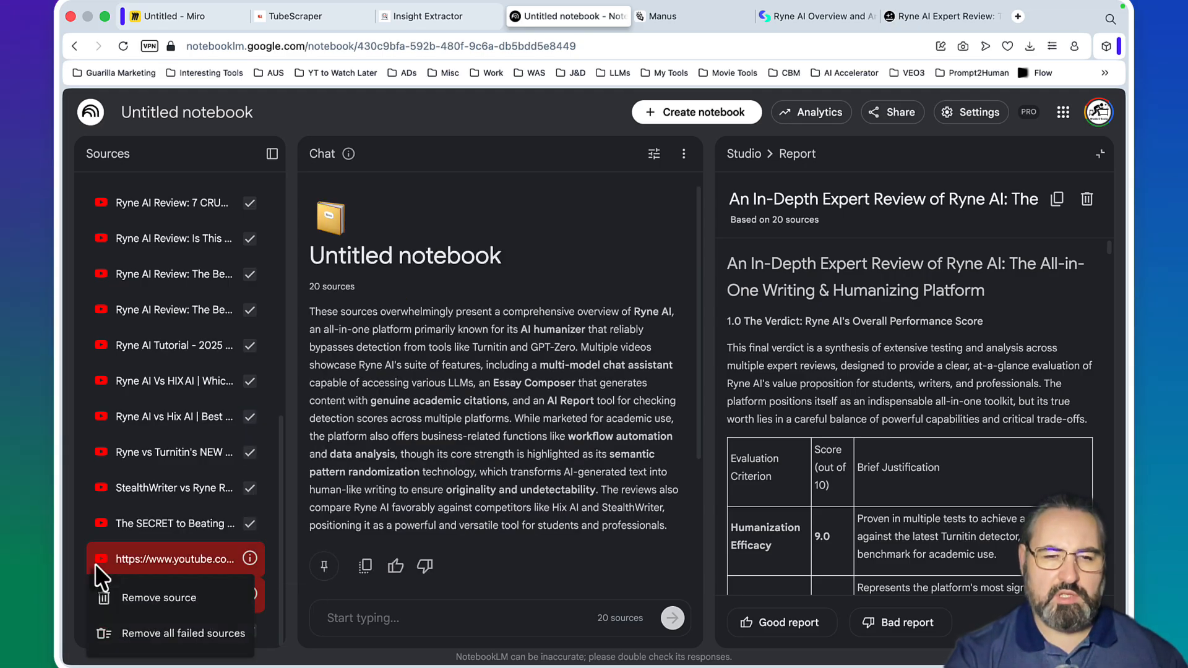
click(160, 596)
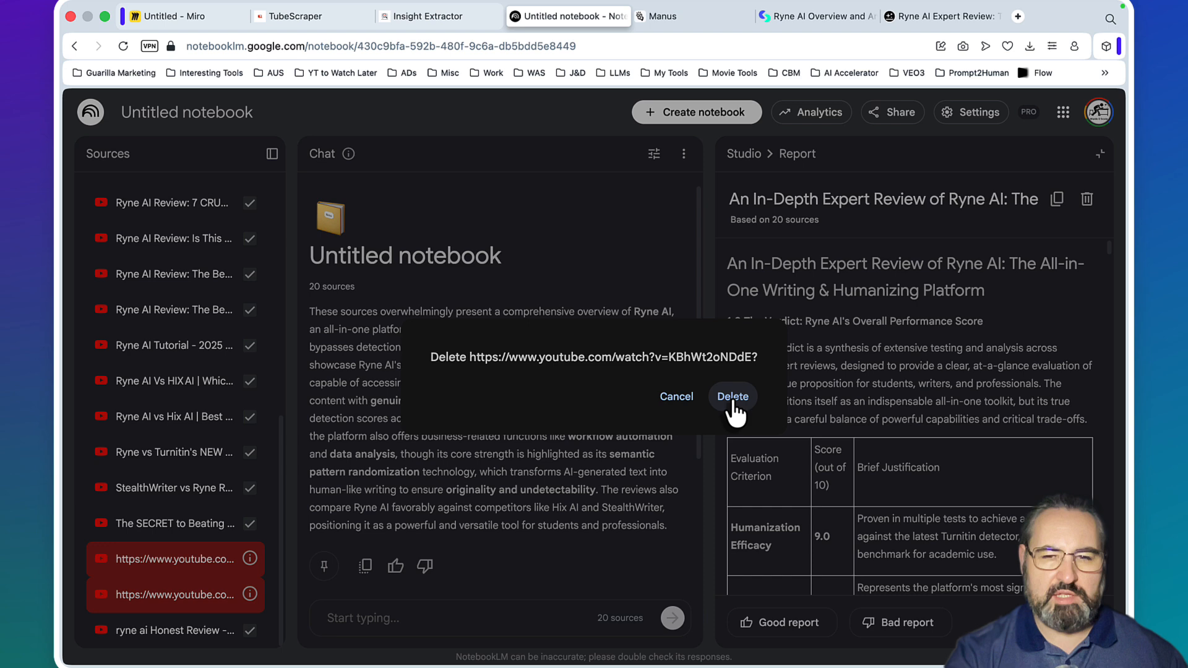
click(182, 16)
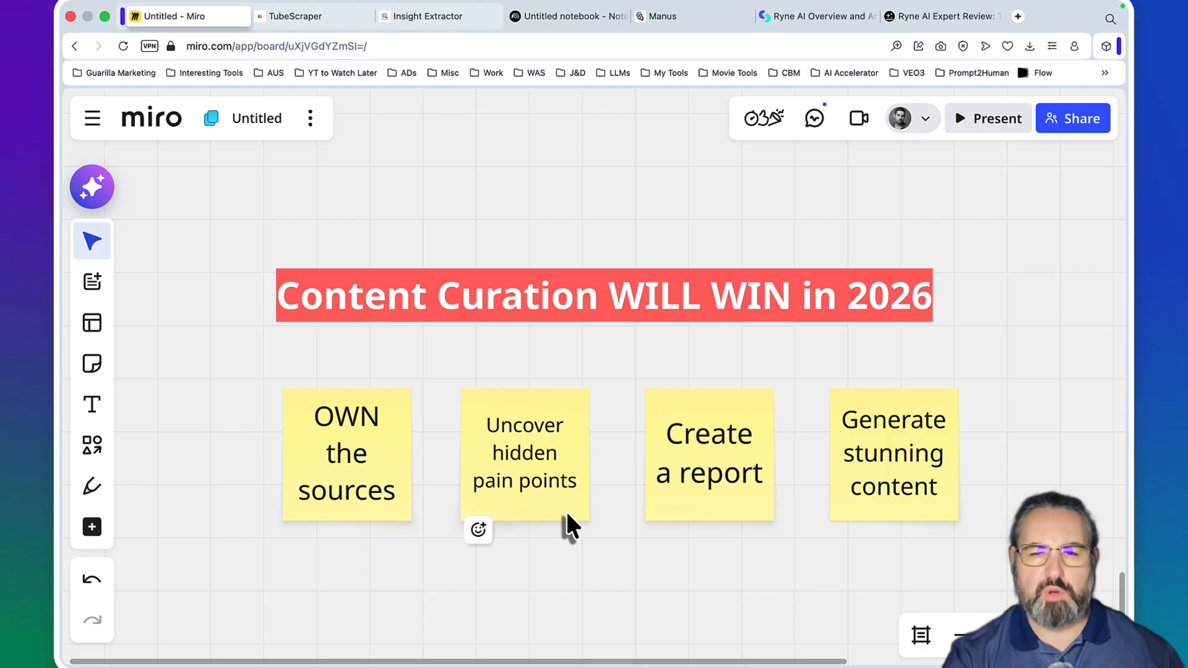
Select the 'Uncover hidden pain points' sticky note on the Miro board
click(295, 16)
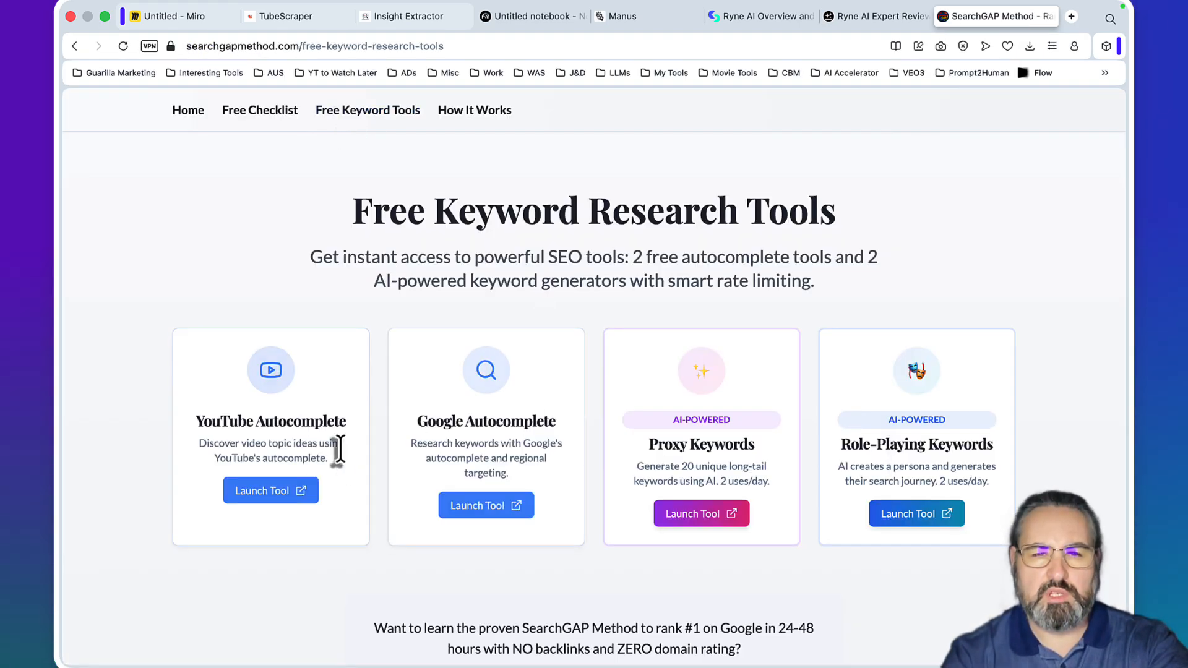
click(270, 490)
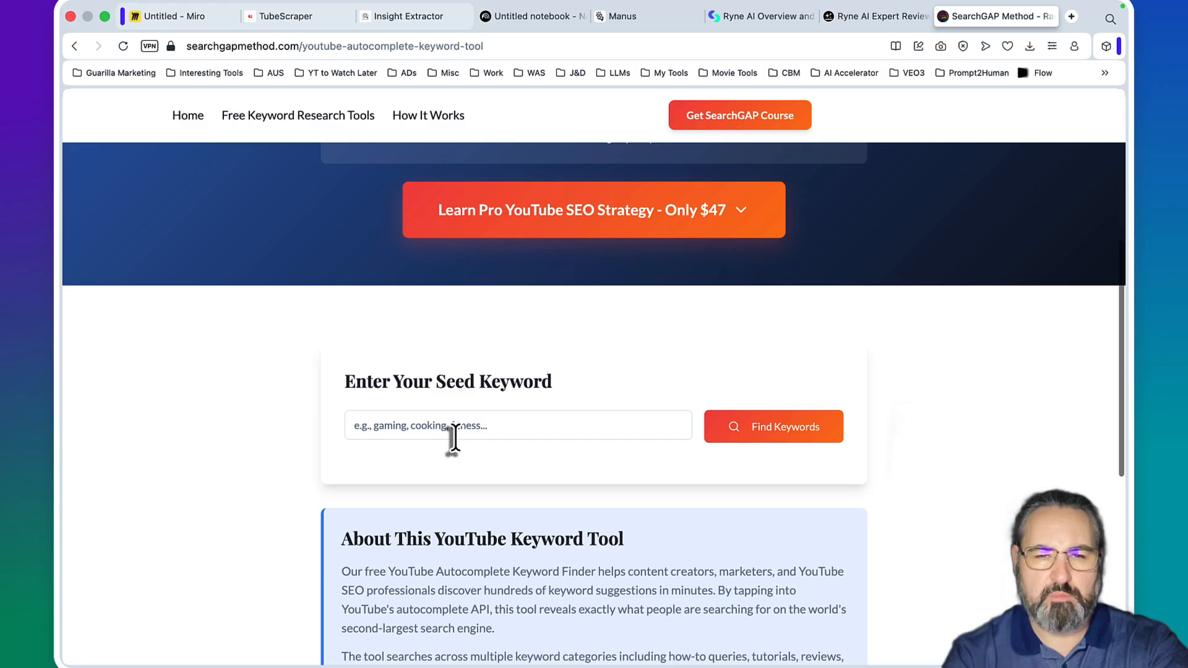
text(ryne ai)
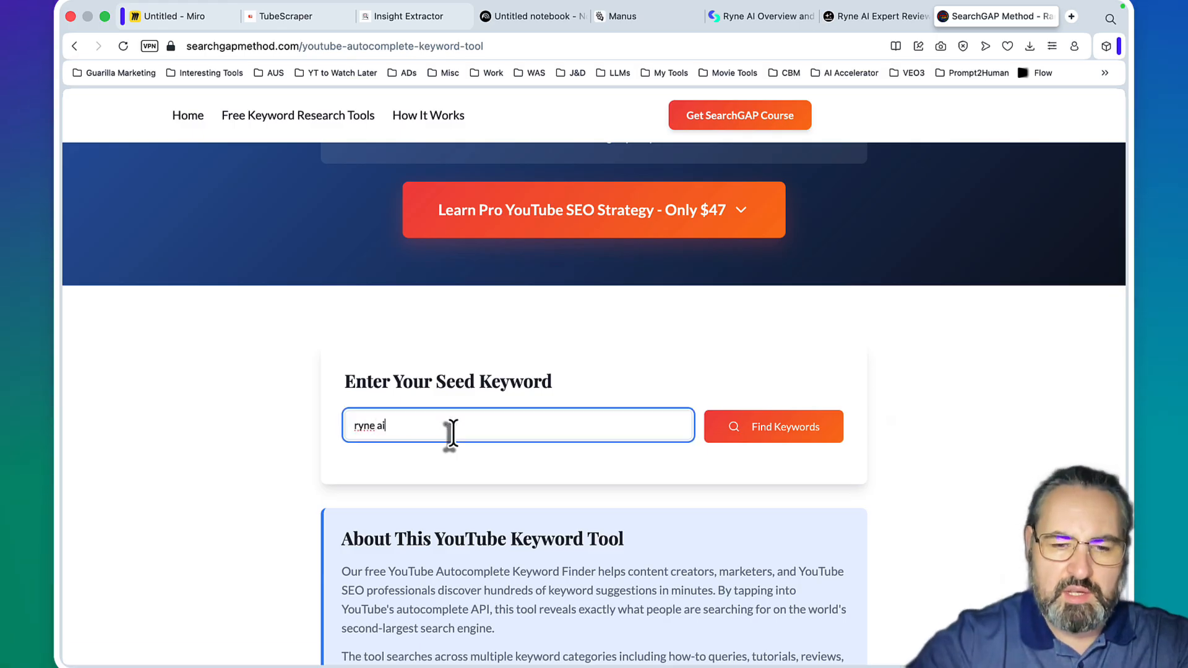
click(772, 426)
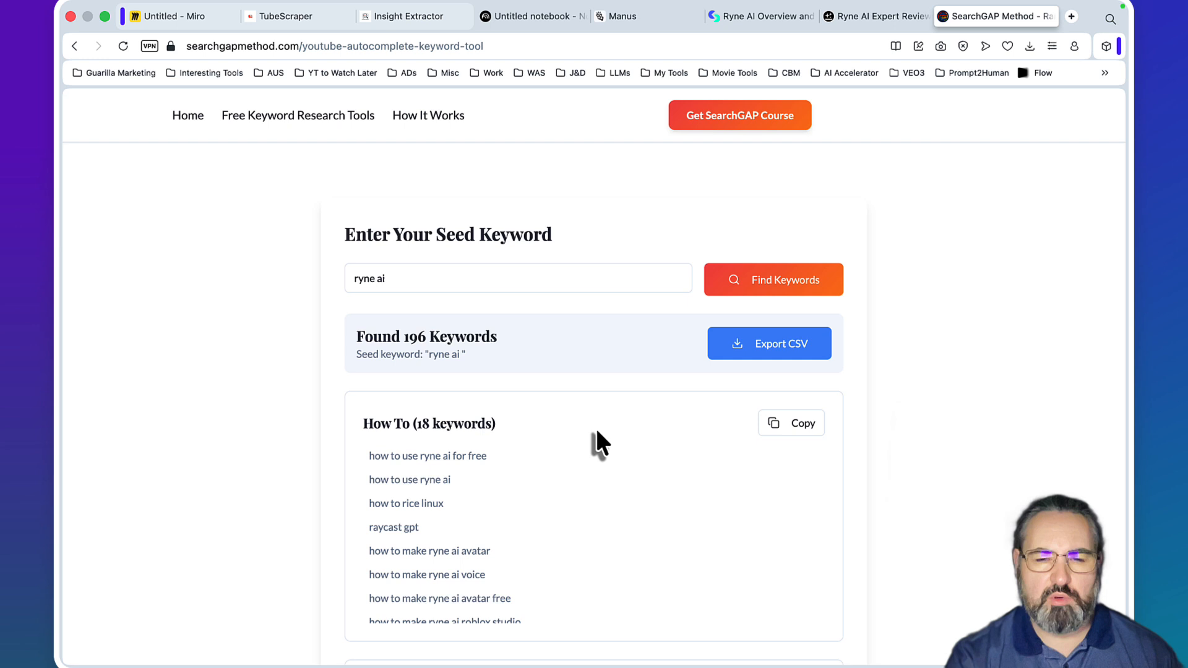
scroll(down, 3)
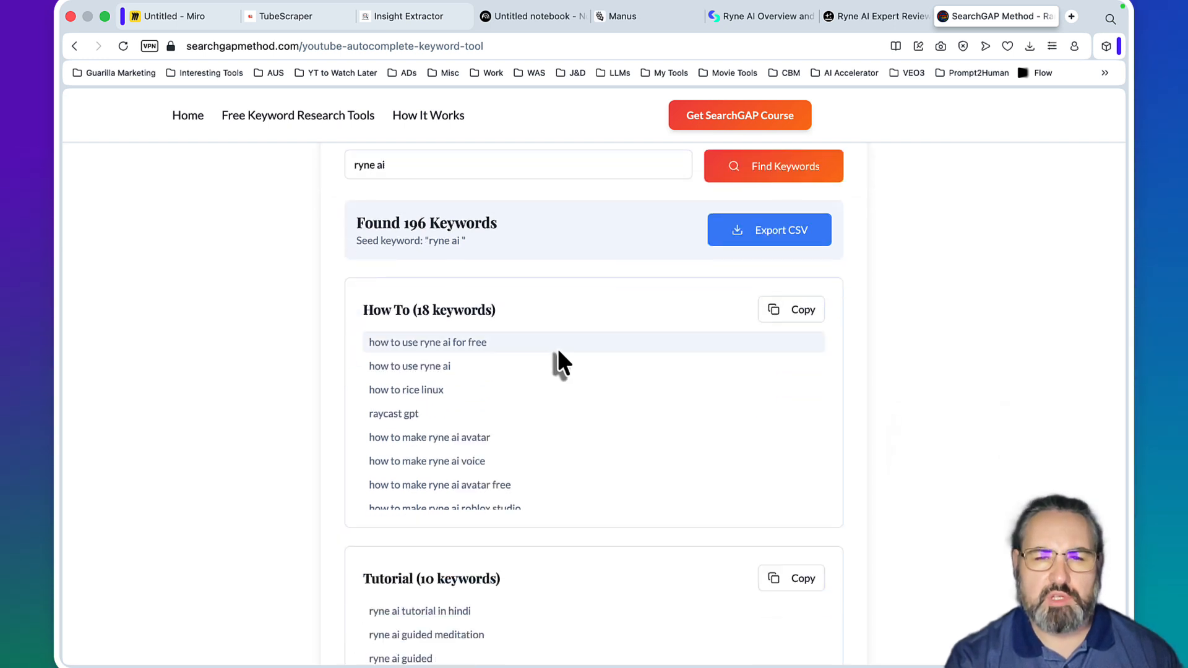
mouse_move(617, 390)
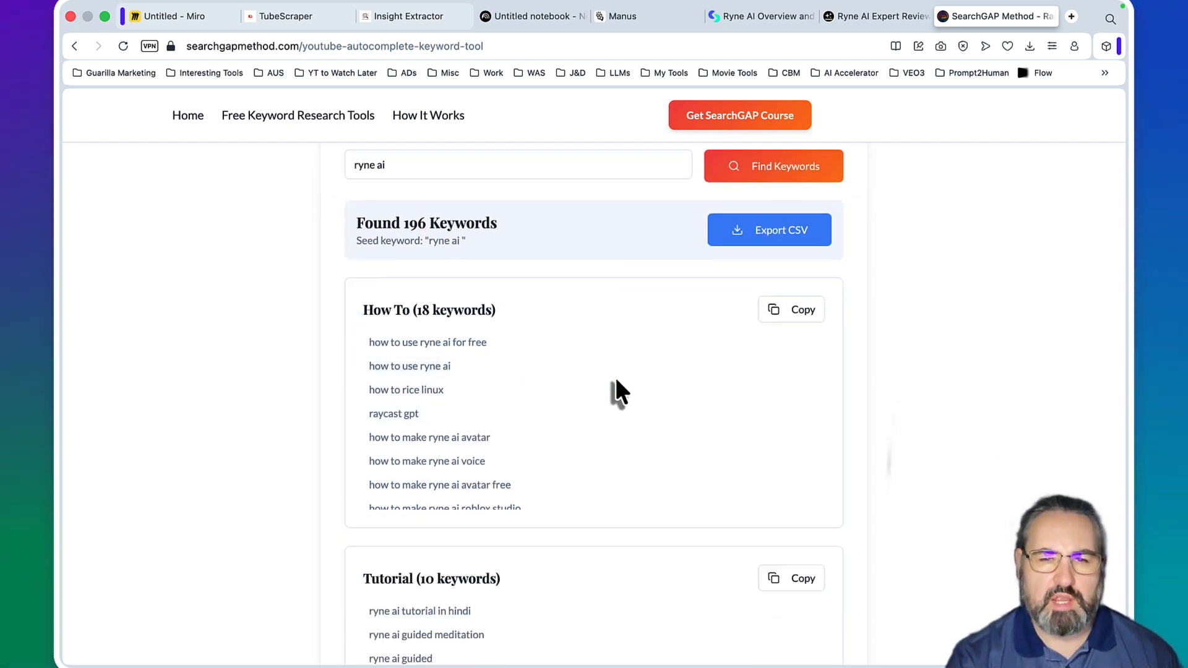
scroll(down, 3)
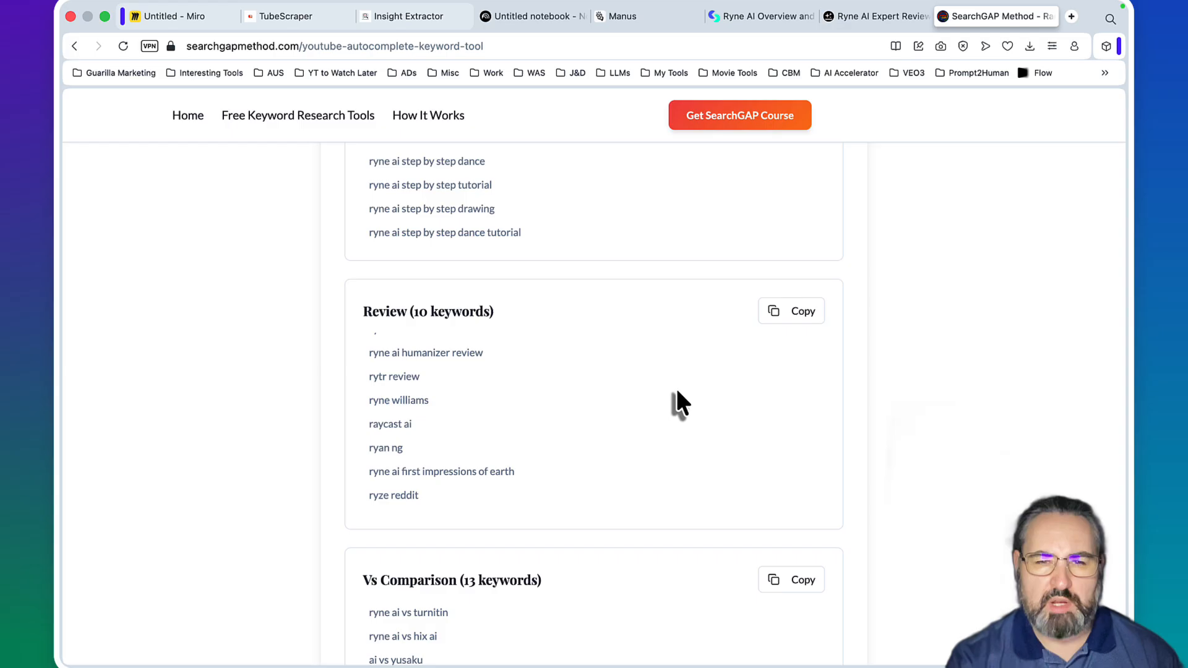
scroll(down, 3)
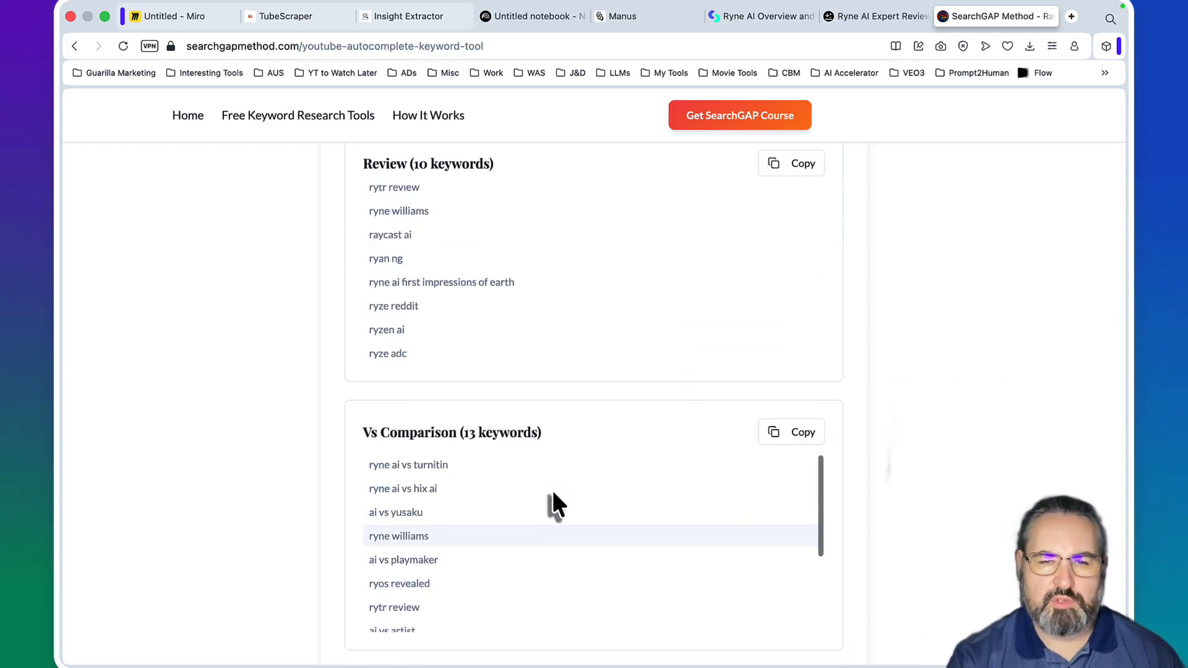
mouse_move(983, 485)
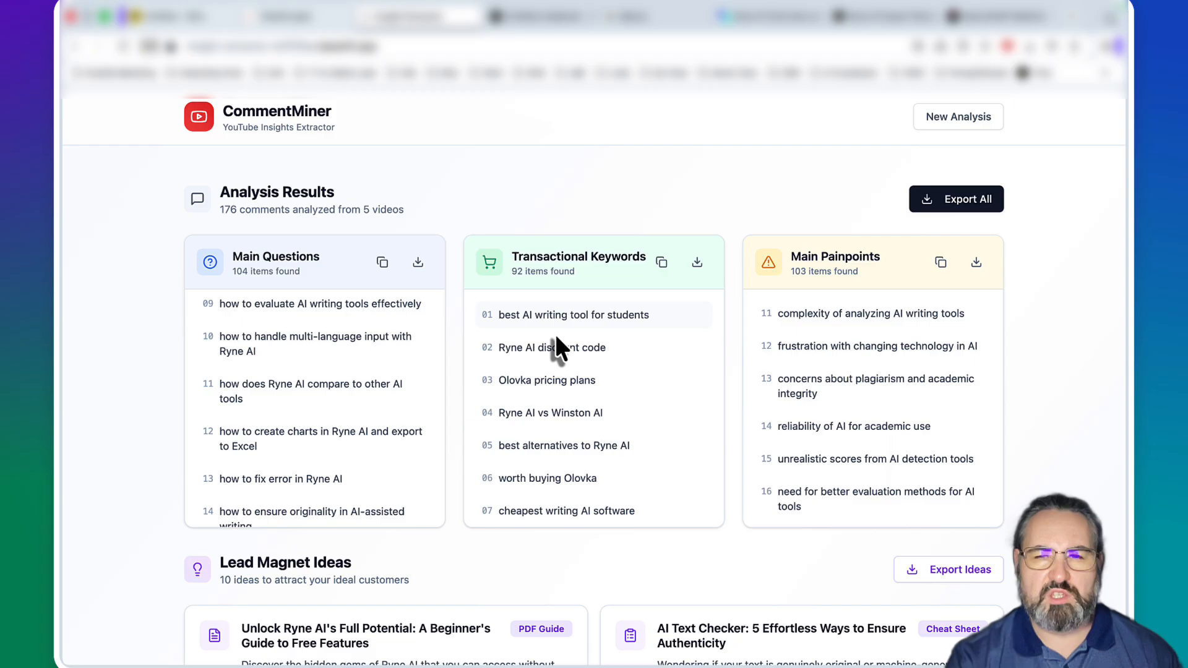
Analyse the five videos' 176 comments and review the main questions, keywords, pain points and ten lead-magnet ideas
right_click(935, 116)
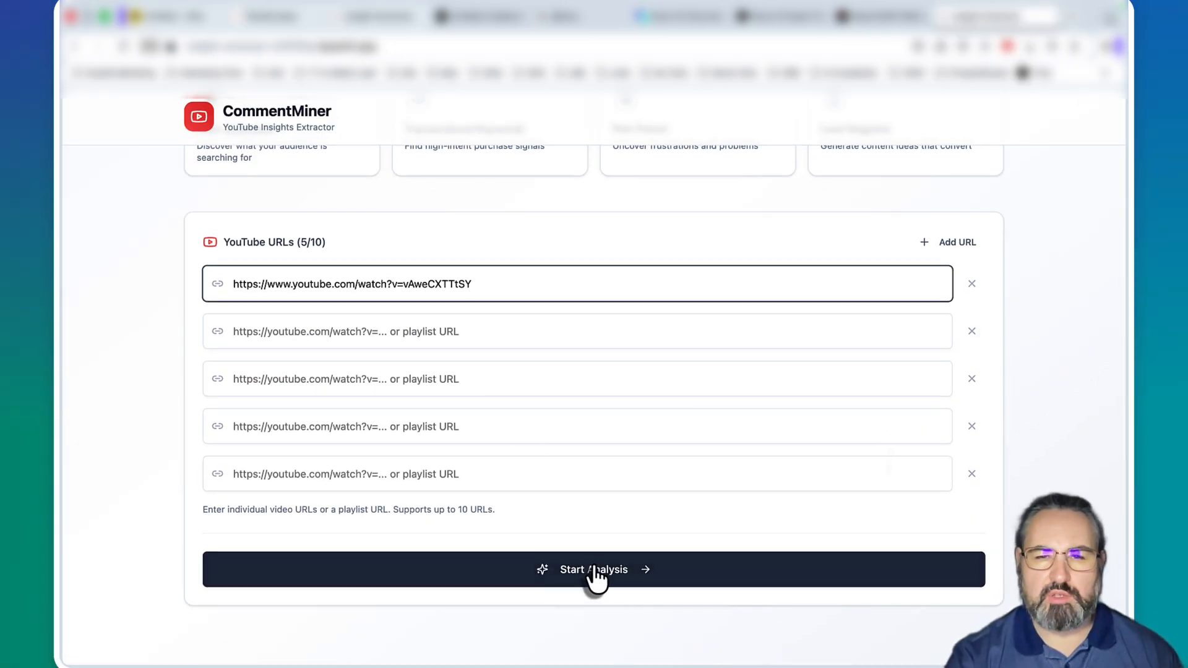
click(594, 569)
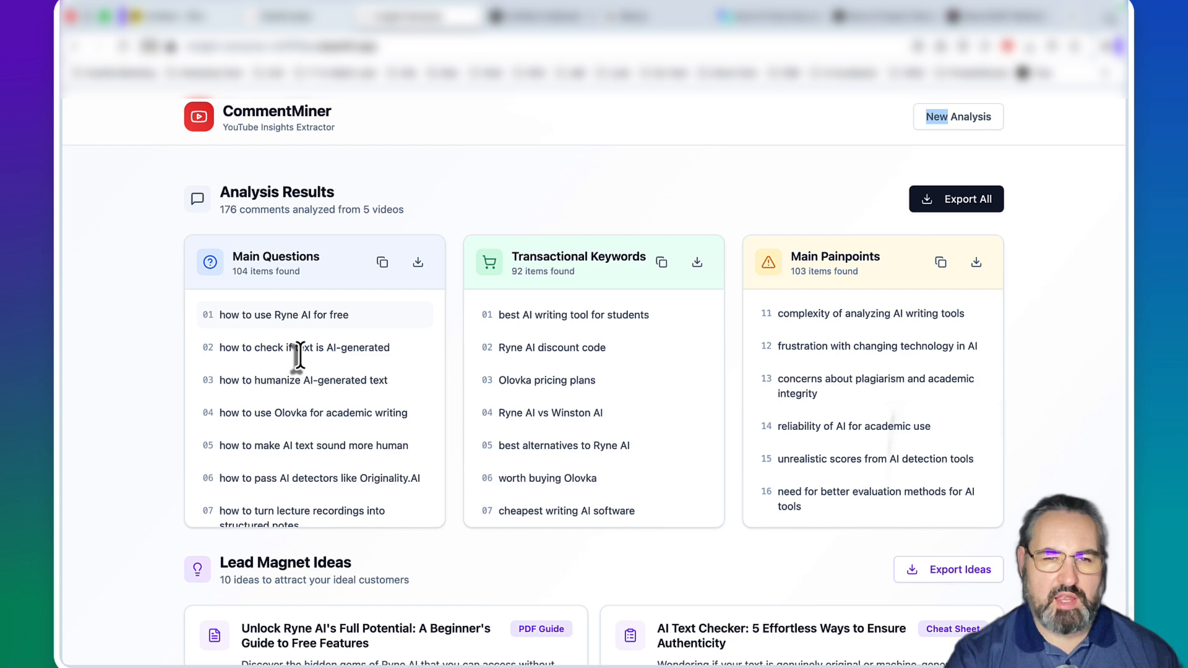
mouse_move(421, 378)
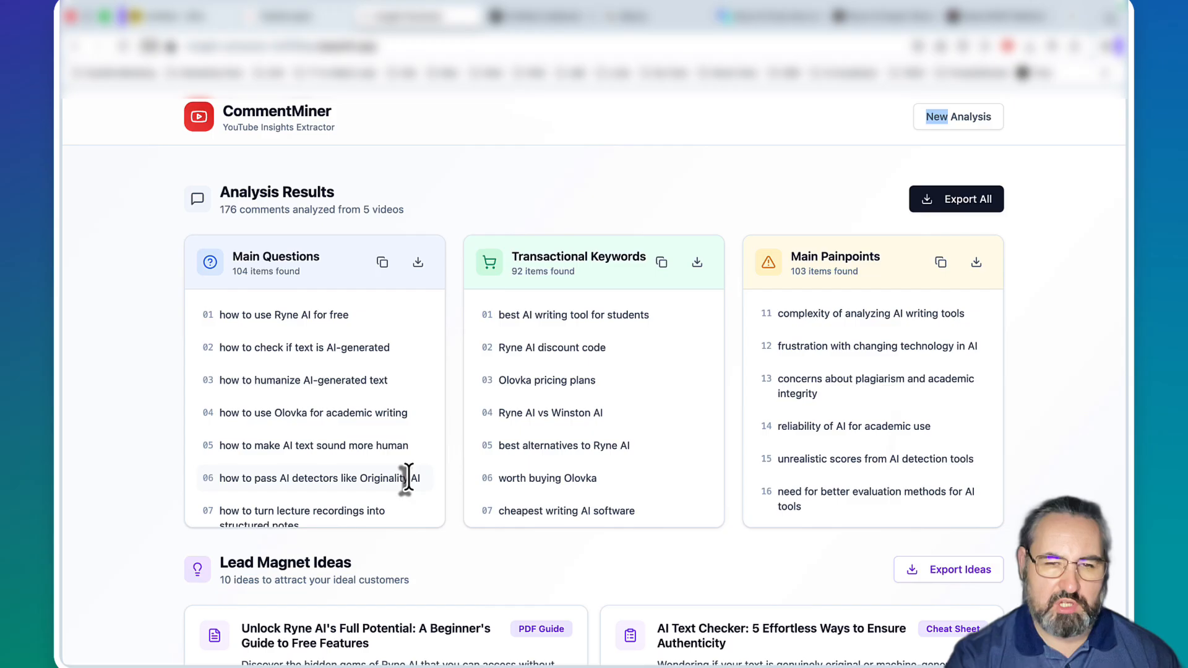
scroll(down, 3)
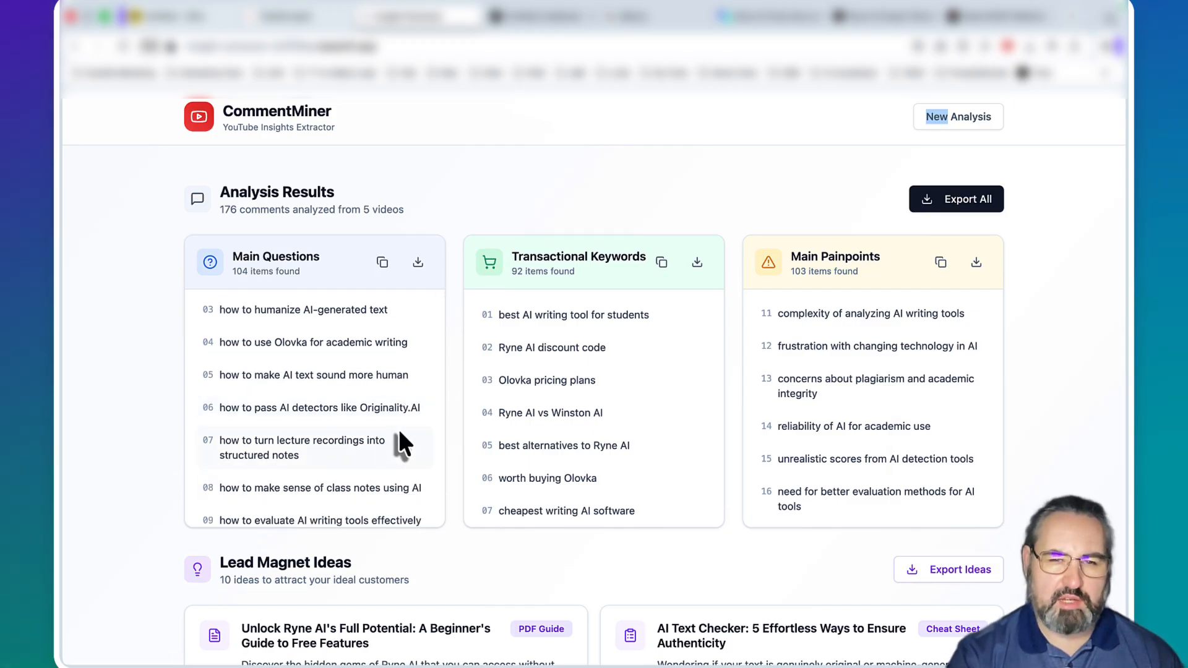
mouse_move(656, 397)
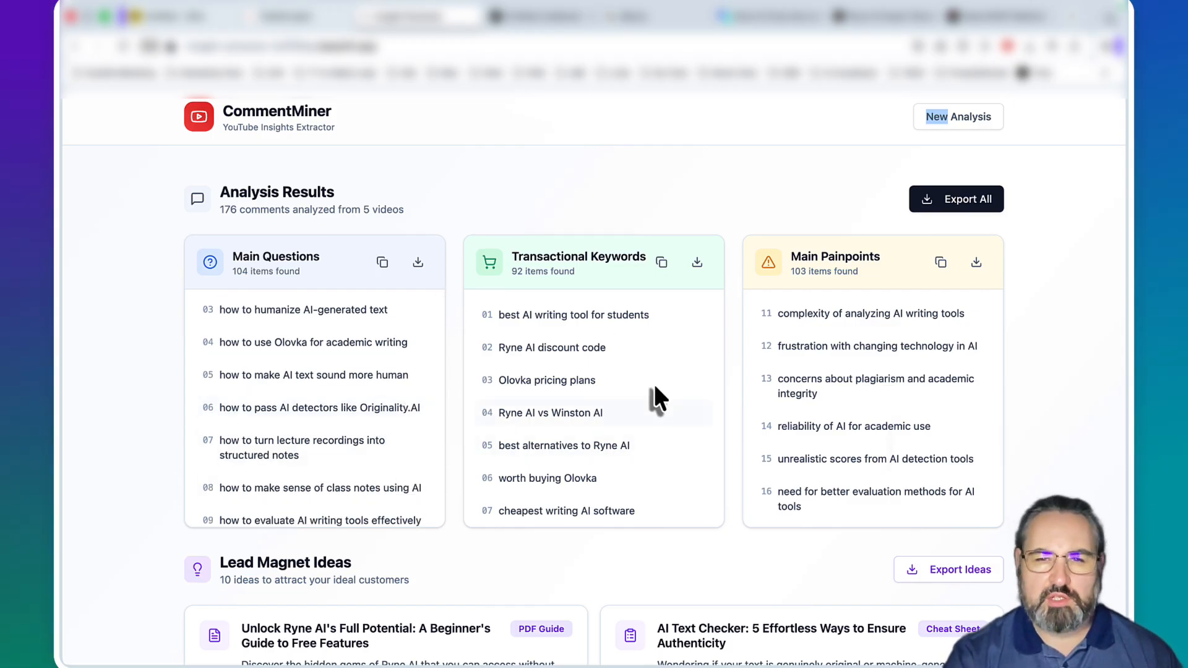
scroll(down, 3)
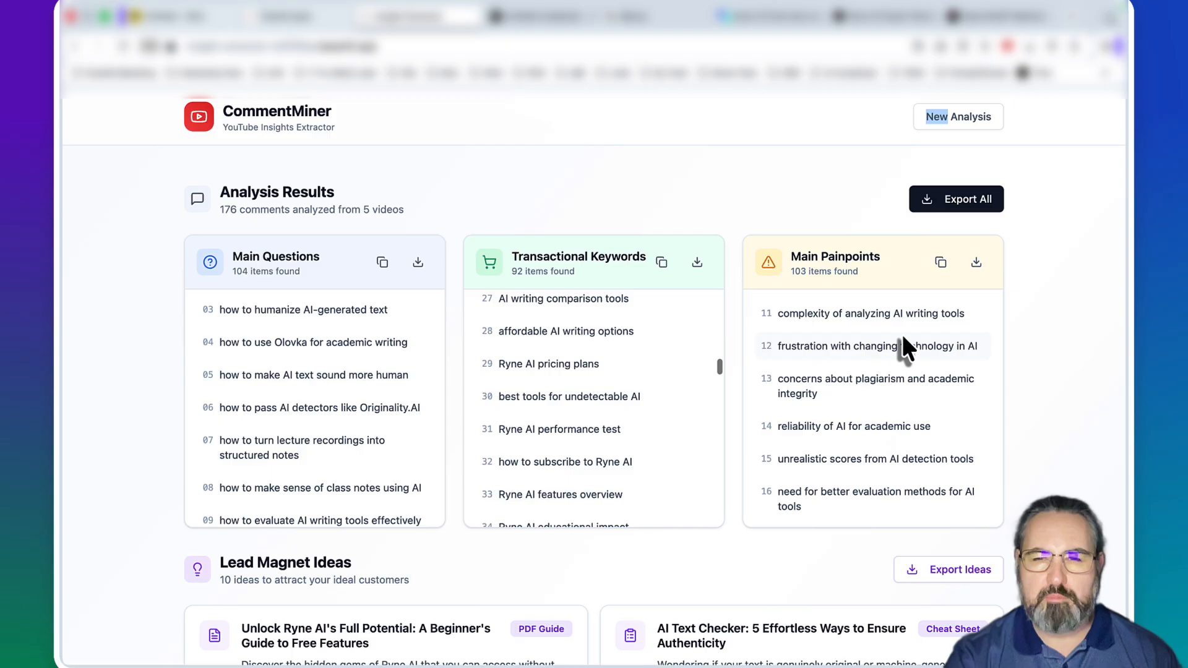
scroll(down, 3)
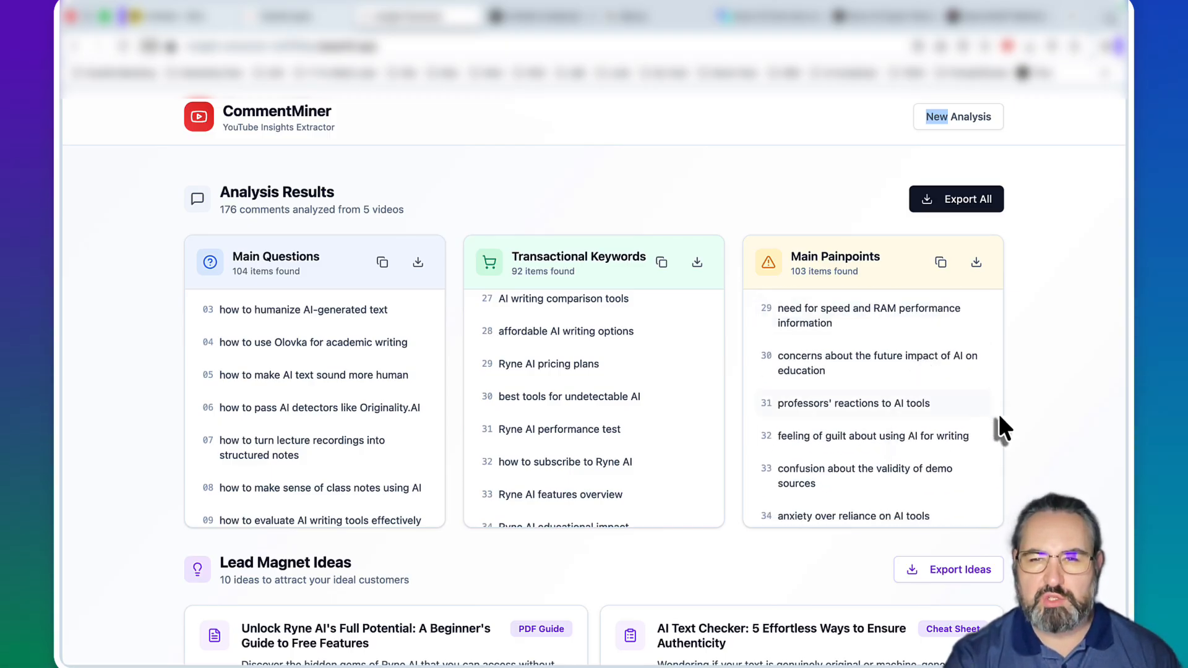
scroll(down, 3)
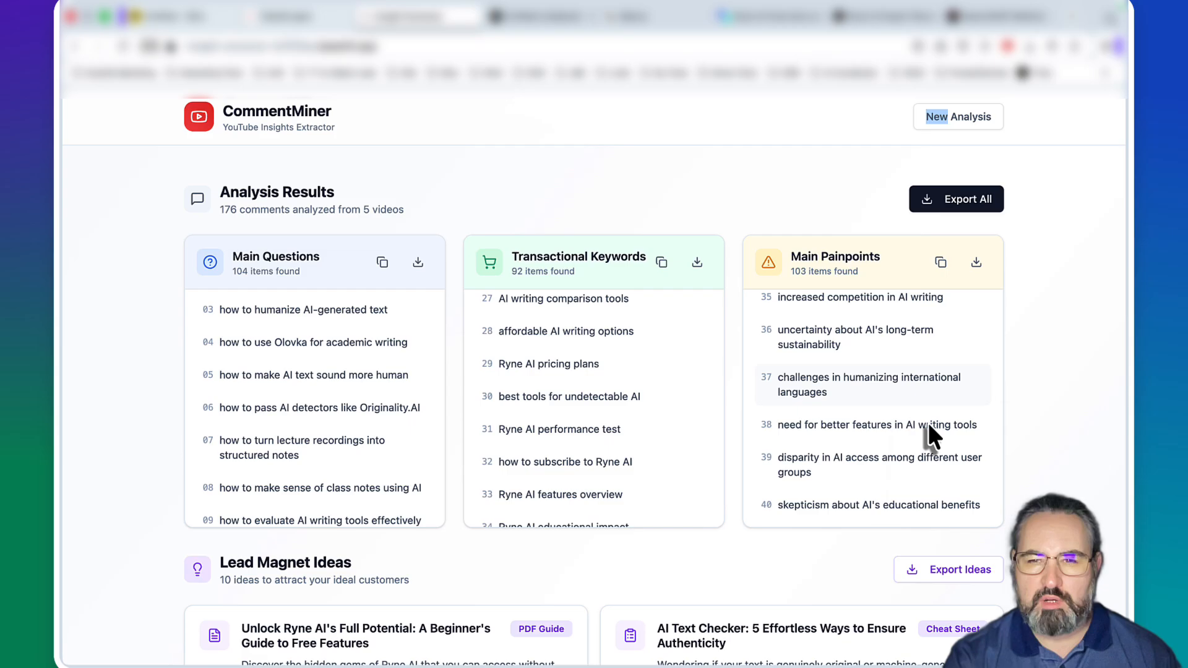
mouse_move(943, 492)
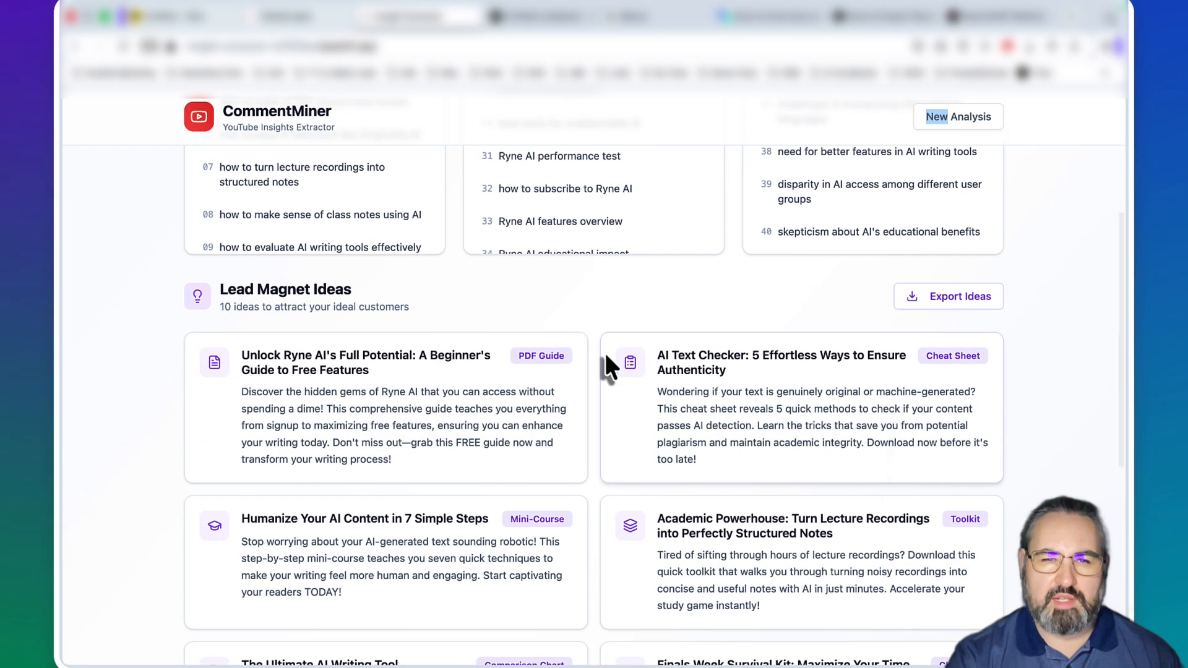
scroll(down, 3)
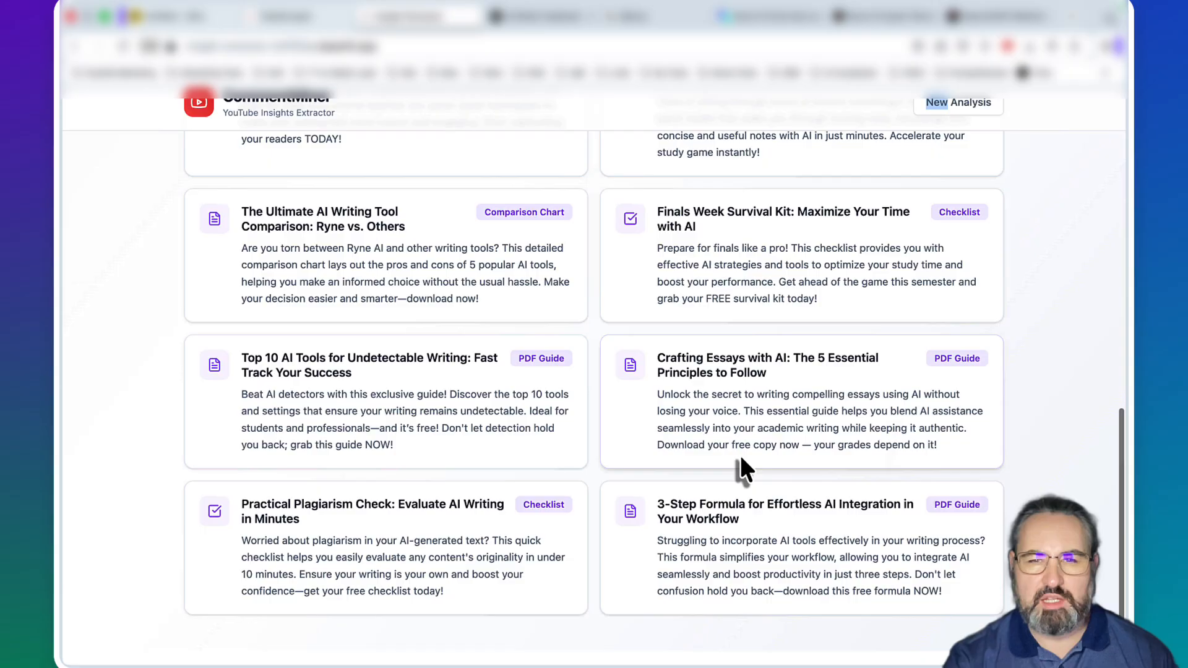
scroll(up, 3)
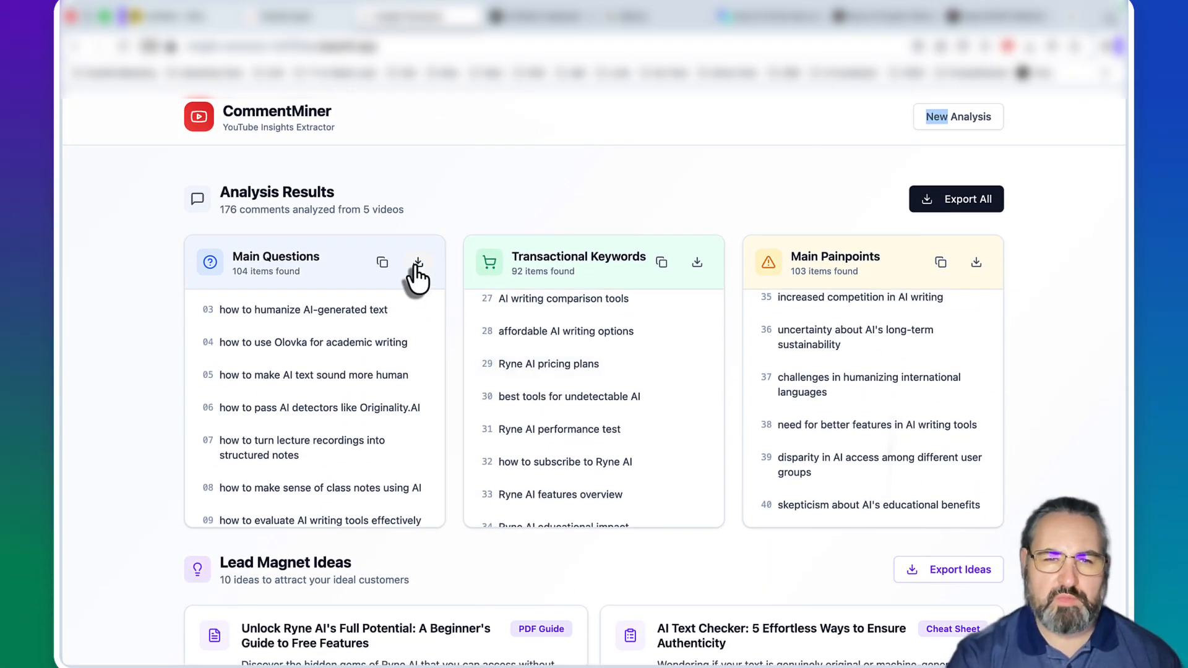
Download main_questions.csv, head column A 'faq' and filter it to questions containing 'Ryne'
click(417, 263)
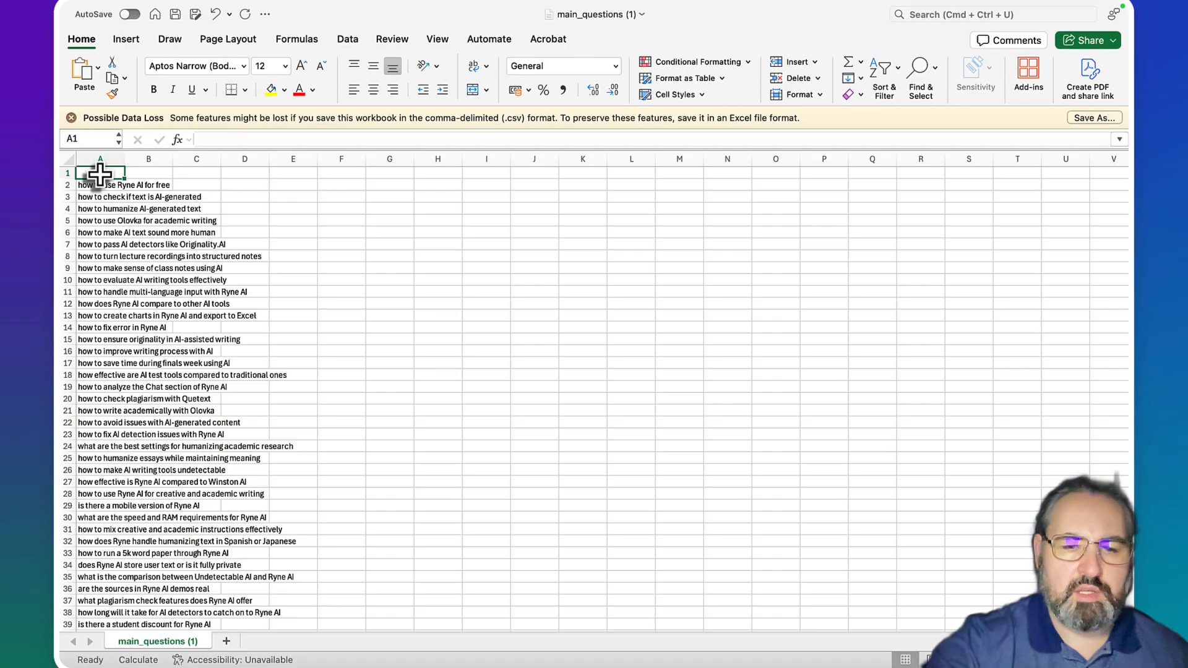
right_click(99, 173)
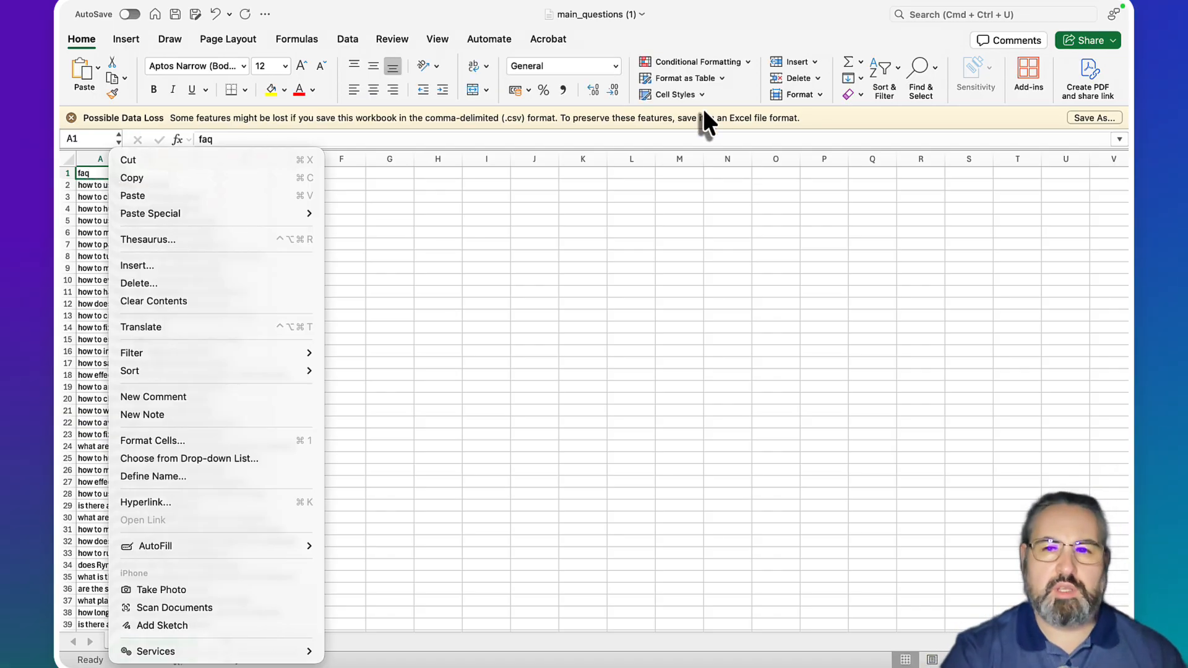
click(919, 67)
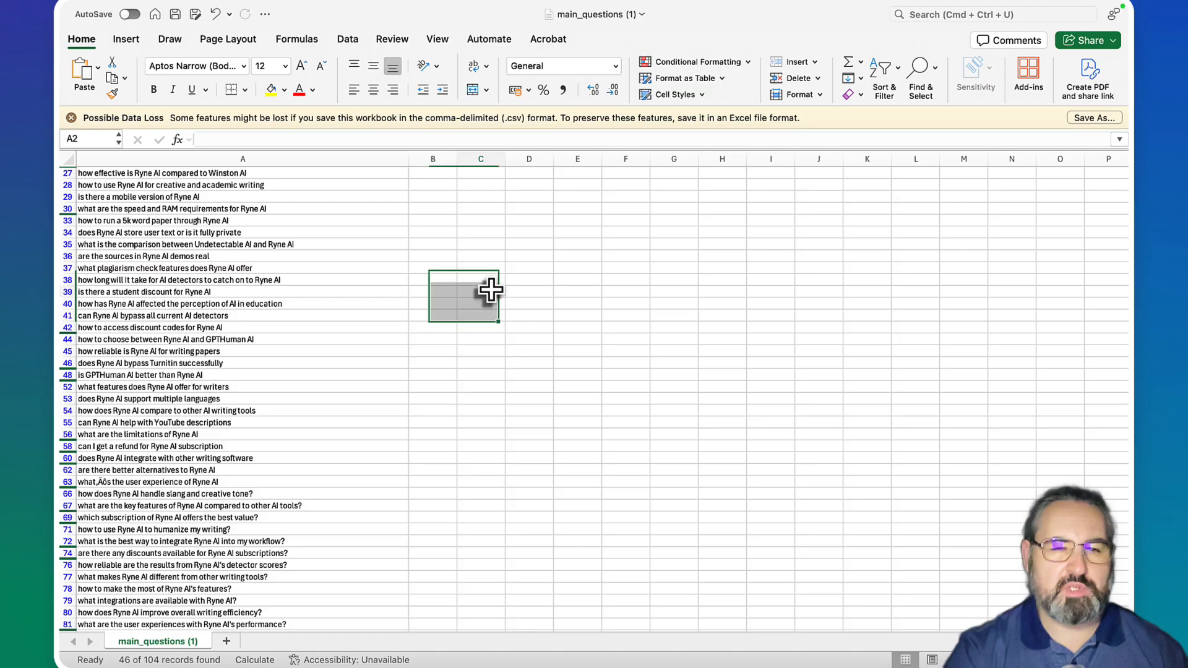
Review filtered questions about a refund, paper-writing reliability, private text storage and a mobile version
click(150, 447)
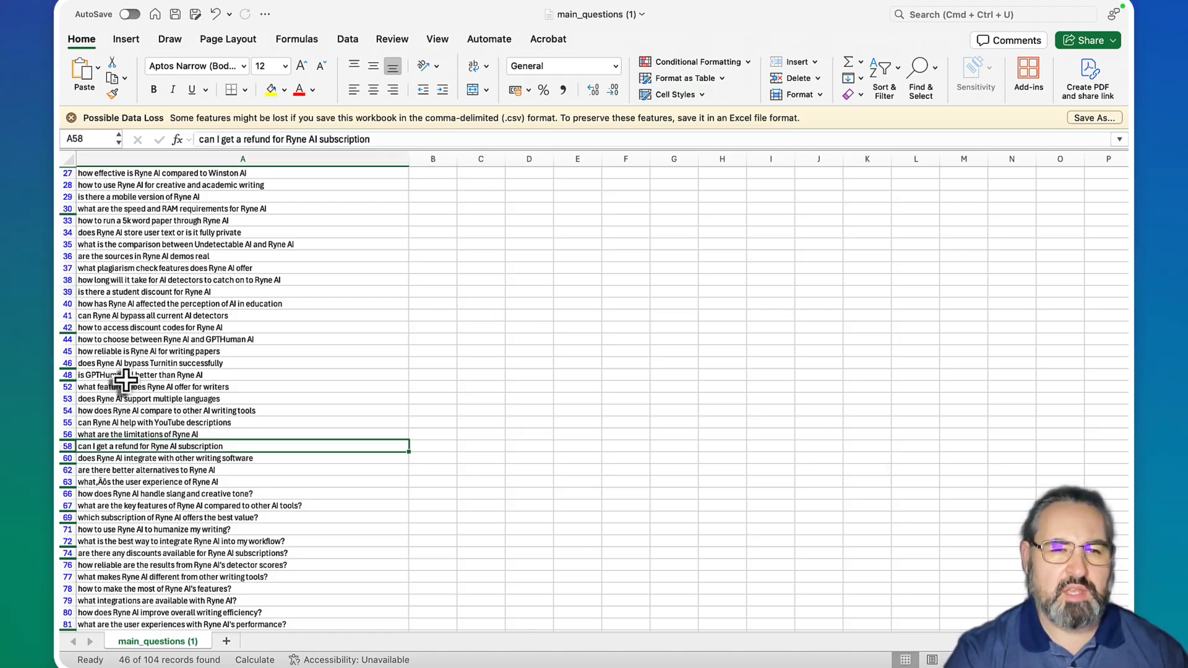
click(149, 350)
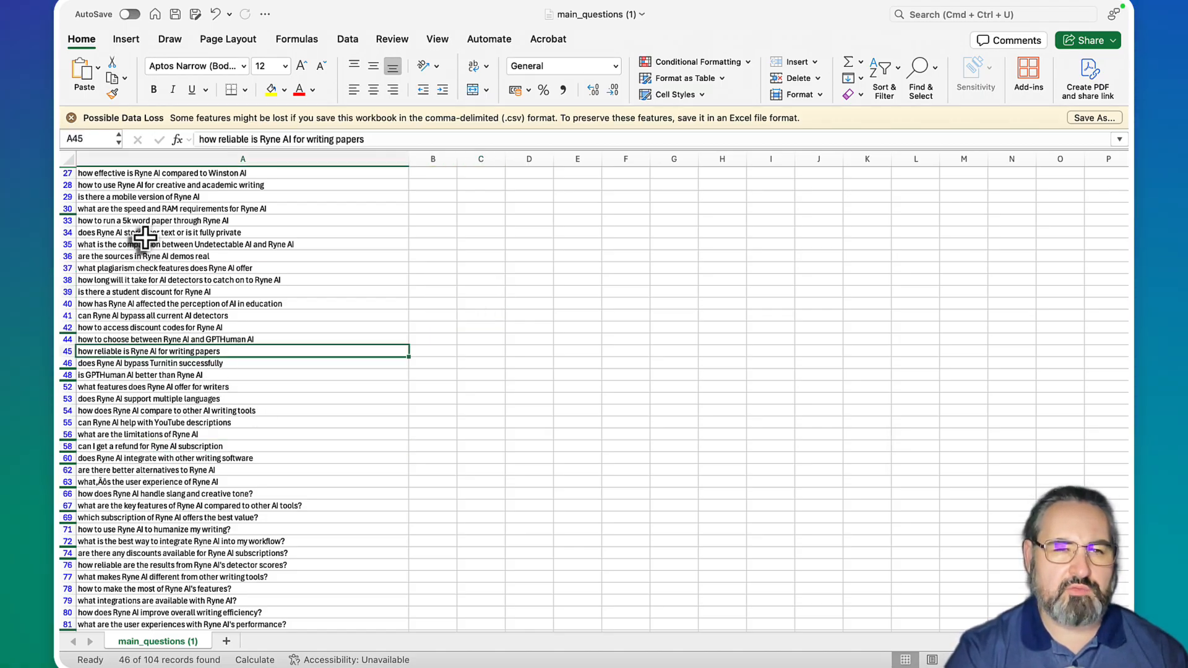
click(160, 232)
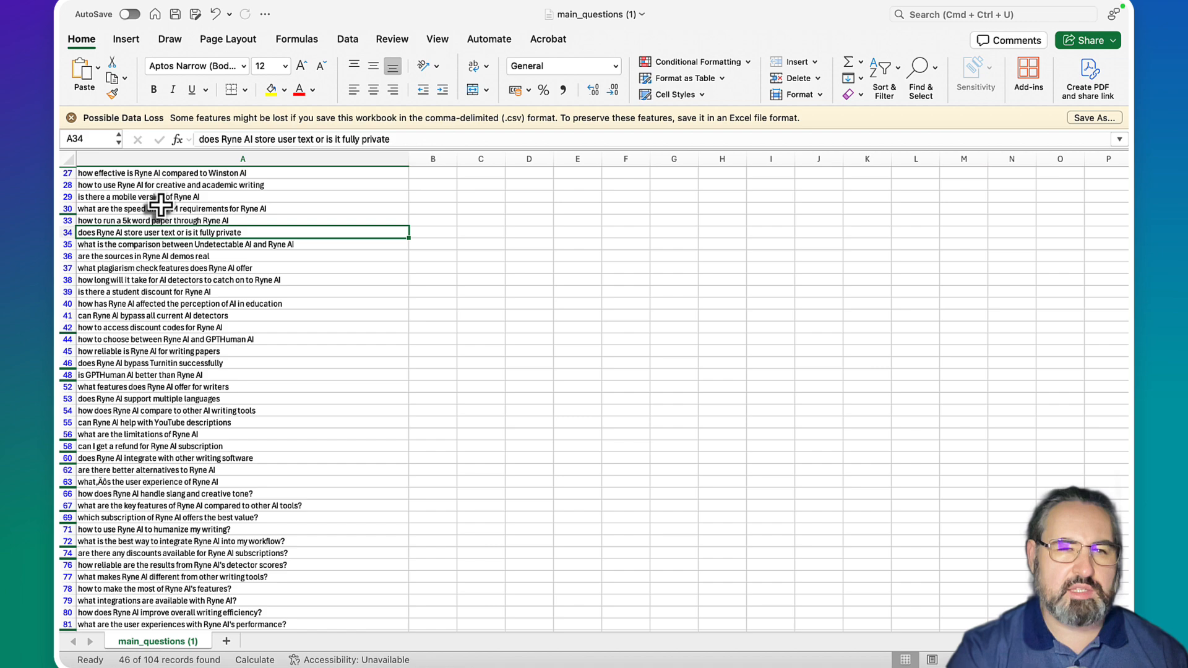
click(136, 196)
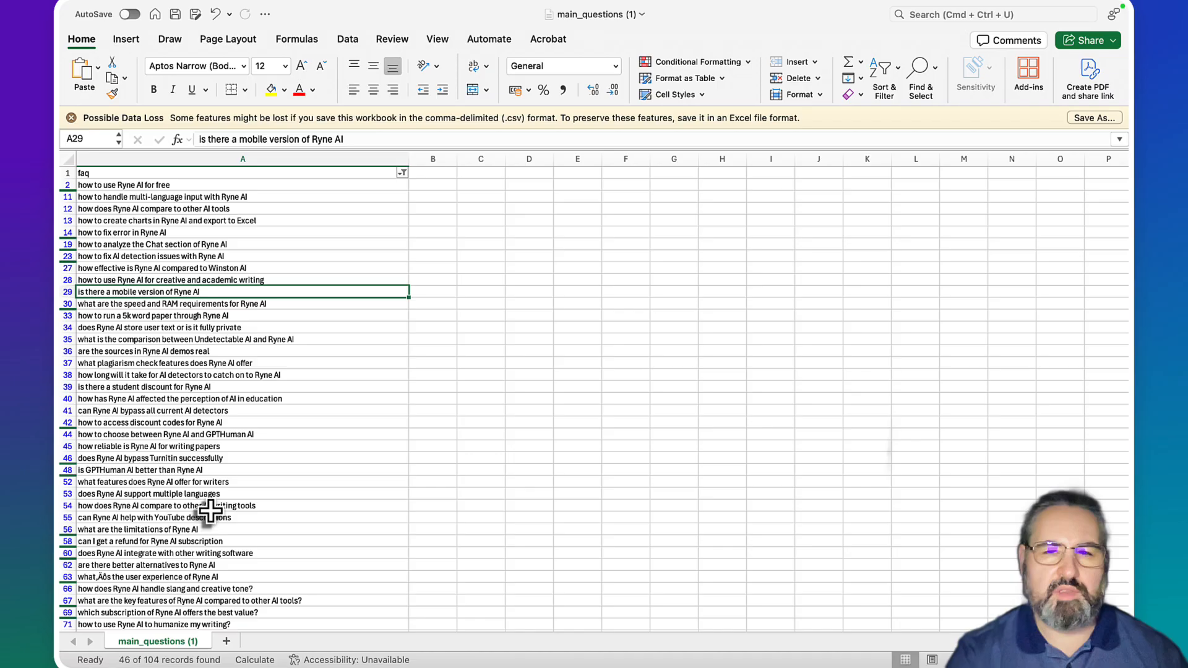
mouse_move(235, 296)
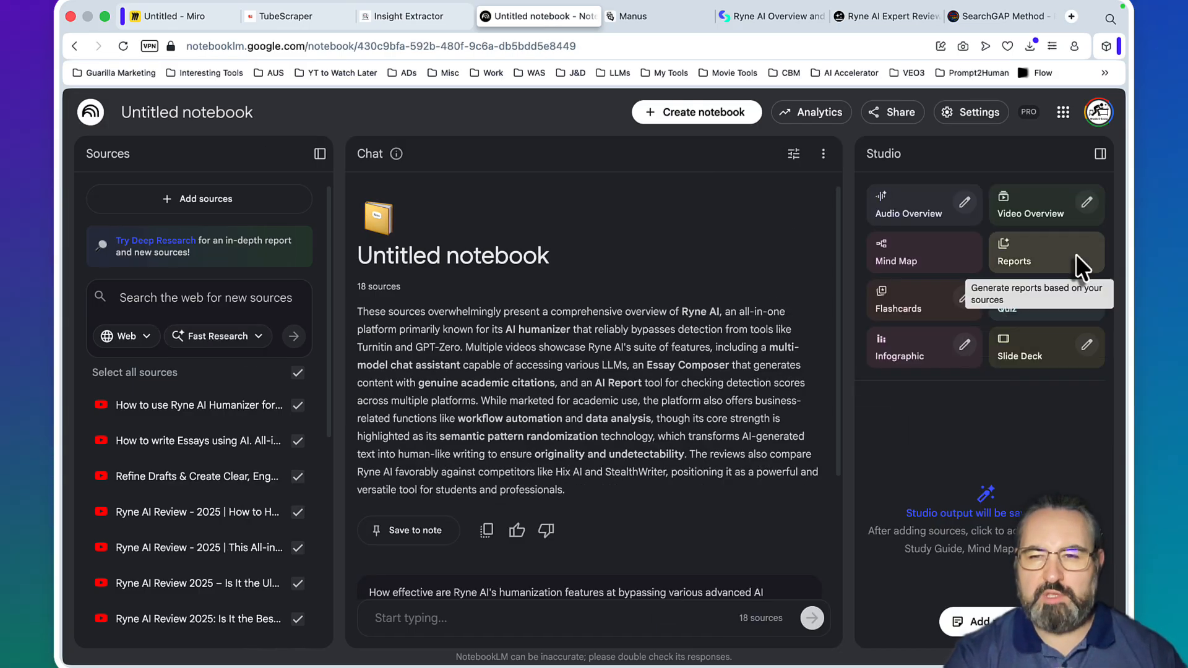
Start a custom report and describe its outline, editing the first section to a 1-10 verdict by criteria
click(1015, 261)
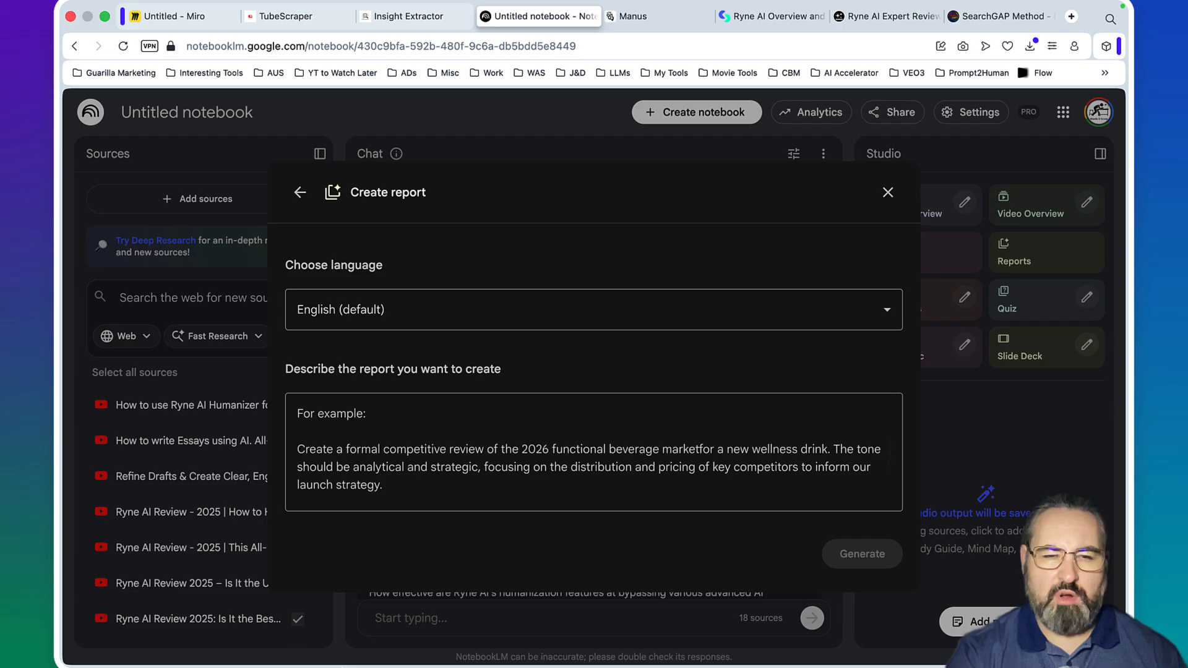
text(create a comprehabuve repoirt that talk aboit)
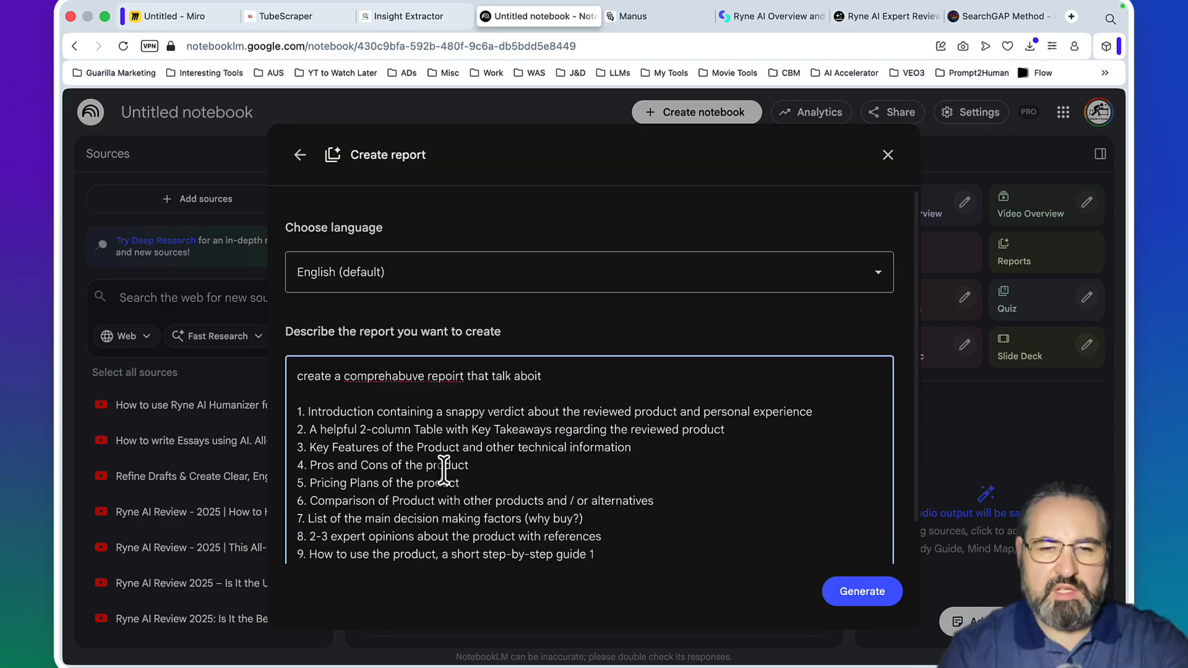
text(IA verfcitr baed in diff)
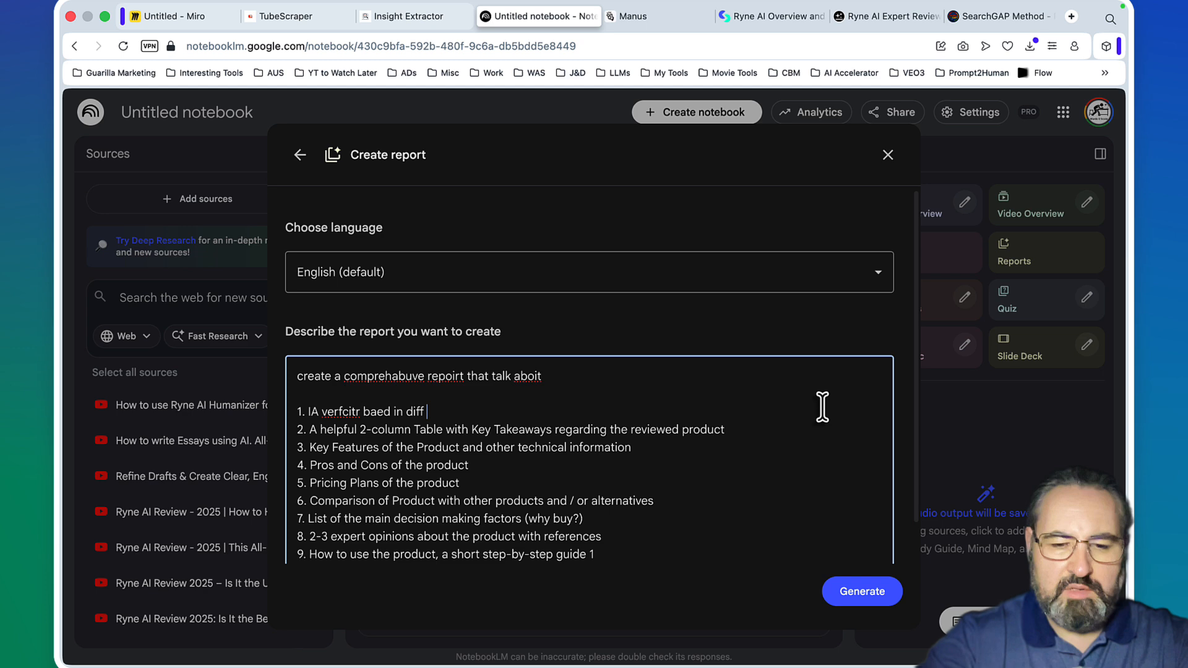
text(criteria 1-10)
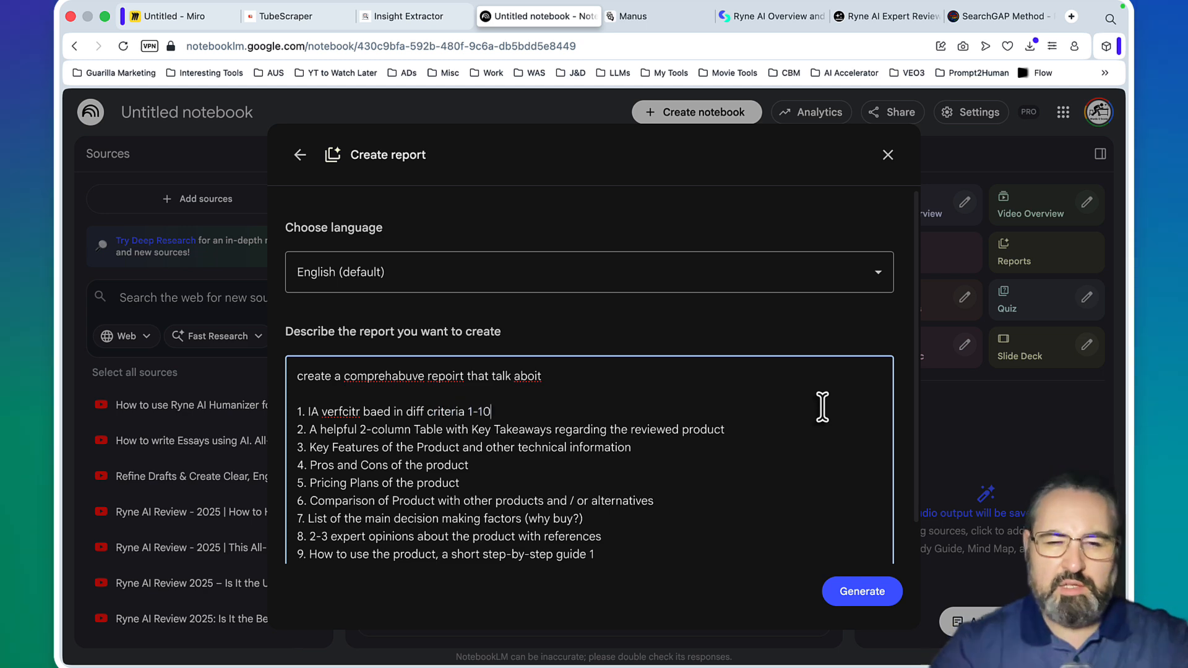
mouse_move(517, 430)
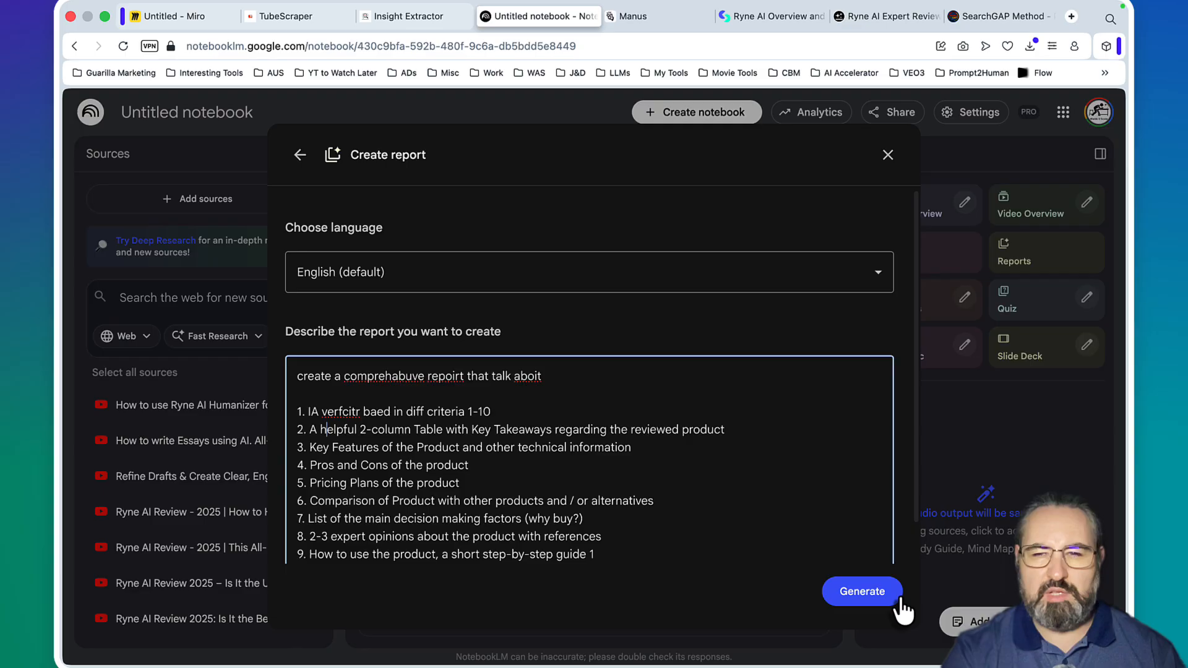
Generate and read 'An In-Depth Expert Review of Ryne AI' down to its Q&A section
click(861, 591)
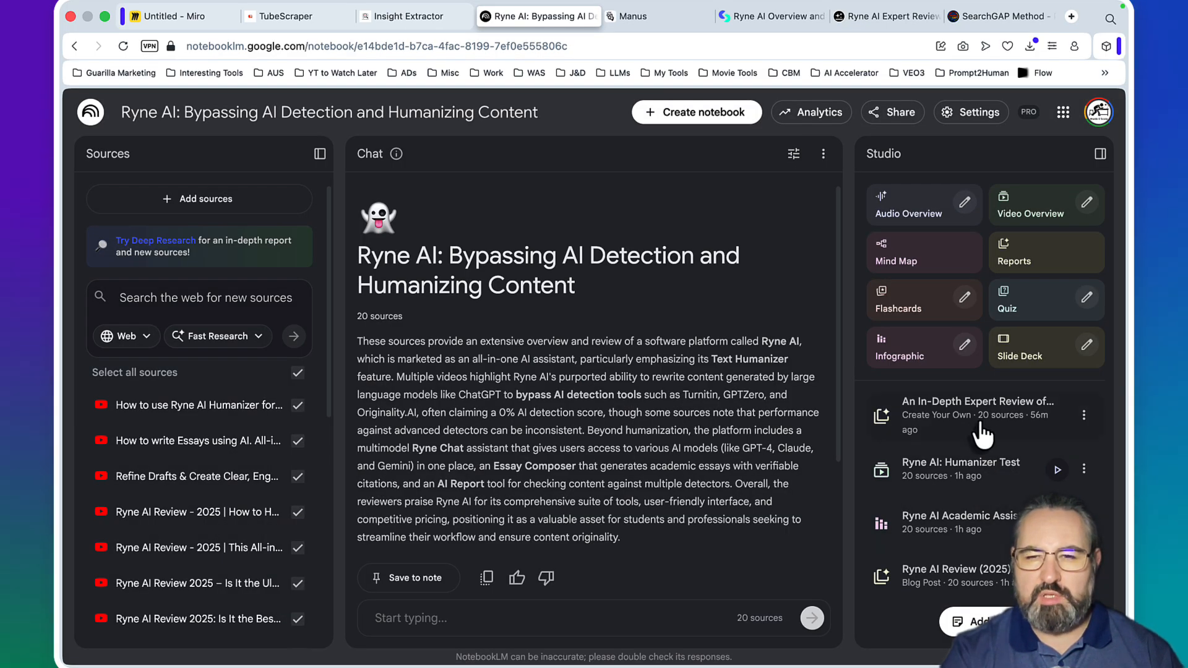
click(976, 415)
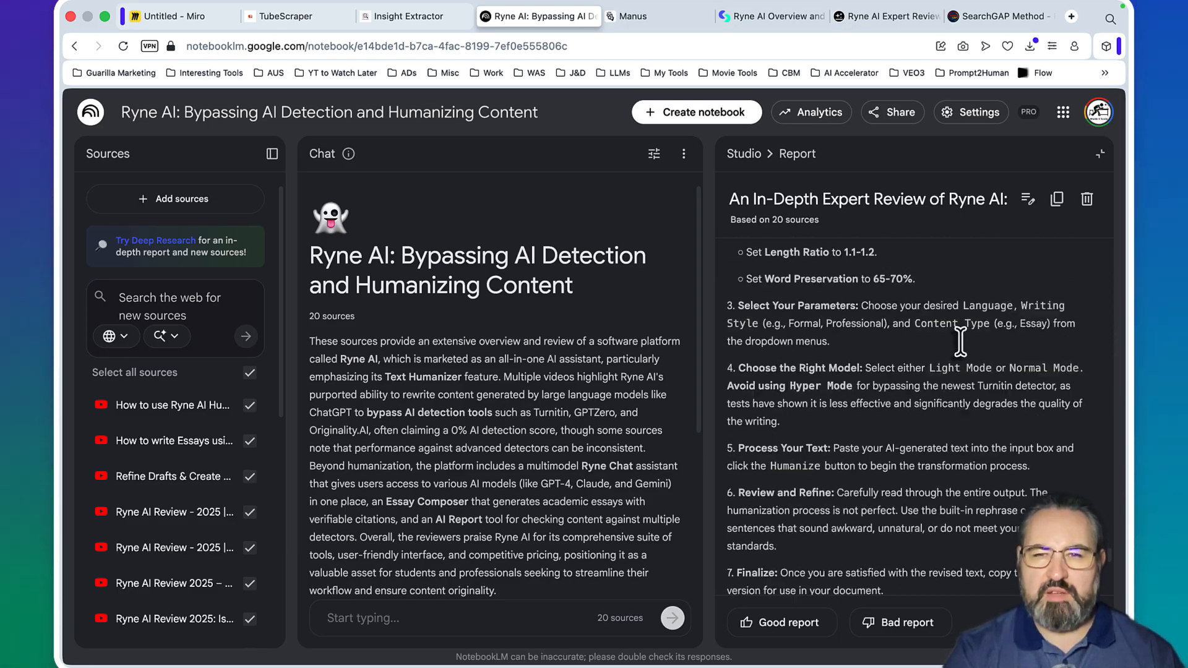
scroll(down, 3)
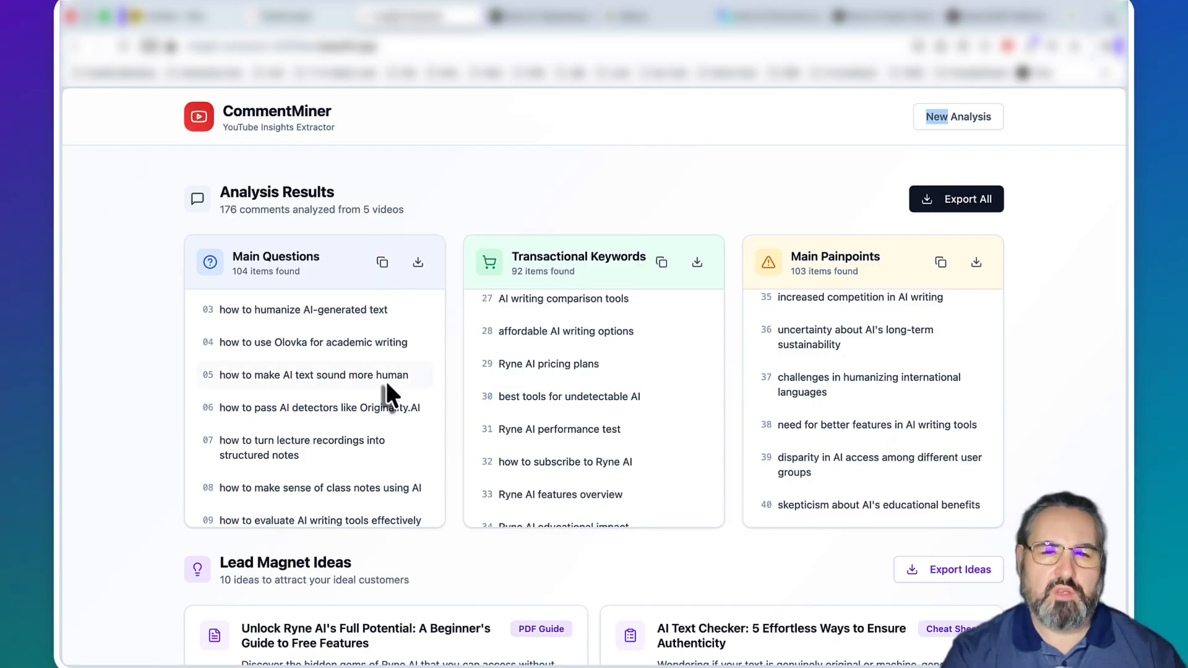
click(995, 16)
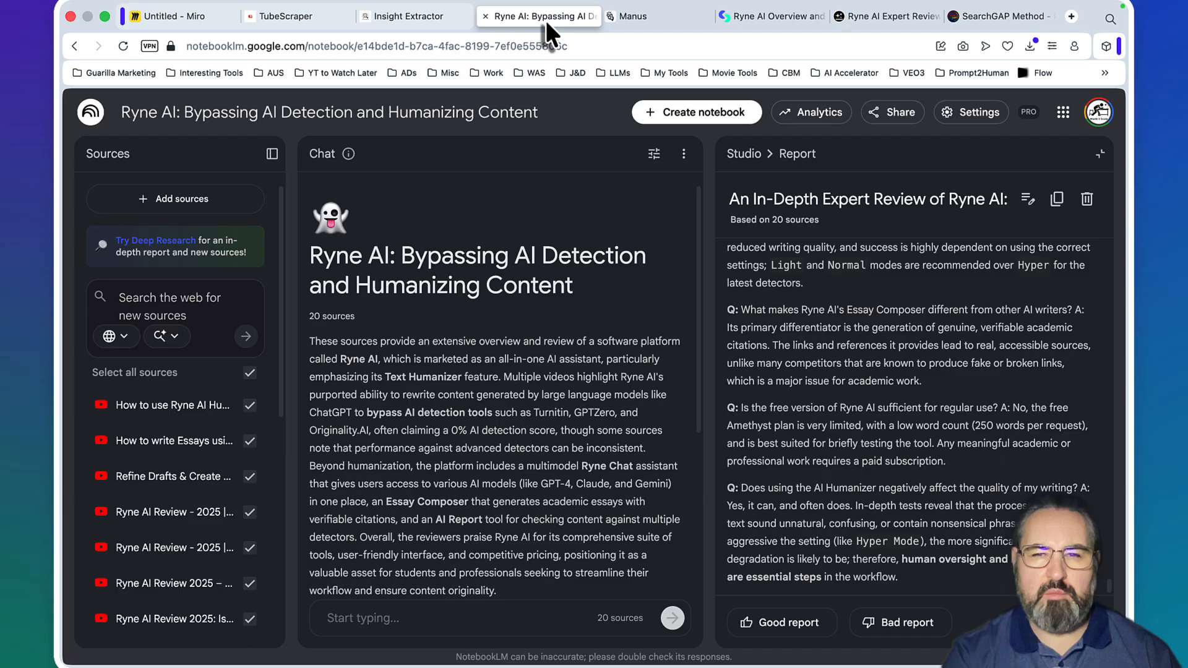
Flip through the Manus and Skywork review pages and land on the Genspark agent task's preview
click(625, 16)
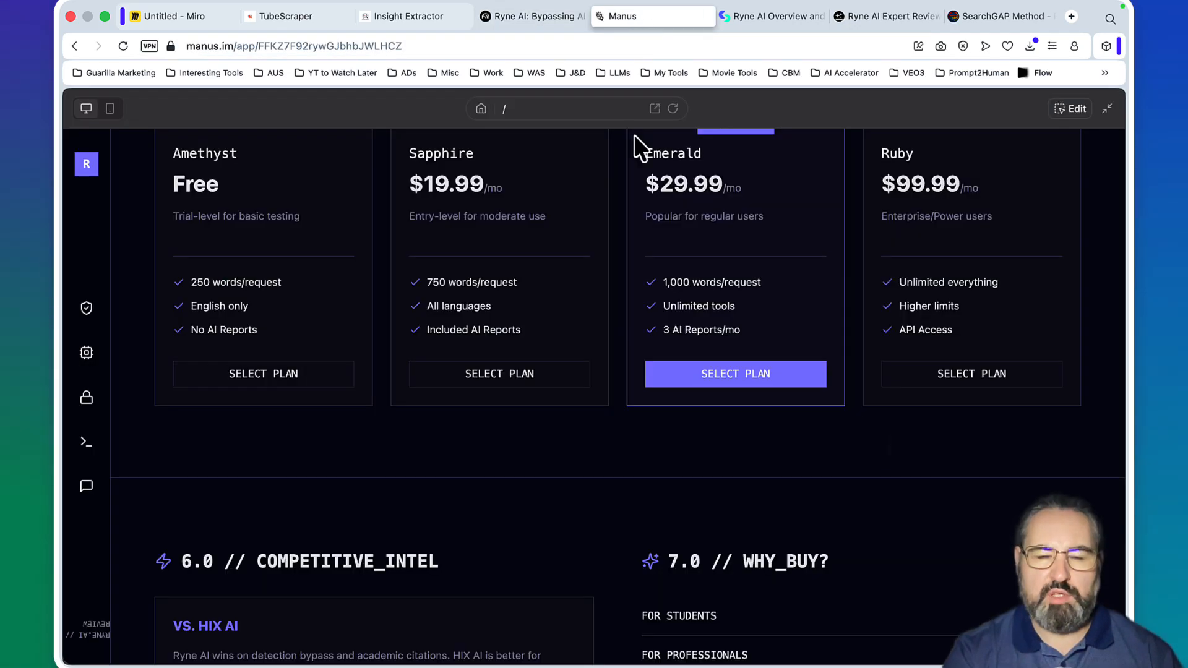
click(765, 16)
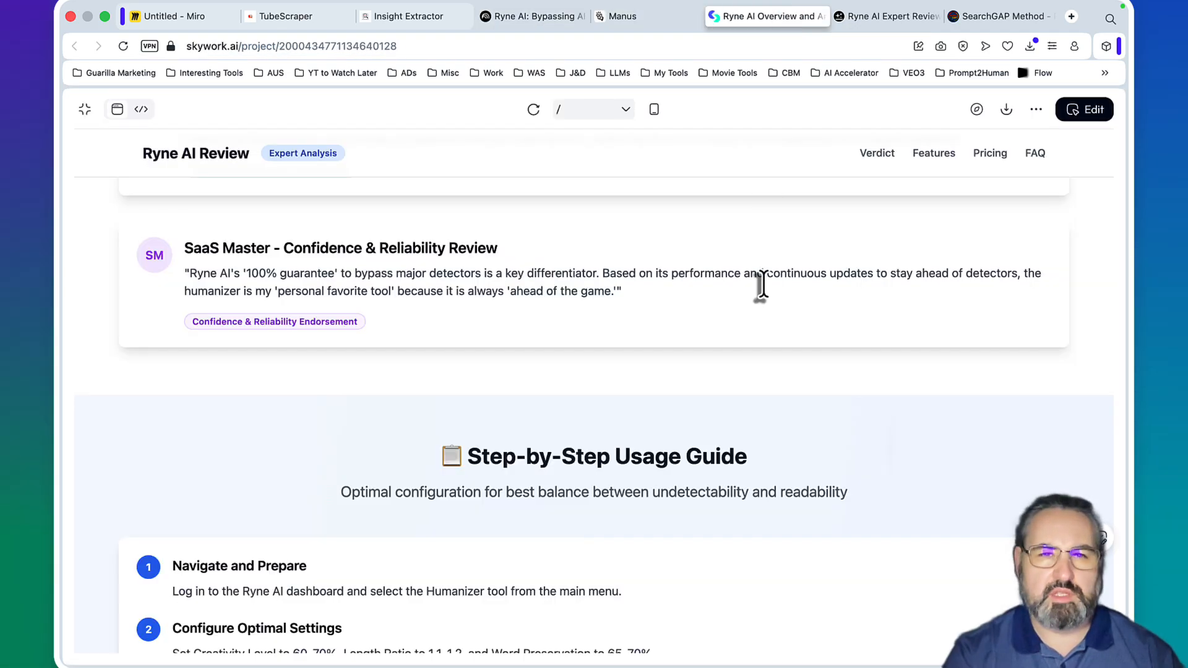
click(878, 16)
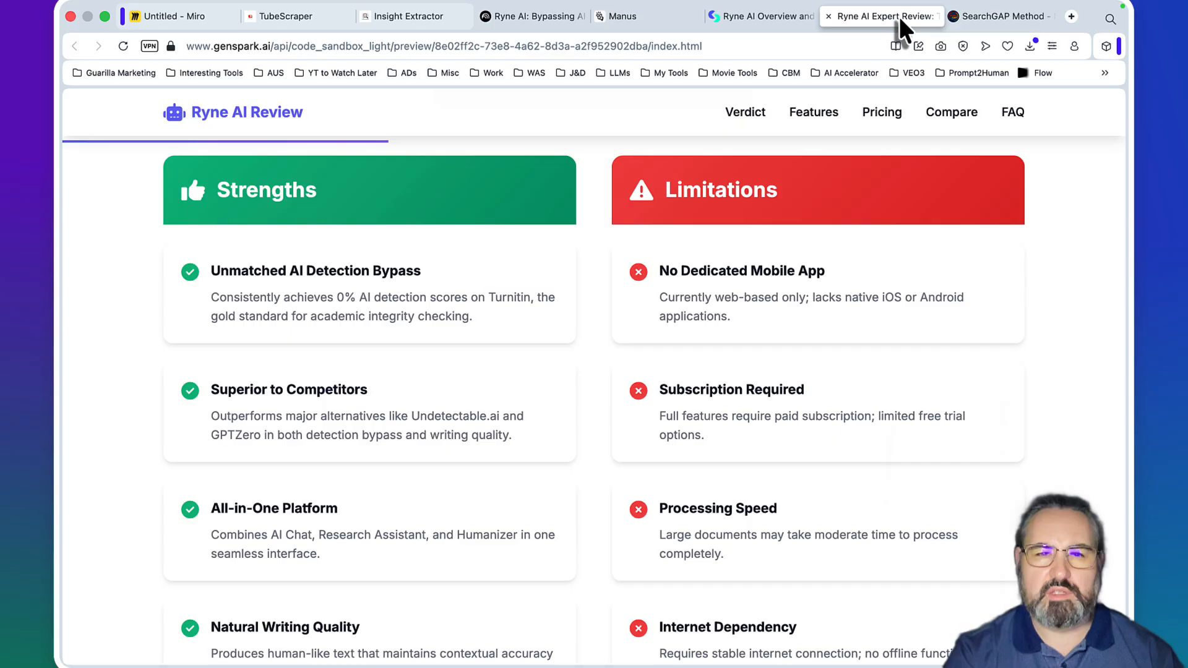
scroll(down, 3)
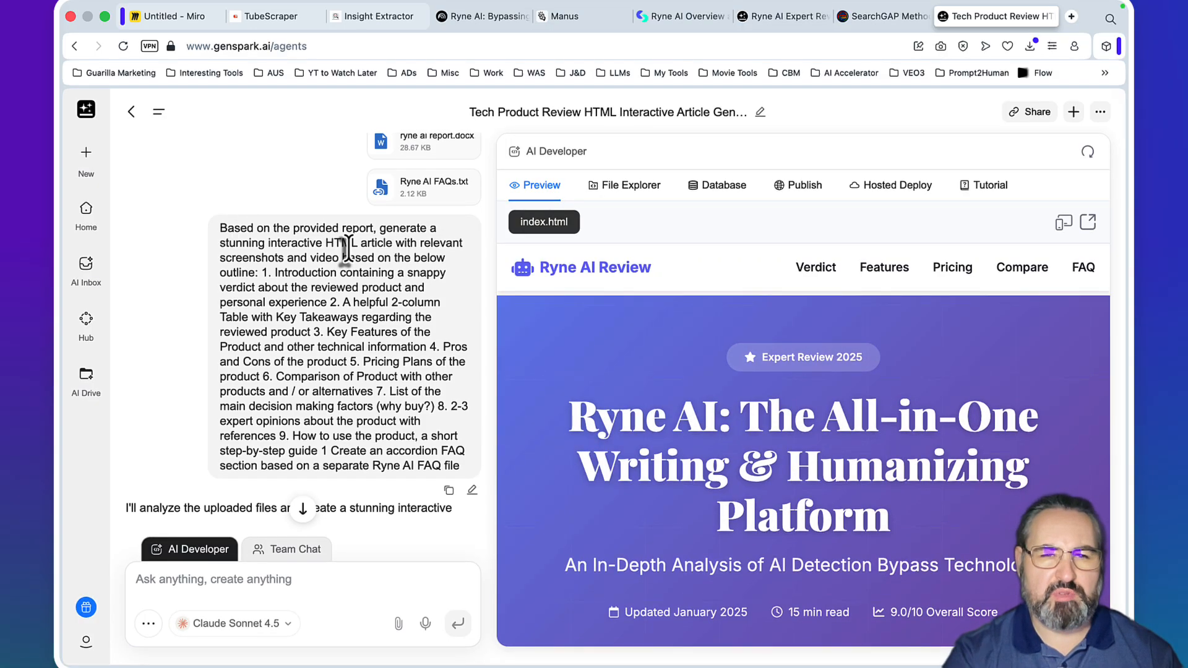
mouse_move(449, 143)
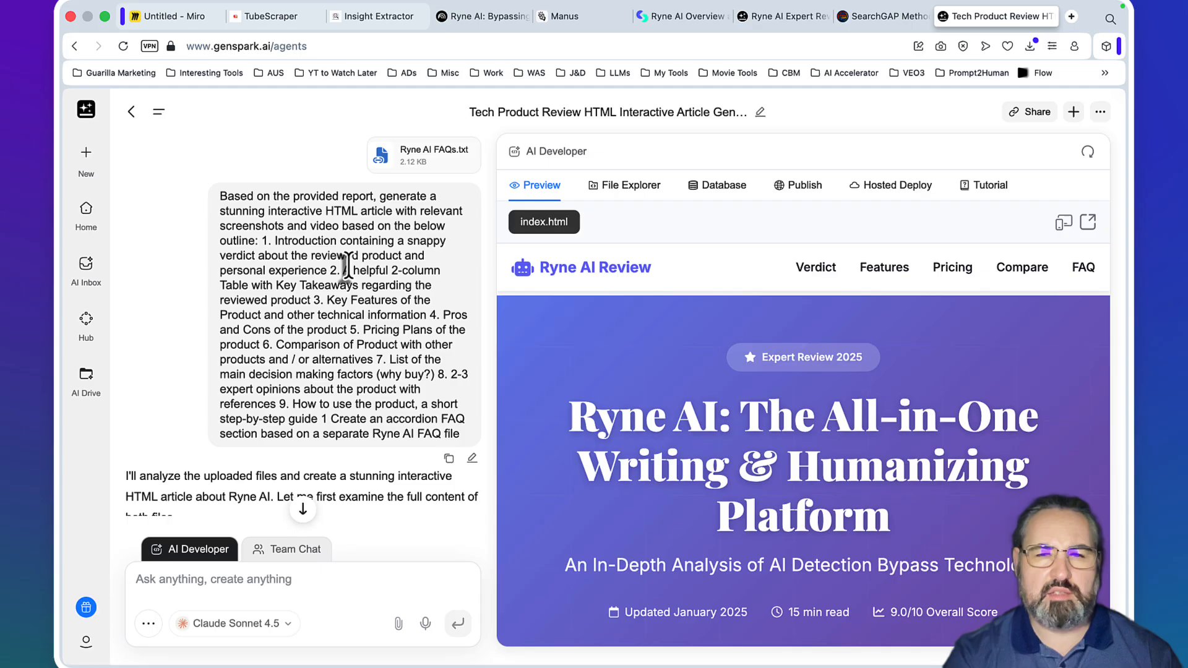
mouse_move(261, 231)
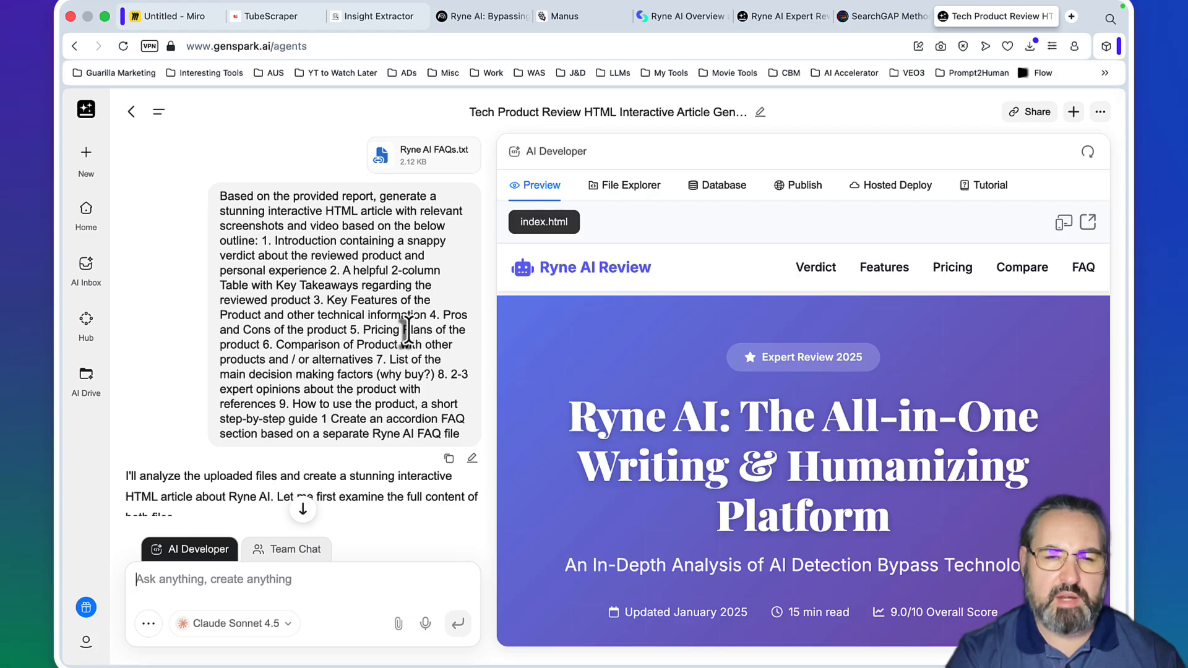
mouse_move(371, 393)
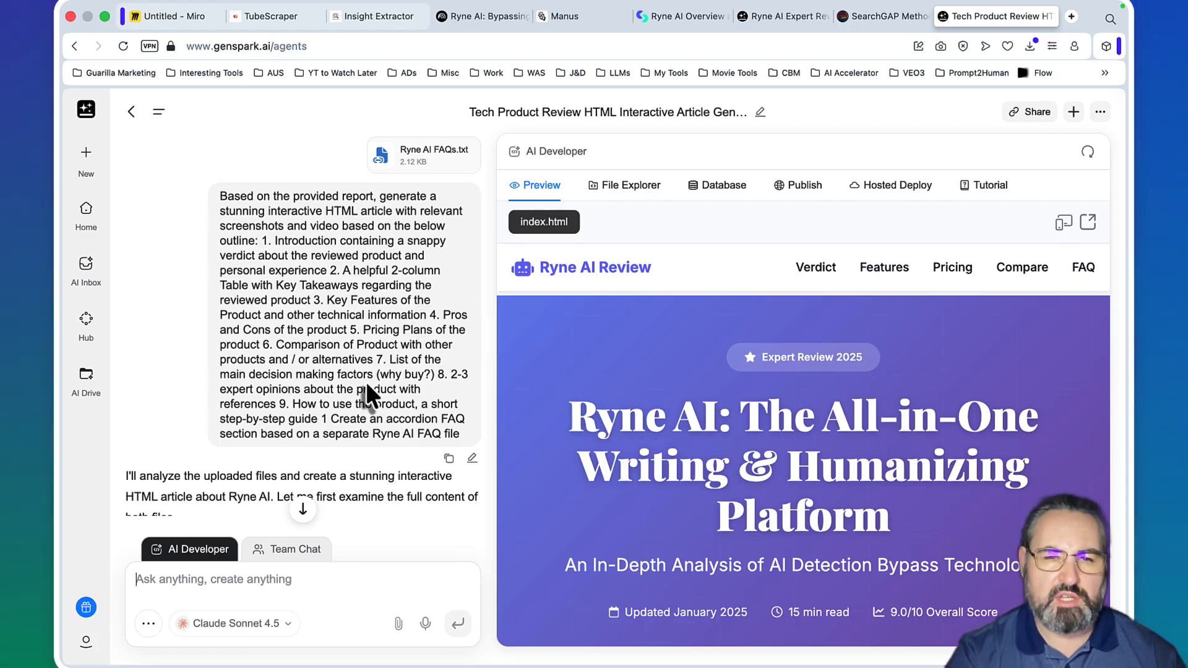
mouse_move(307, 394)
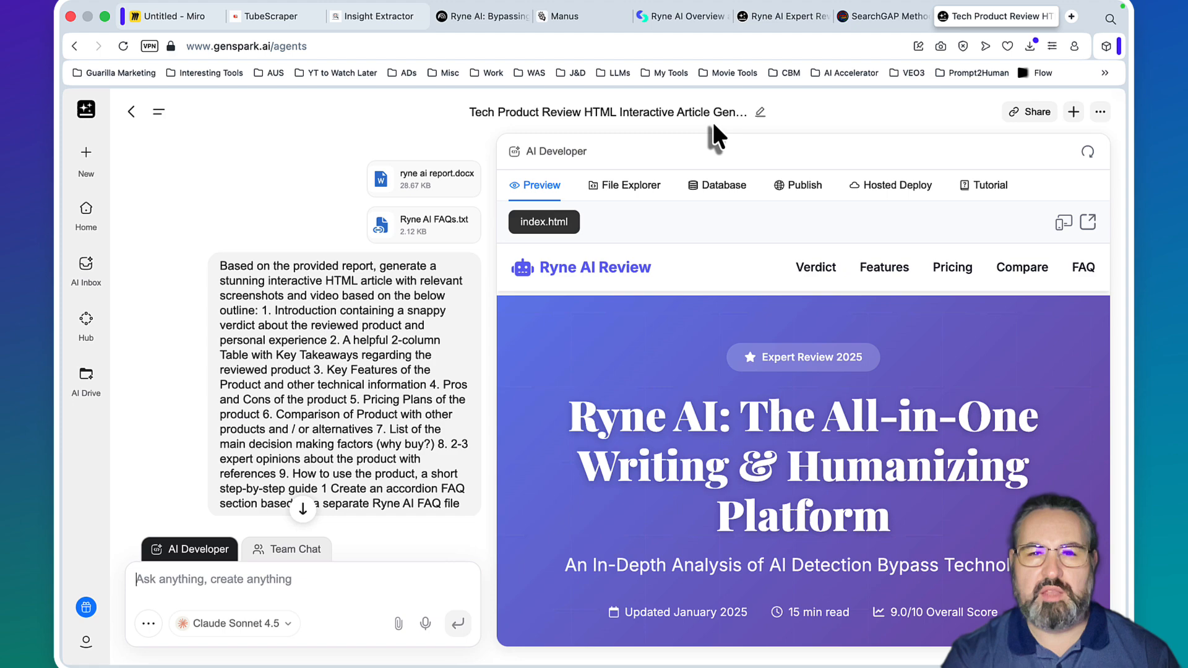
Return to the Manus-built Ryne AI page and skim down to its Free, Sapphire, Emerald and Ruby pricing matrix
click(564, 16)
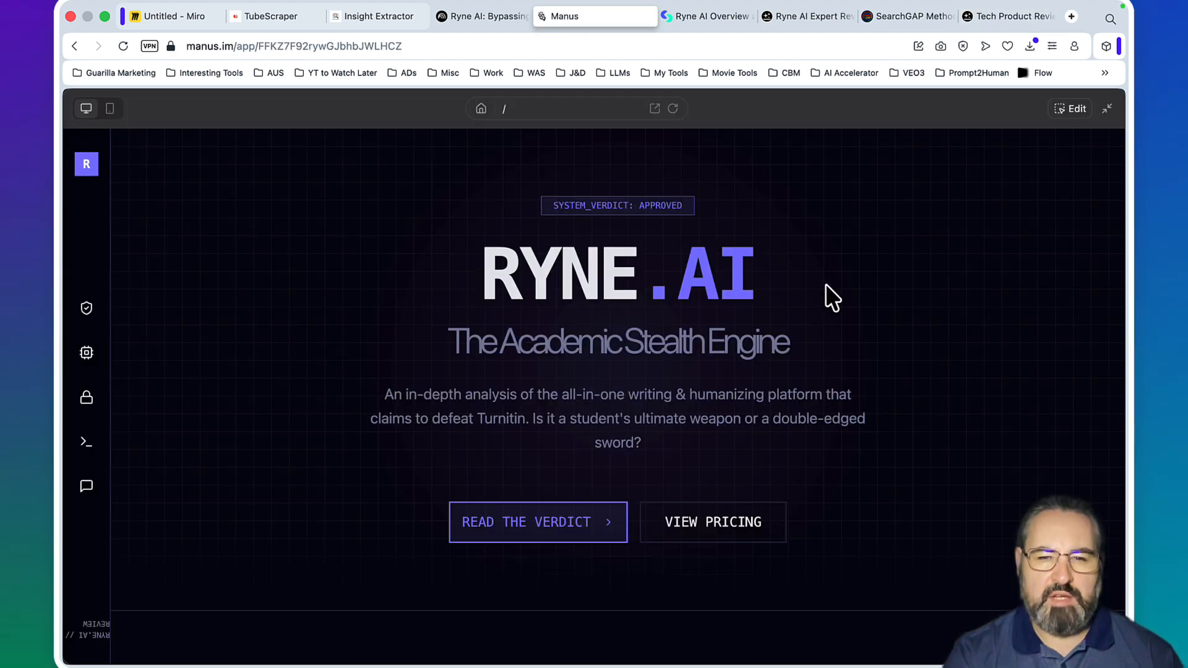
mouse_move(845, 394)
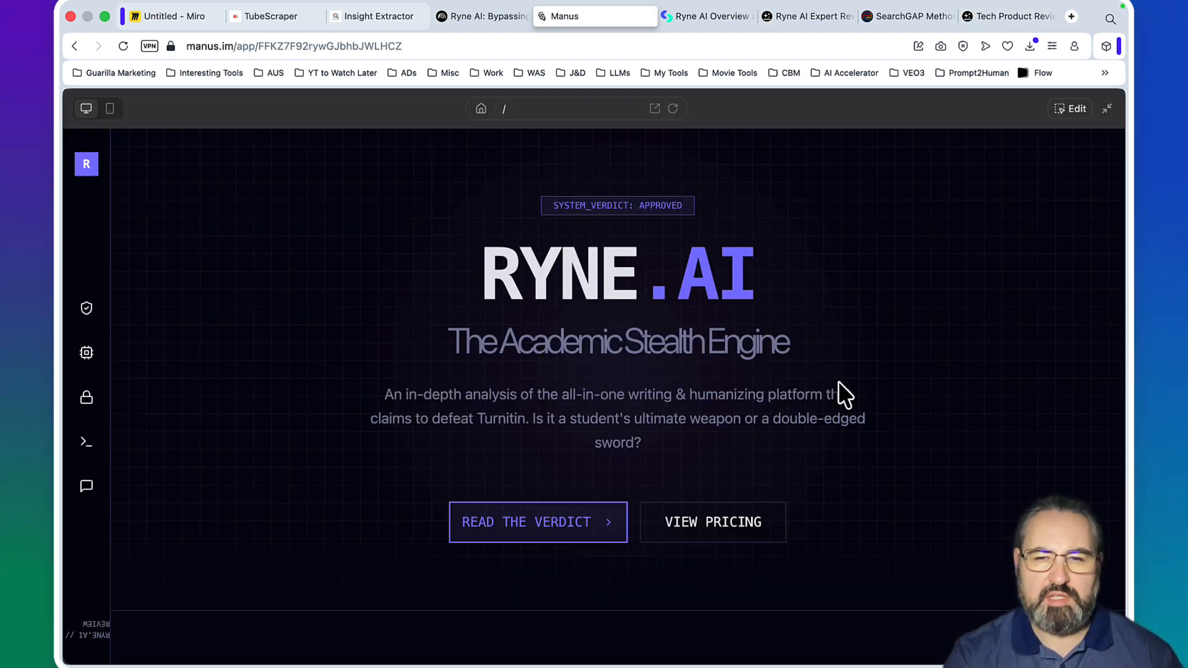
scroll(down, 3)
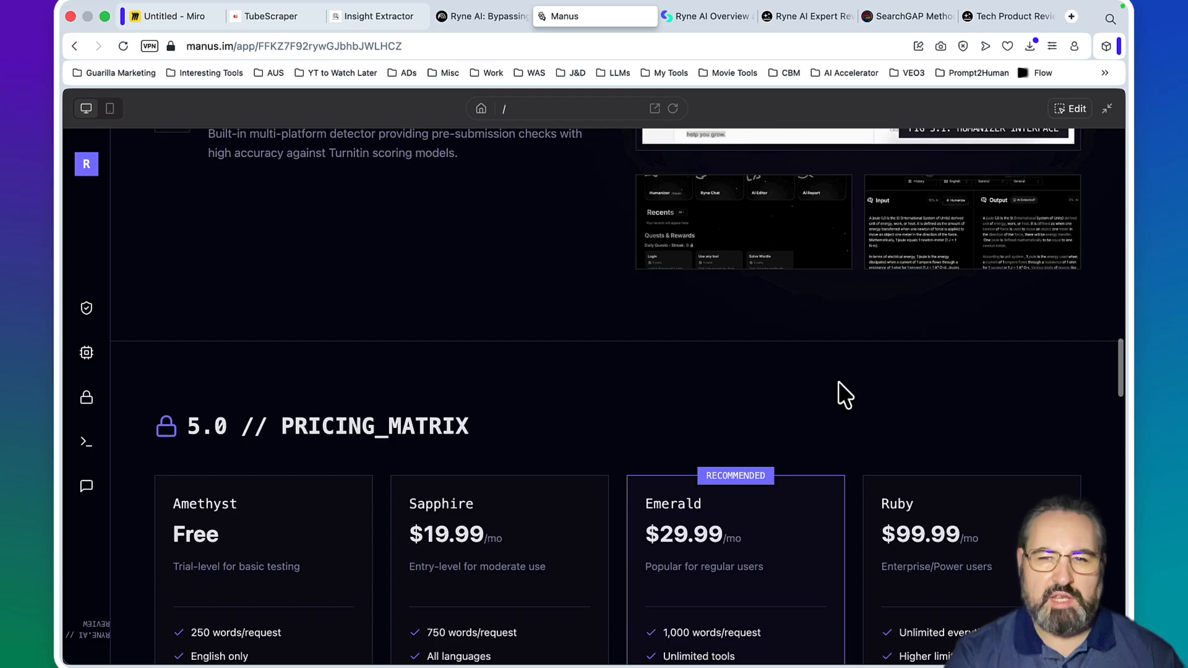
scroll(down, 3)
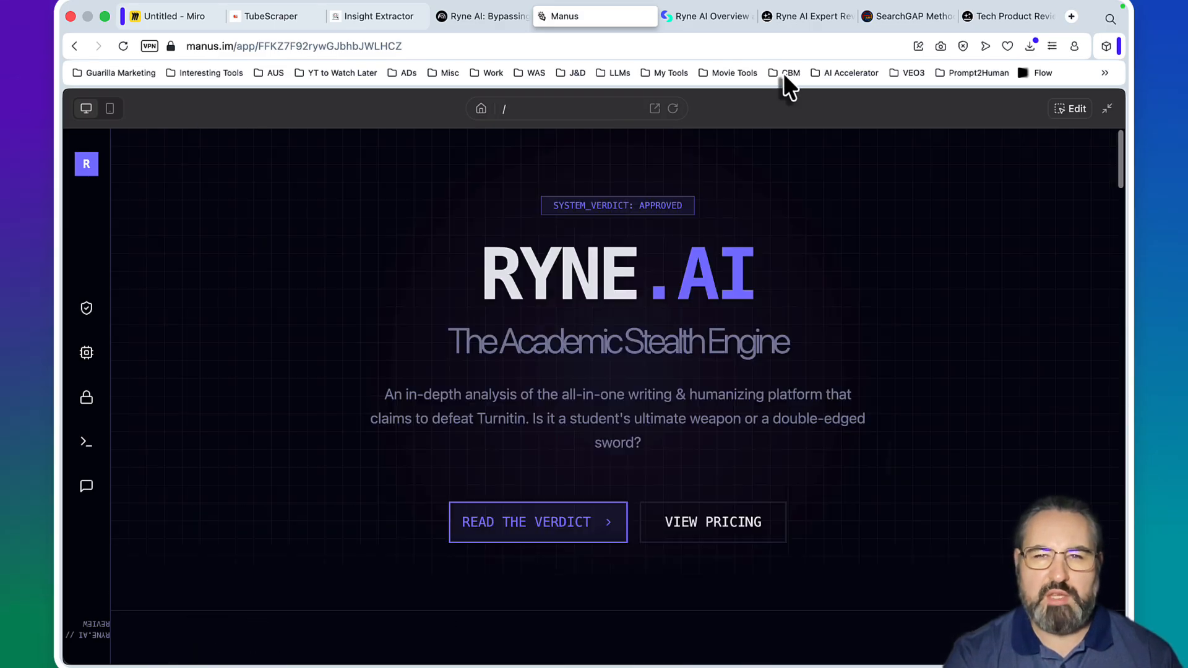
Show the Skywork Ryne AI review and visit its pricing plans, FAQ questions and features sections
click(704, 17)
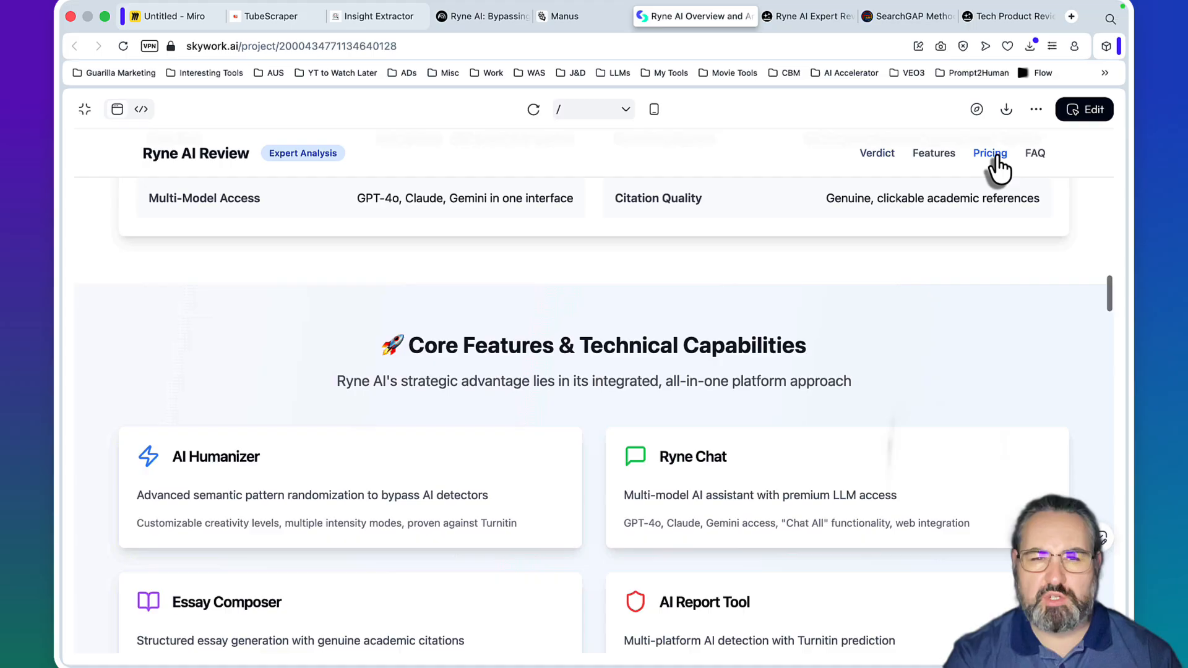
click(990, 152)
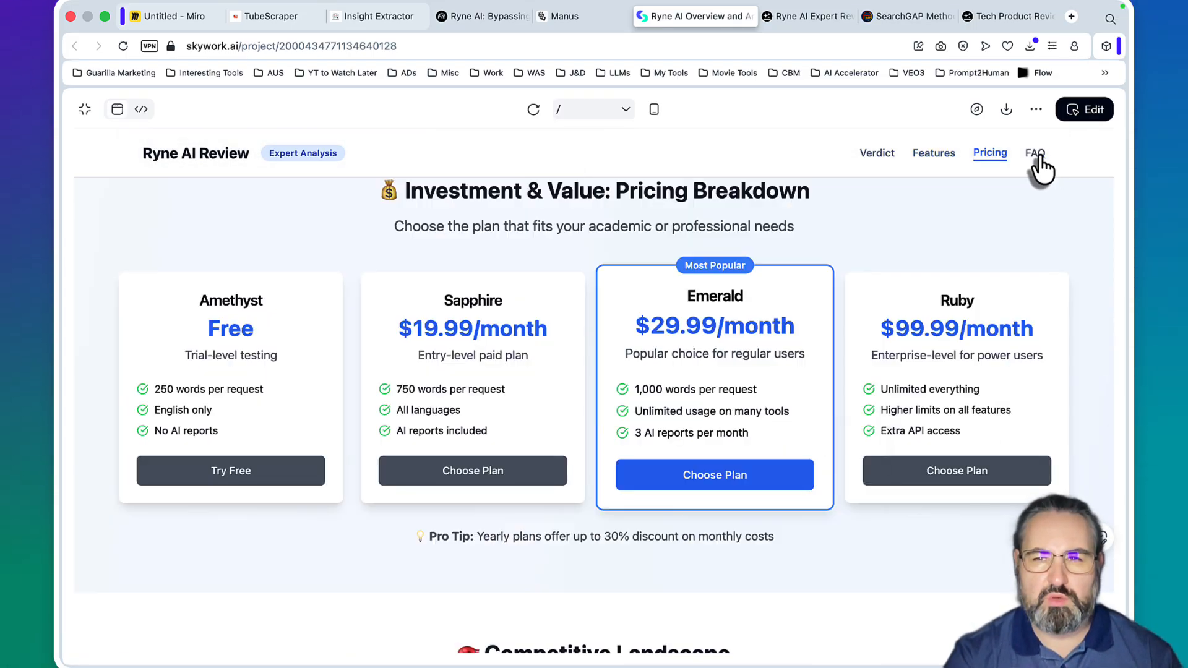
click(1034, 152)
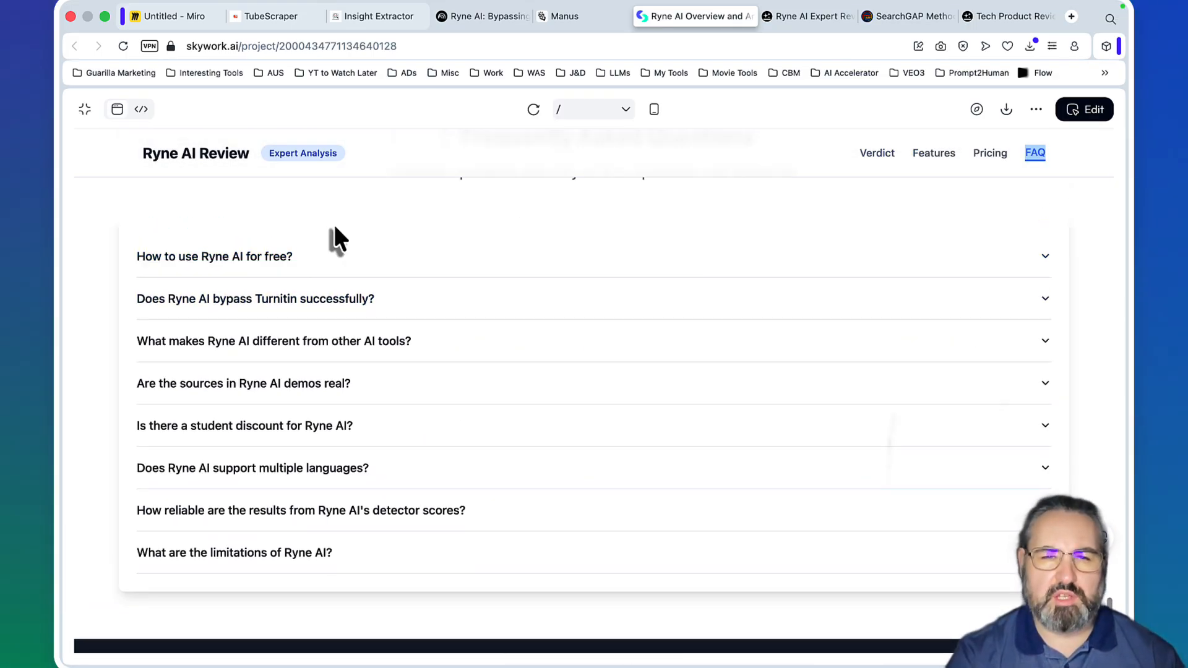
click(214, 256)
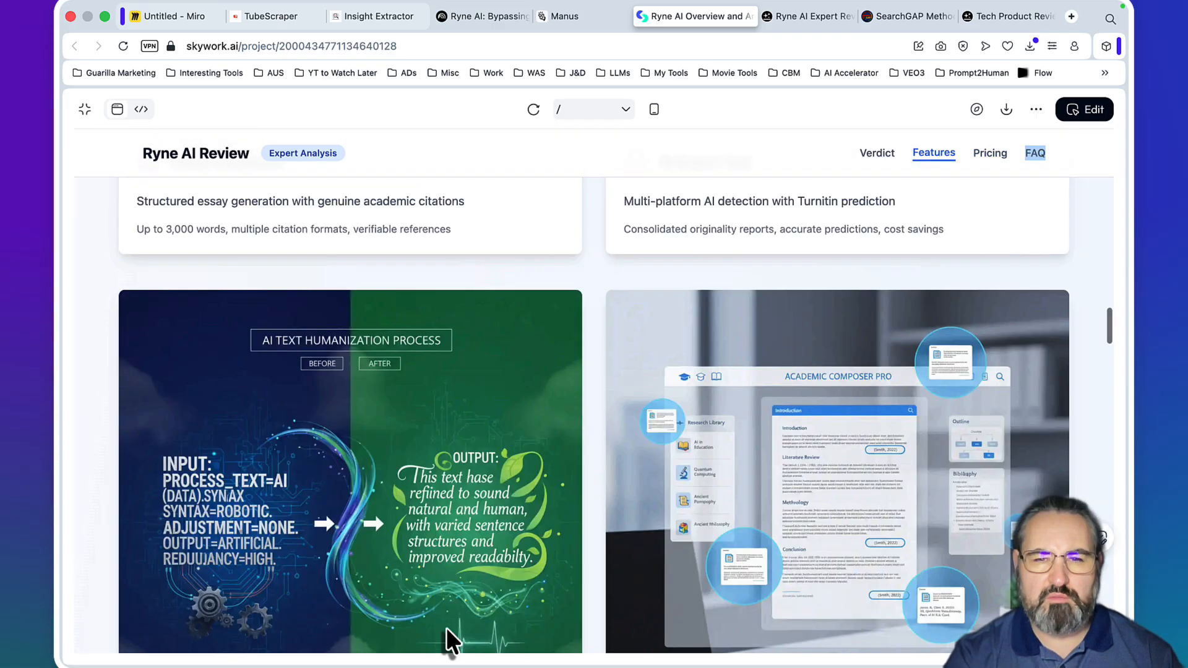
Read the Skywork page's verdict assessment, then bring up the Genspark-hosted review at its headline
click(876, 152)
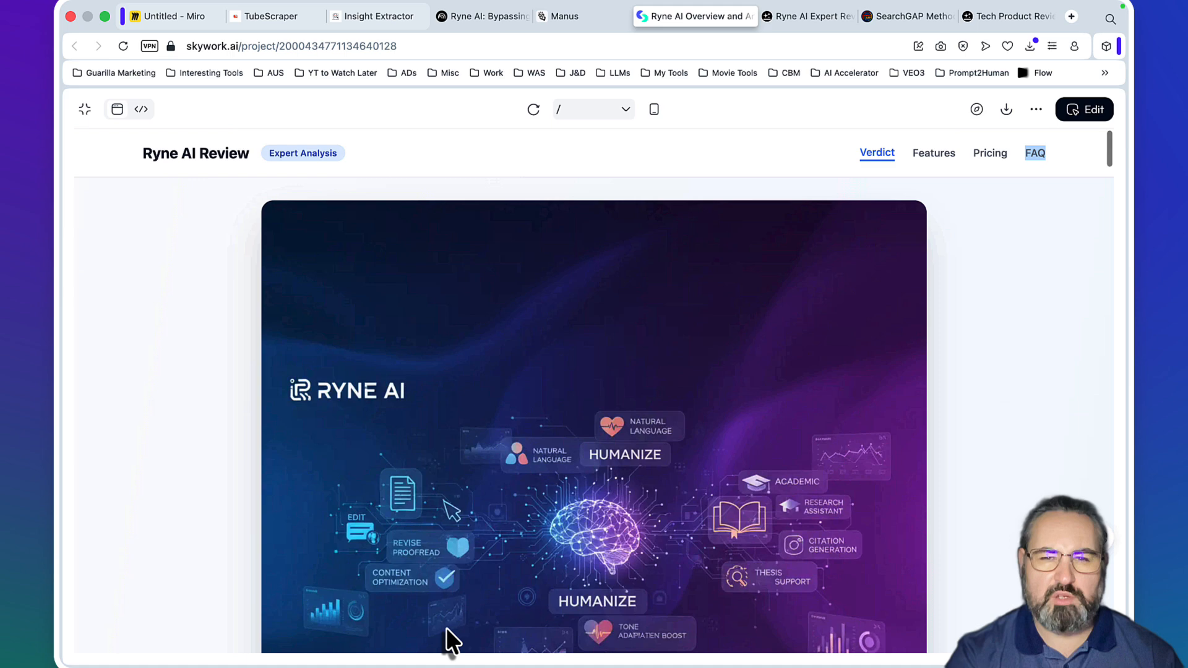
scroll(down, 3)
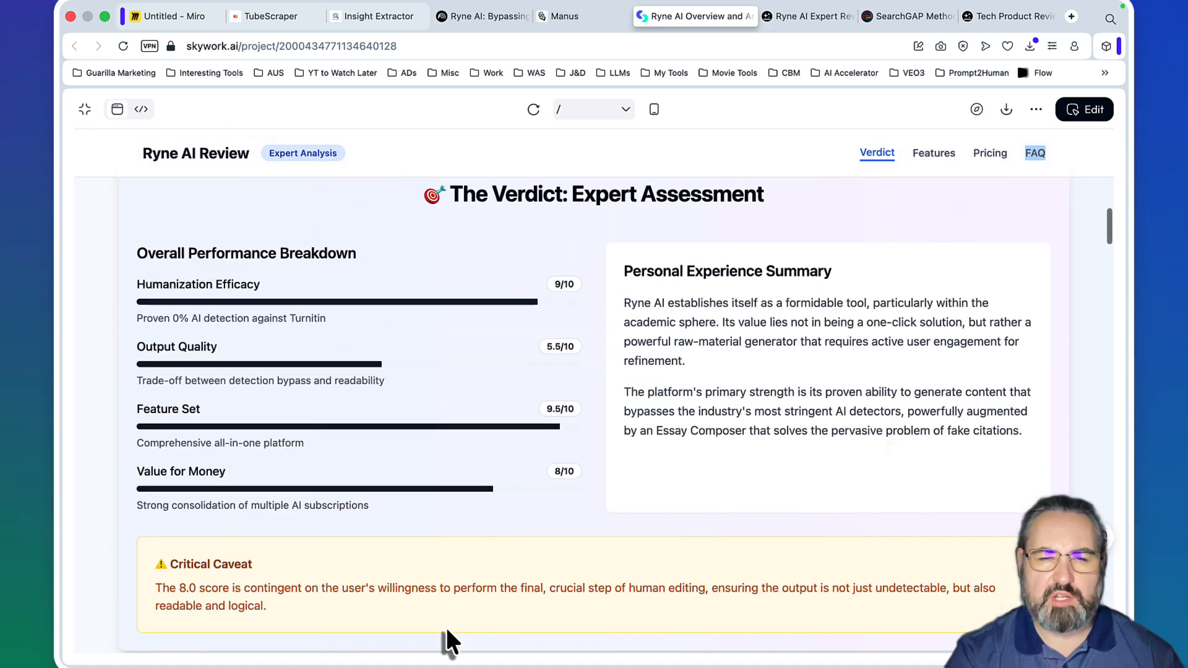
mouse_move(376, 282)
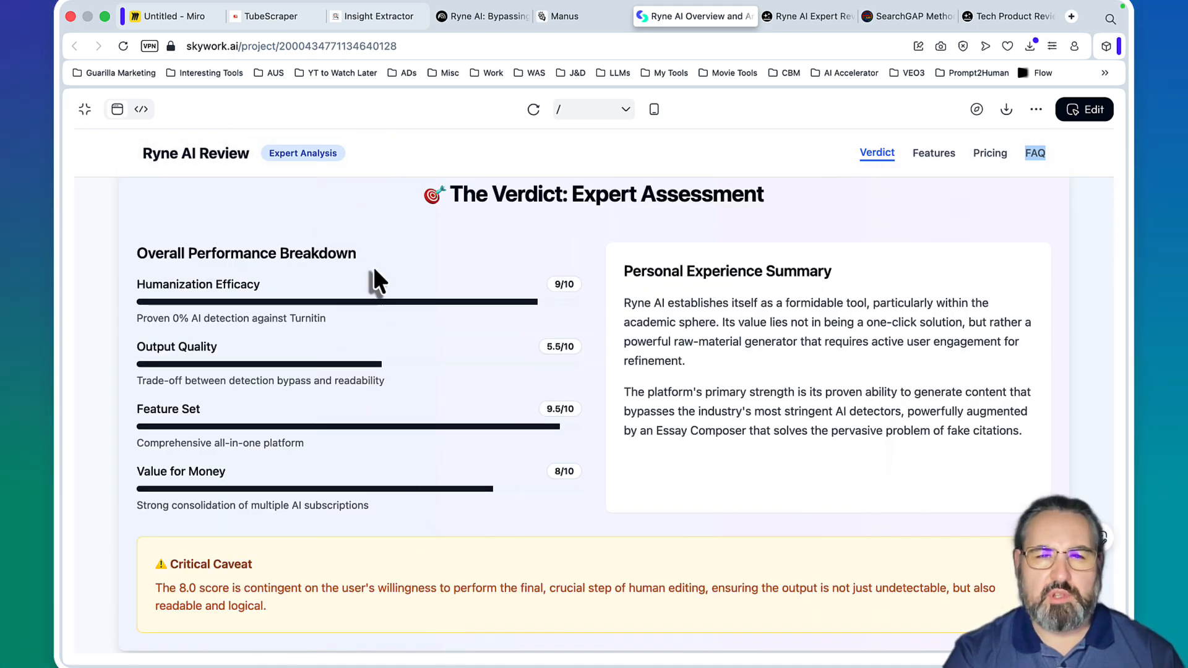
mouse_move(367, 352)
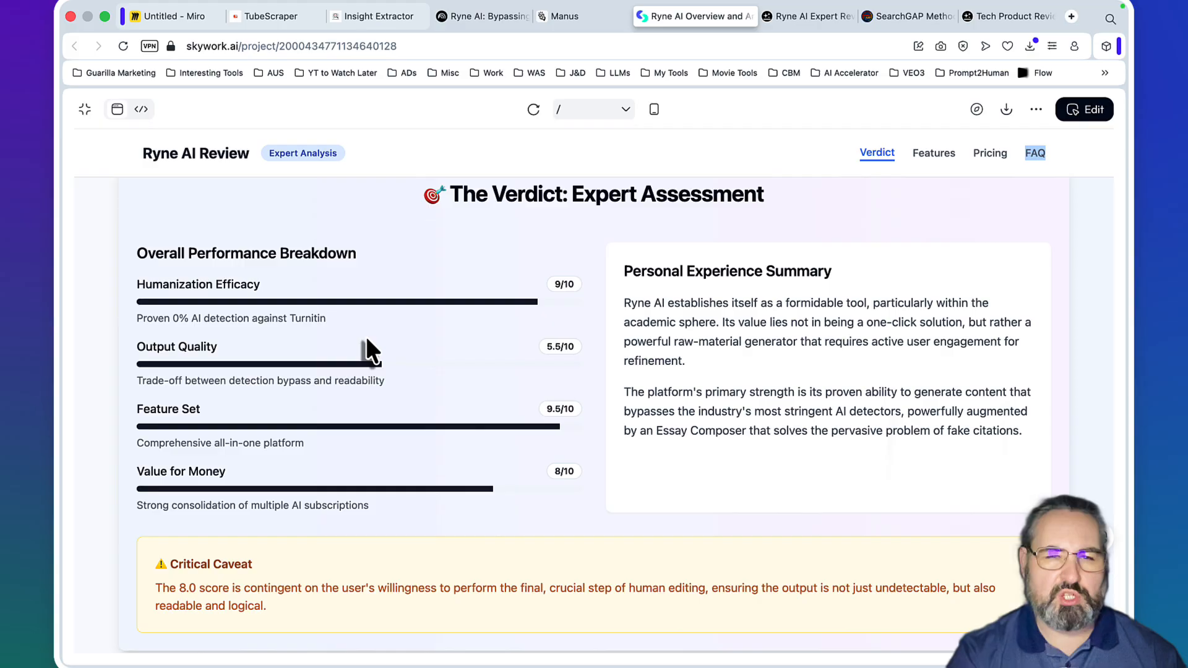
mouse_move(265, 410)
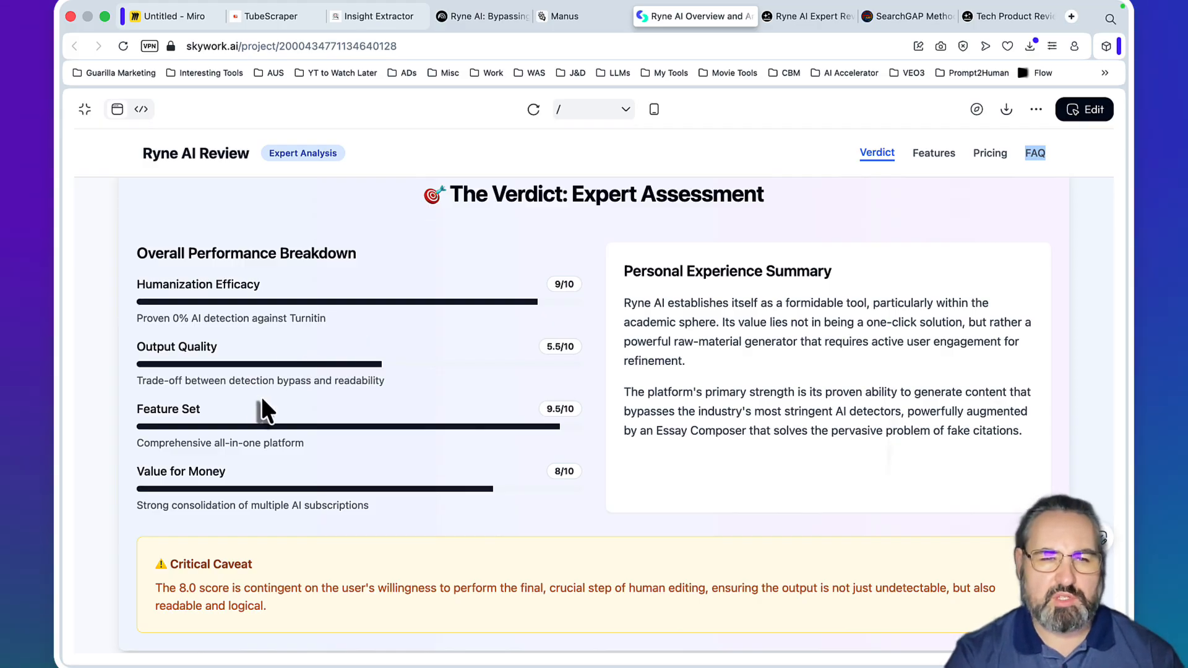
click(805, 16)
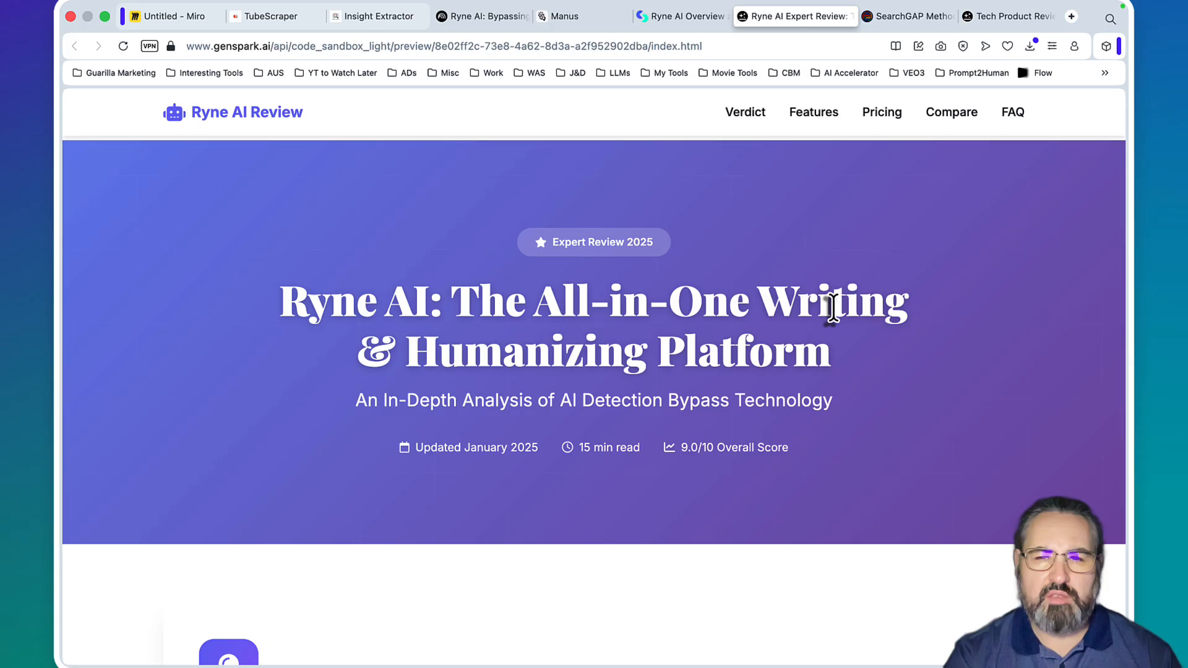
scroll(down, 3)
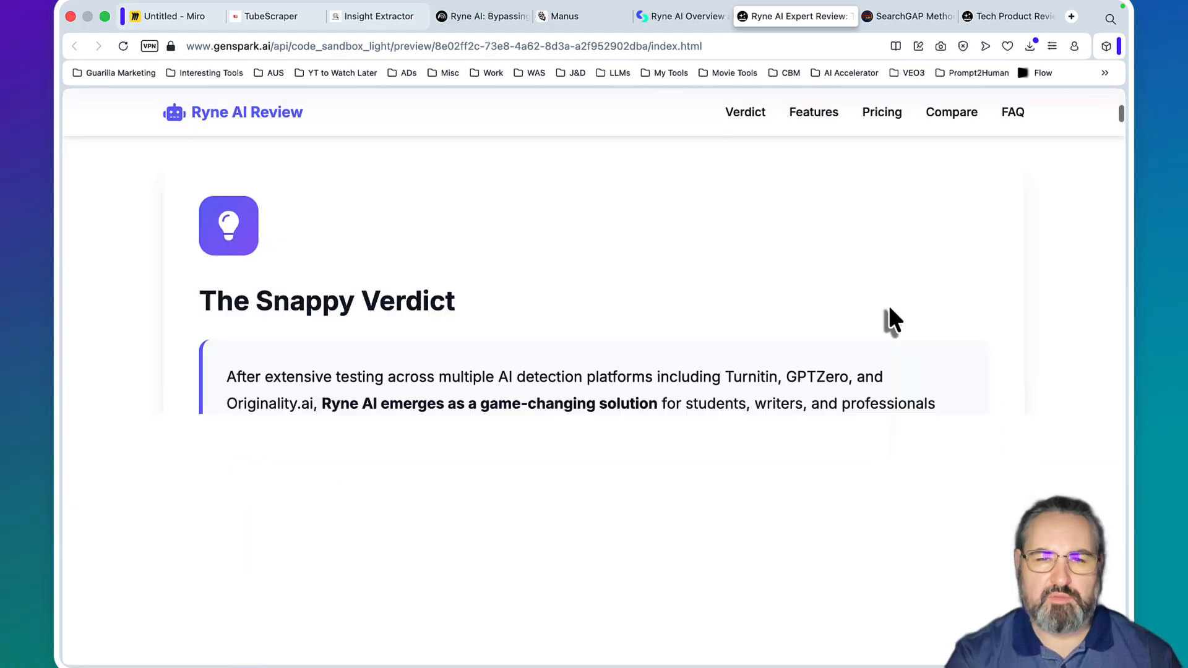
scroll(down, 3)
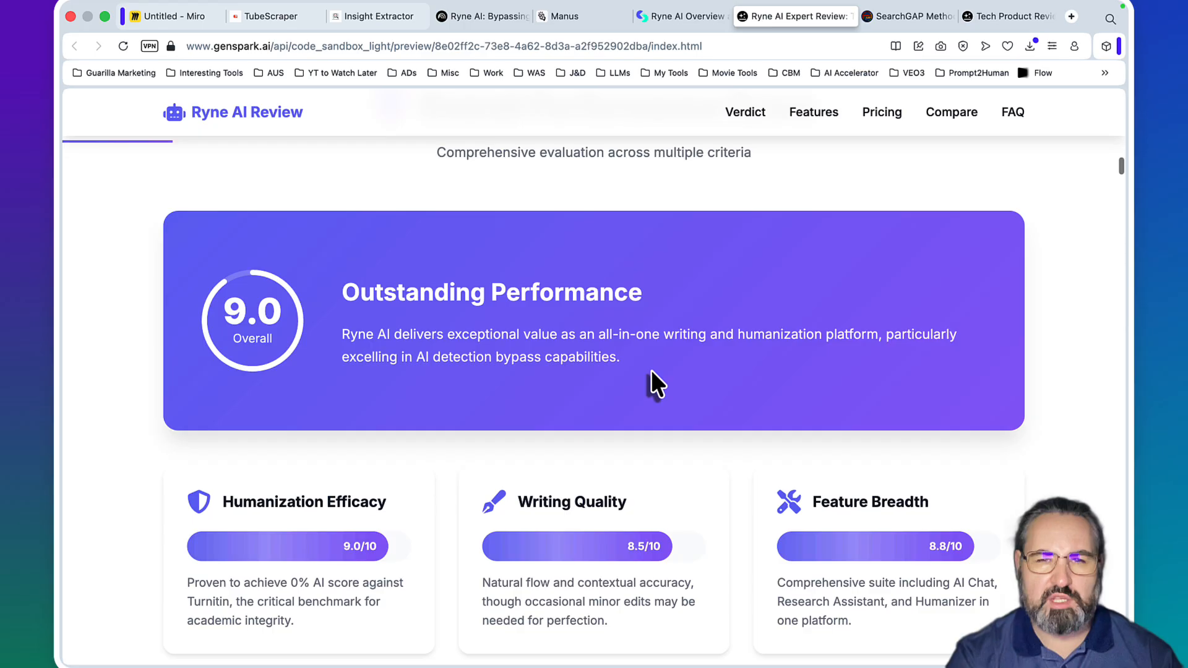
scroll(down, 3)
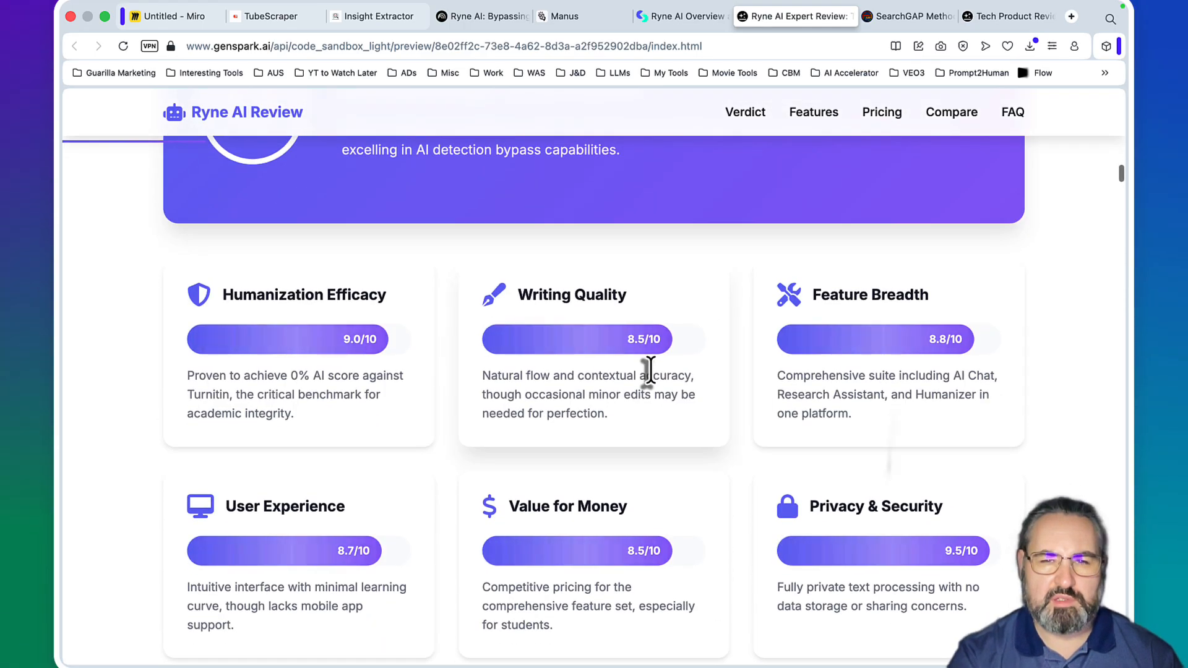
scroll(up, 3)
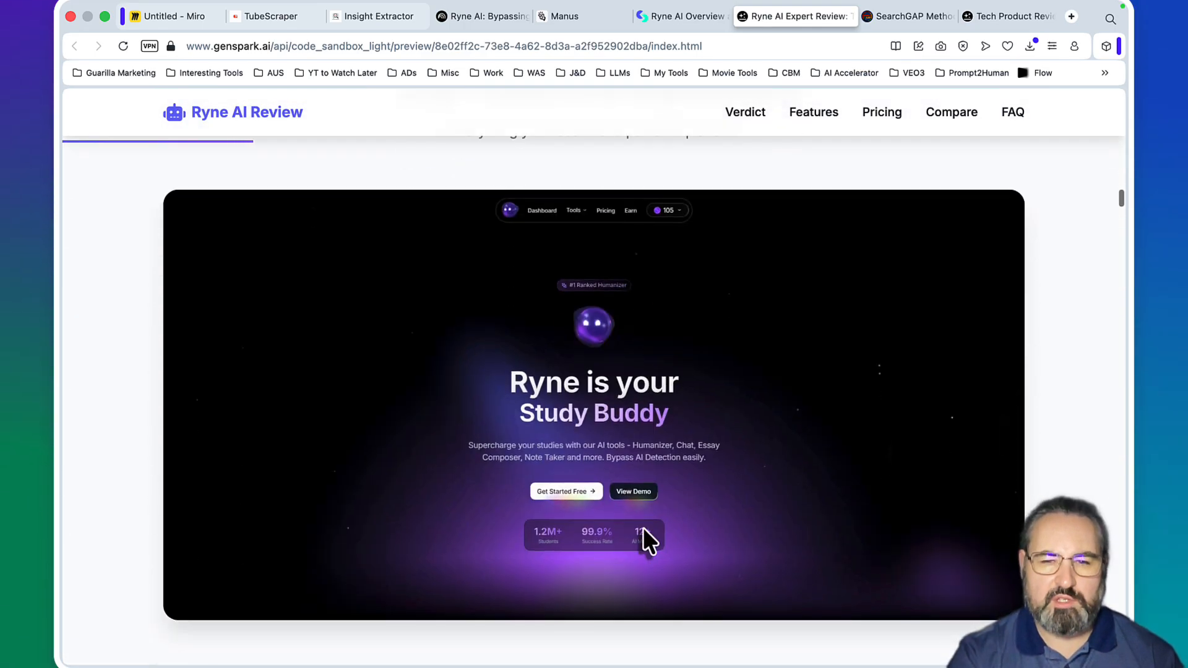
scroll(down, 3)
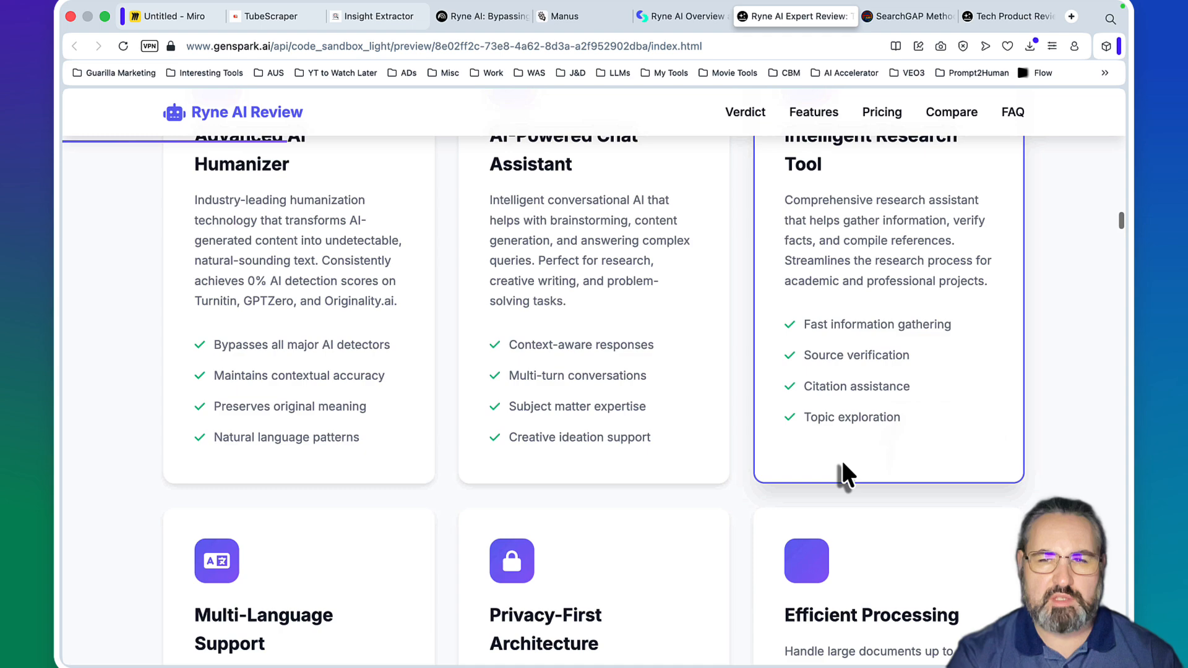
scroll(down, 3)
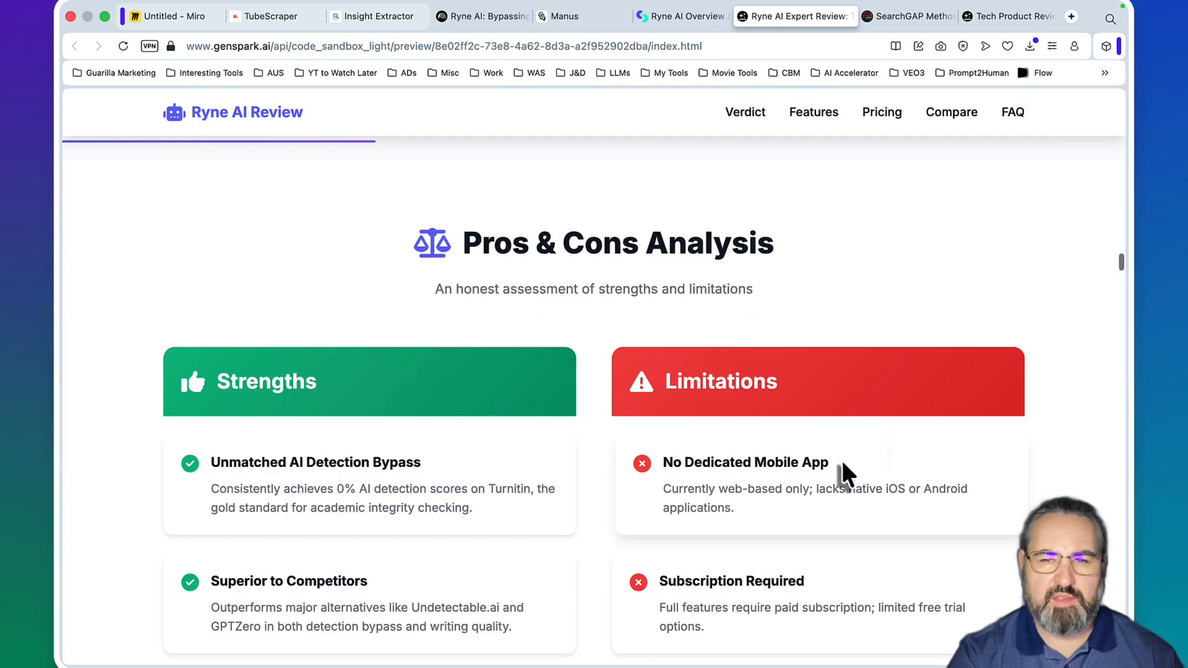
scroll(down, 3)
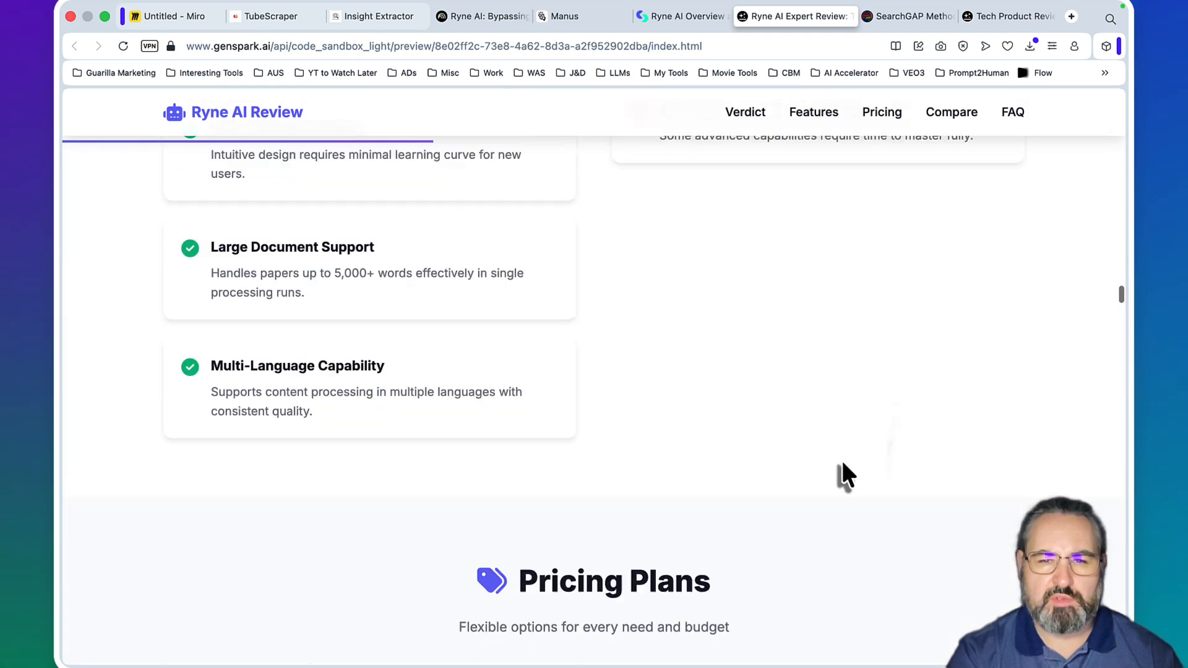
scroll(down, 3)
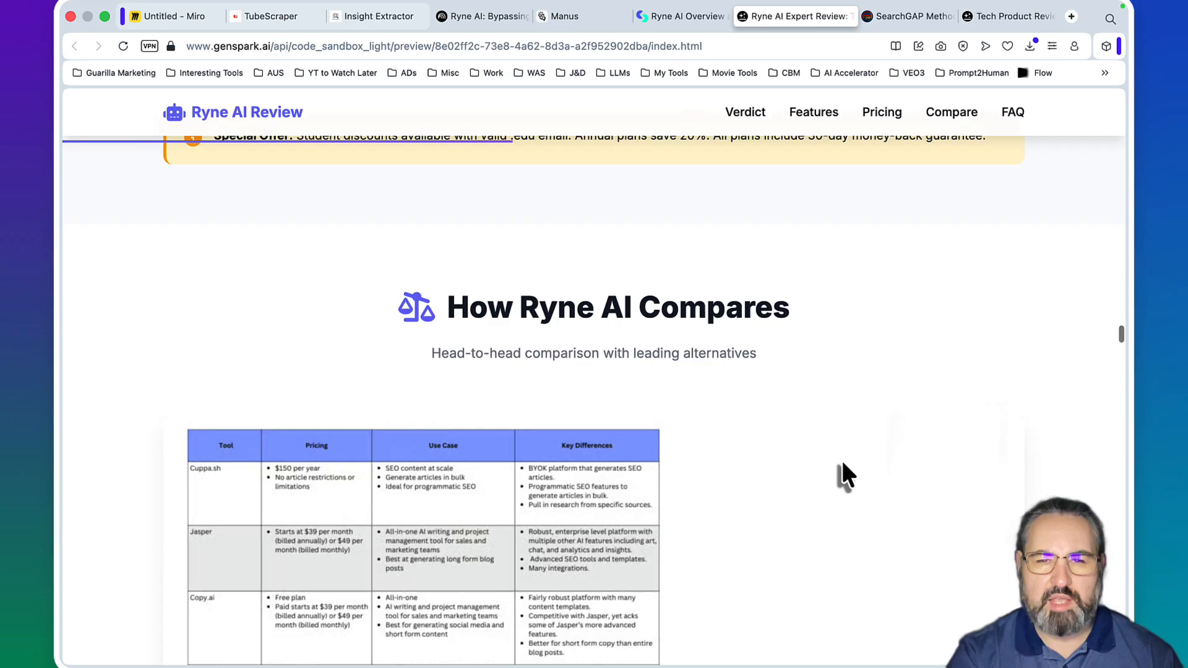
scroll(down, 3)
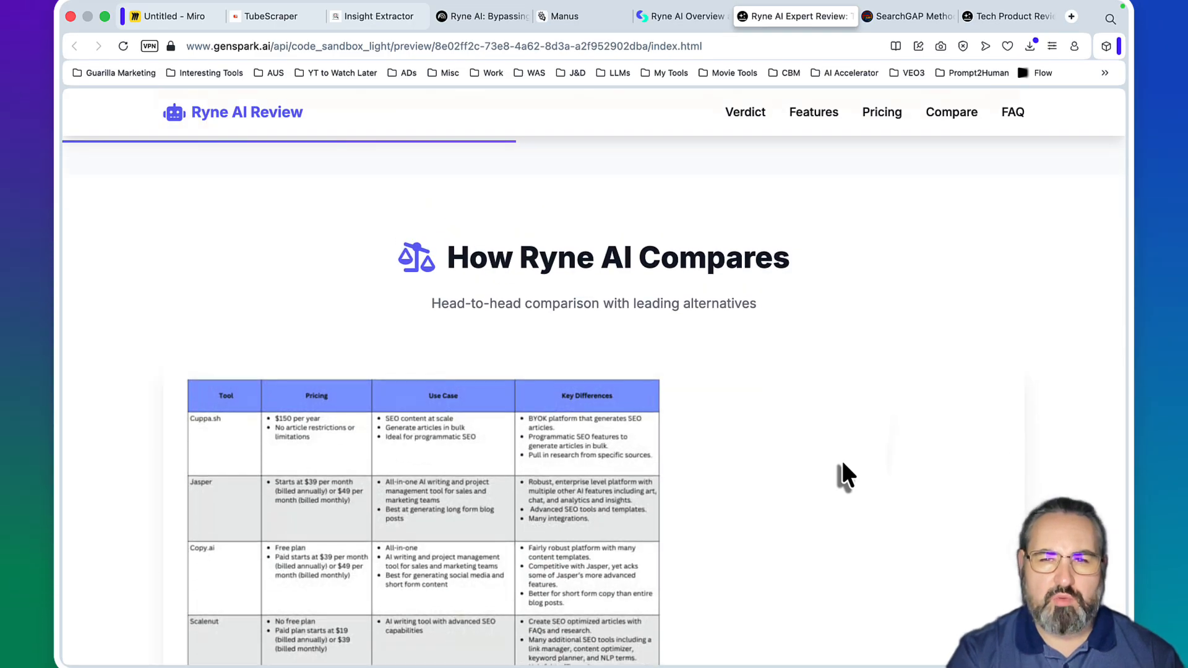
scroll(down, 3)
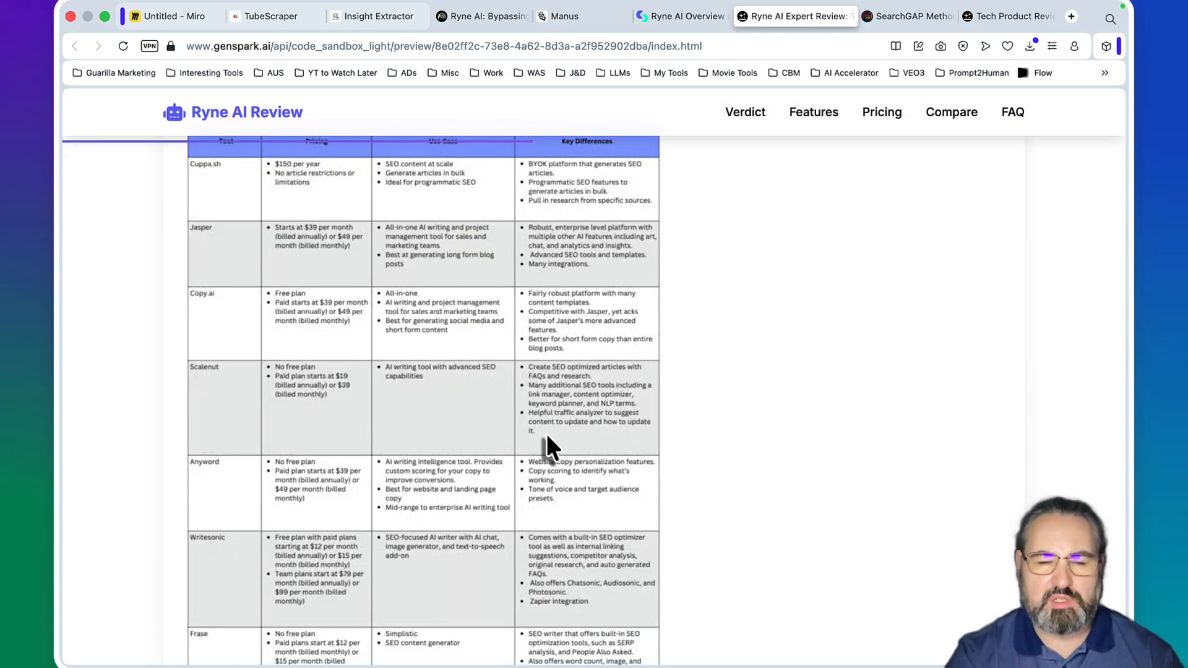
scroll(down, 3)
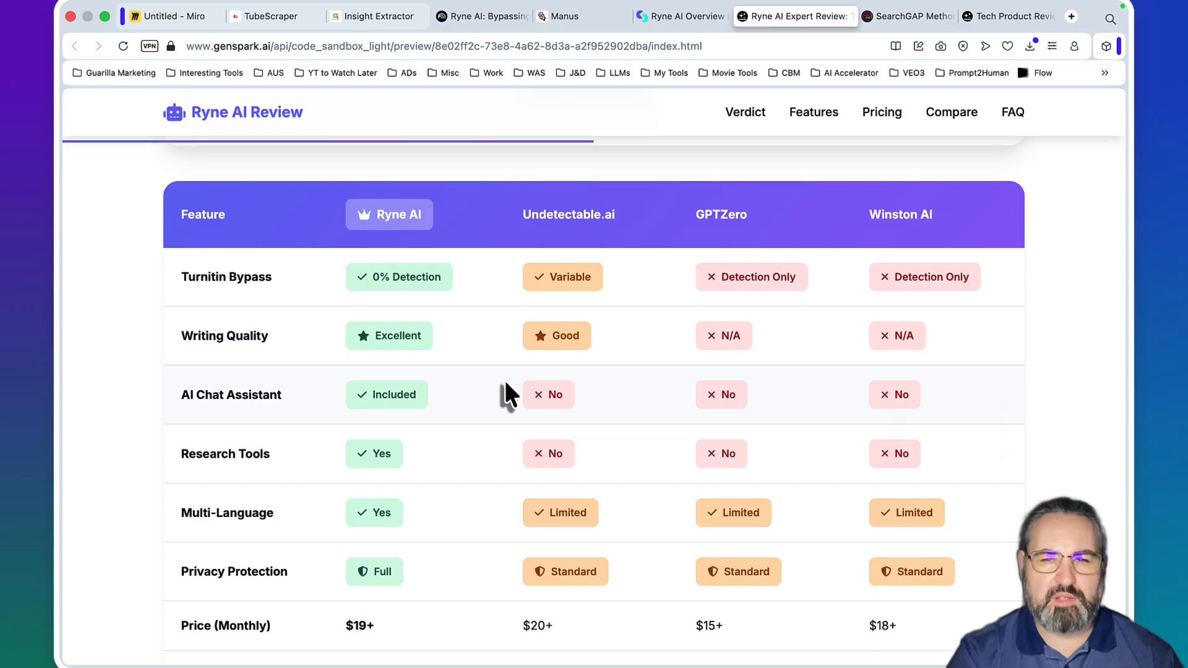
scroll(down, 3)
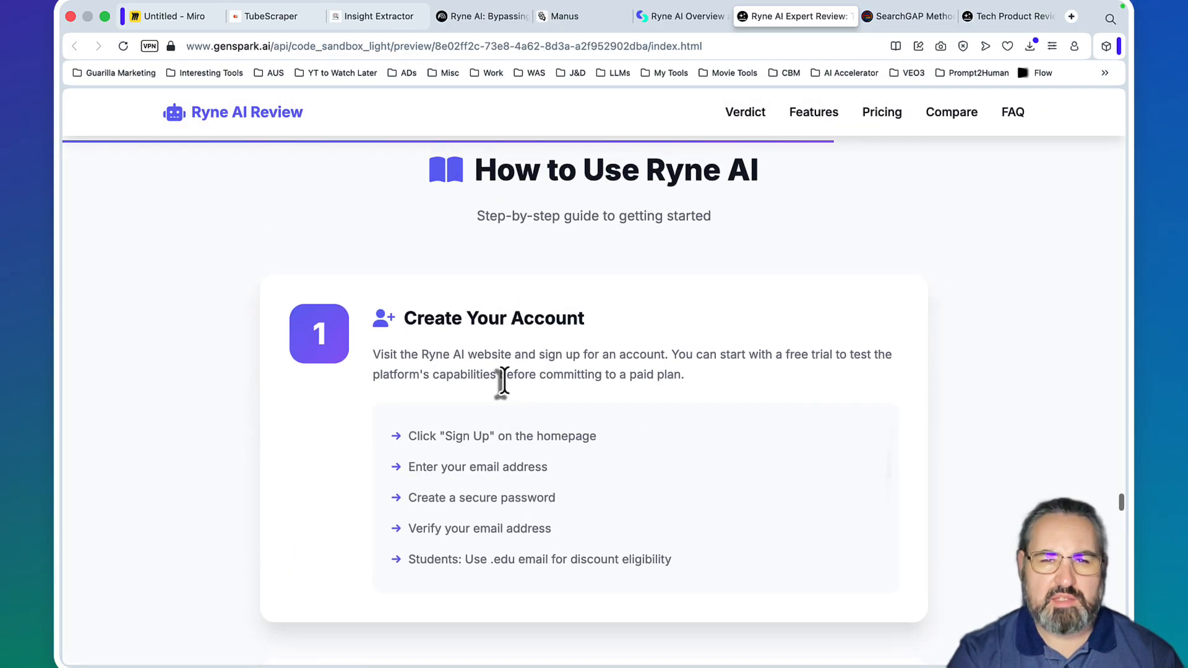
scroll(down, 3)
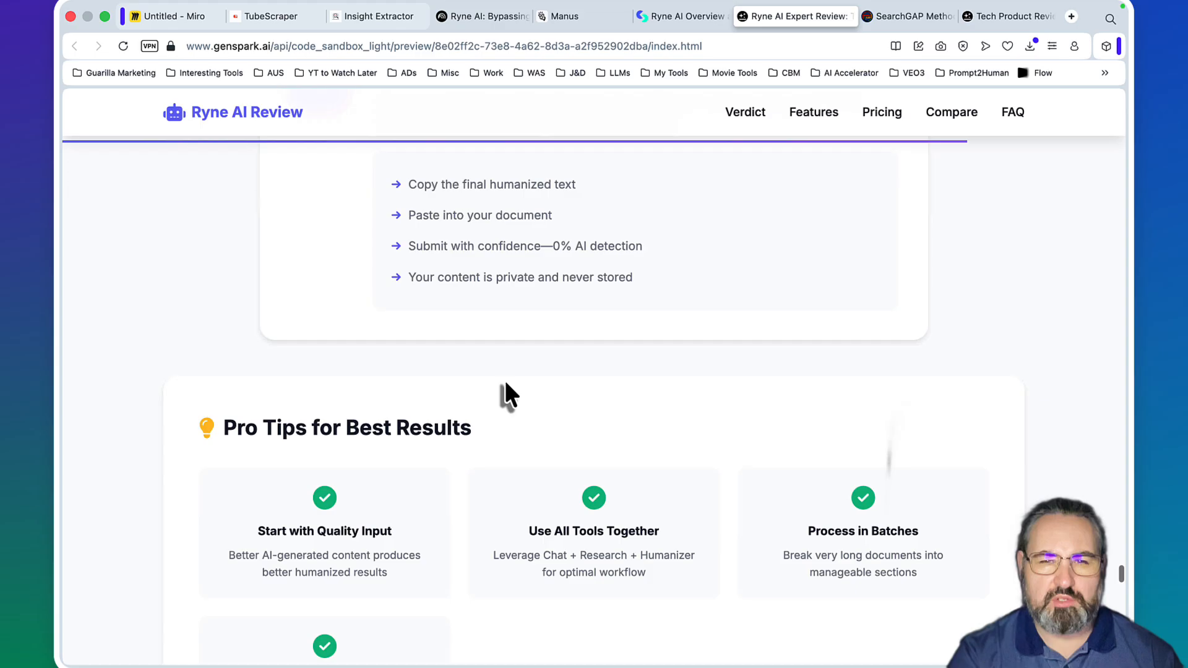
scroll(down, 3)
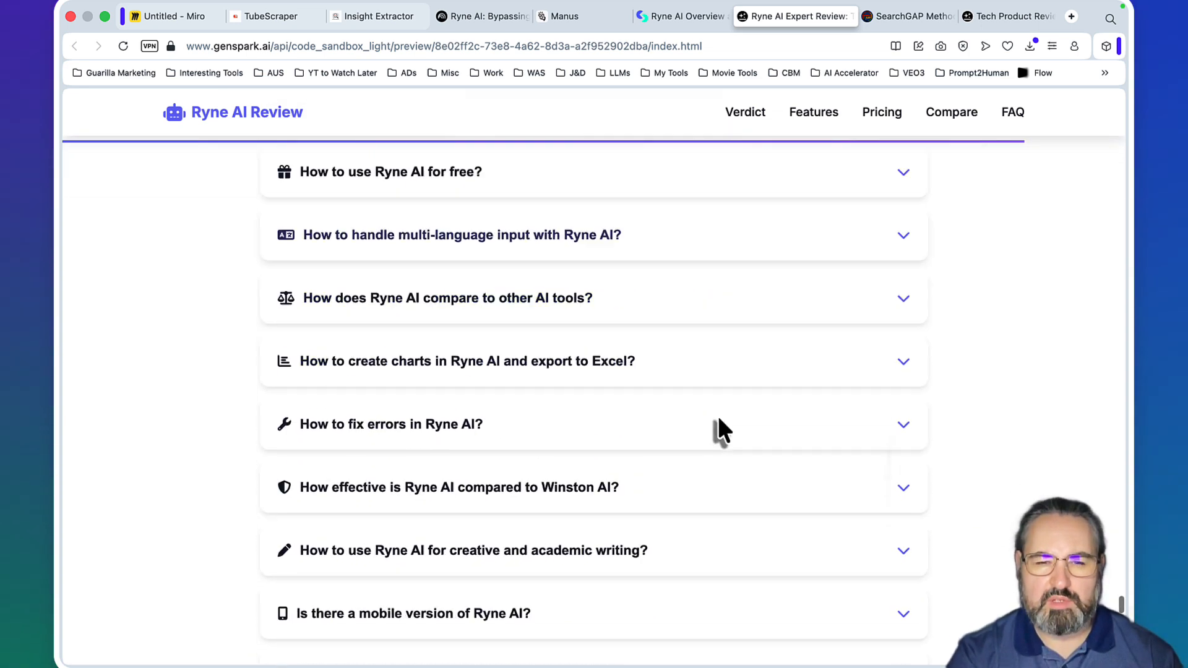
scroll(down, 3)
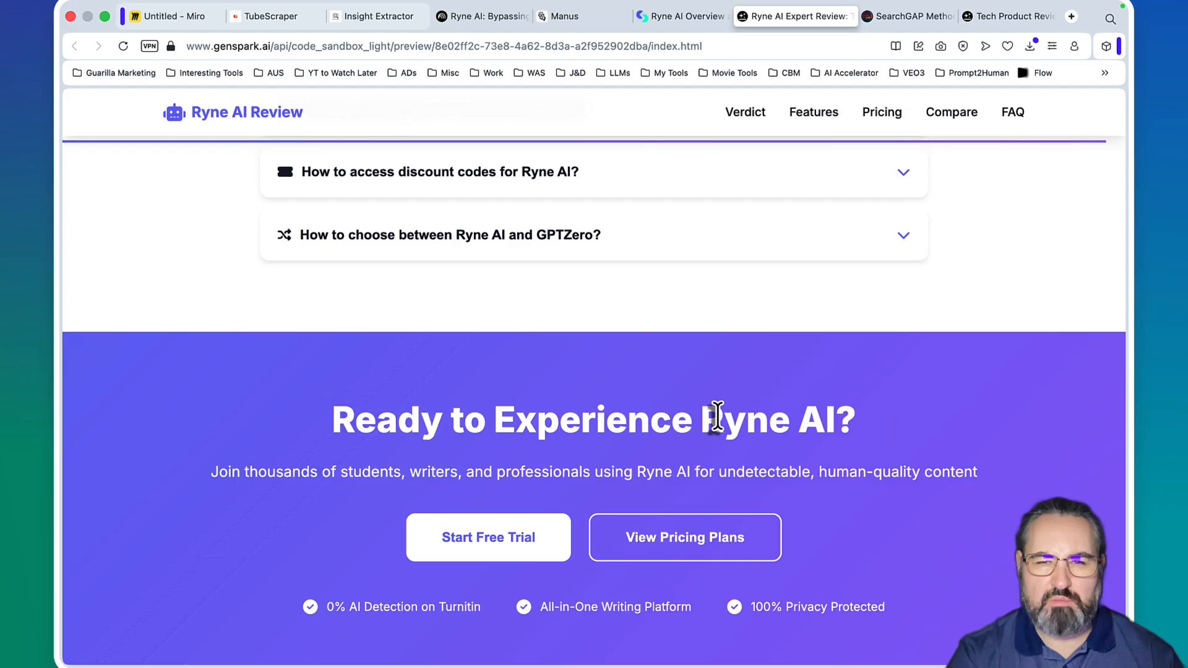
scroll(up, 3)
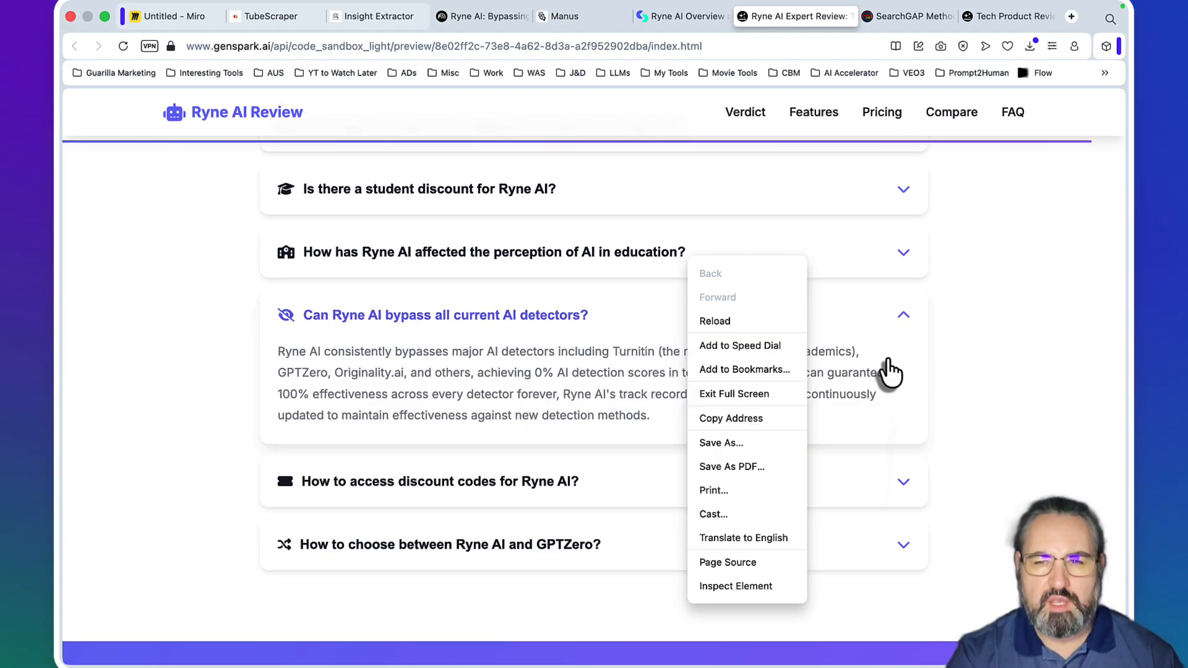
Bring back the 'Content Curation WILL WIN in 2026' Miro board with its four workflow sticky notes
click(172, 16)
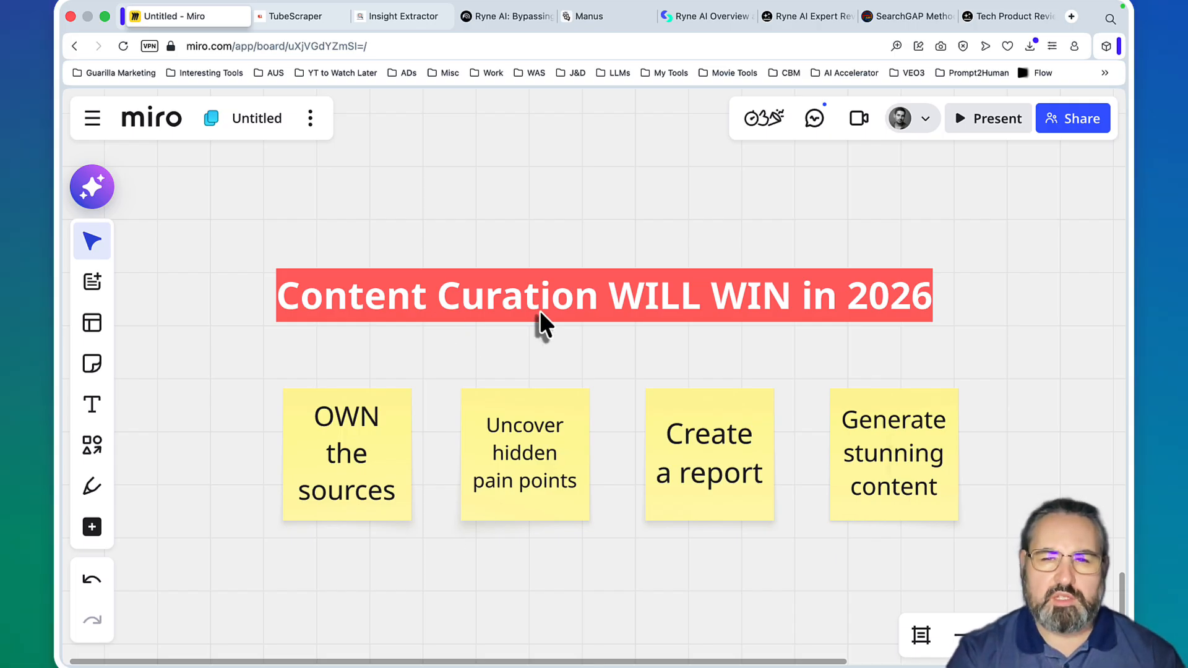
mouse_move(686, 310)
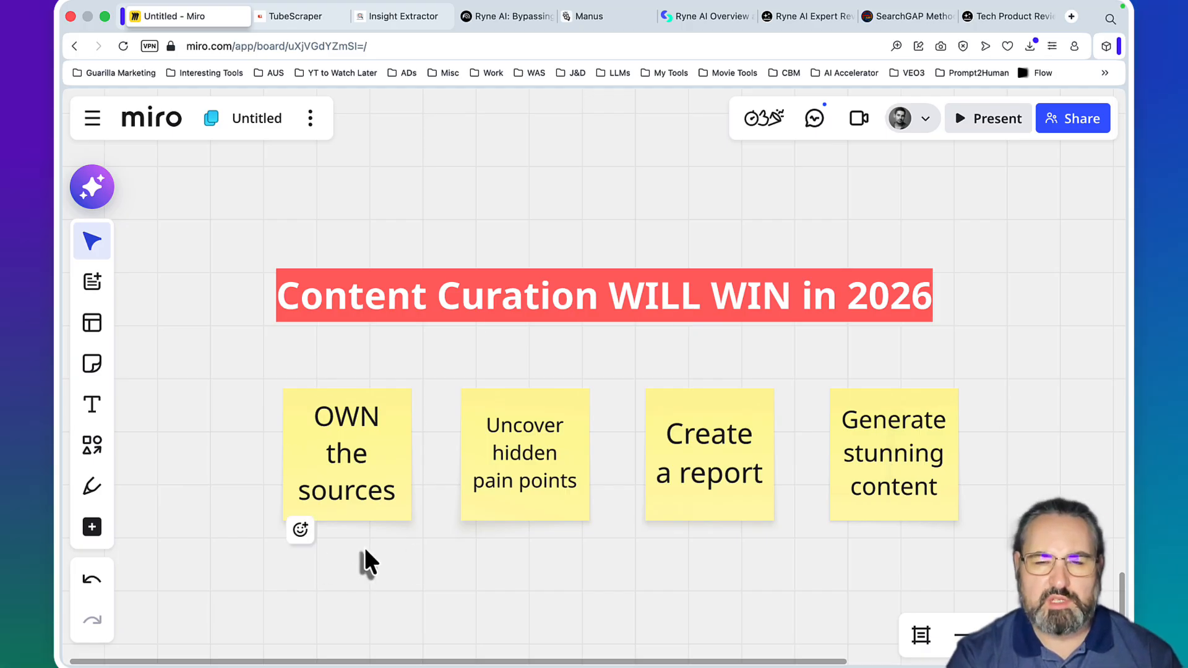
mouse_move(552, 548)
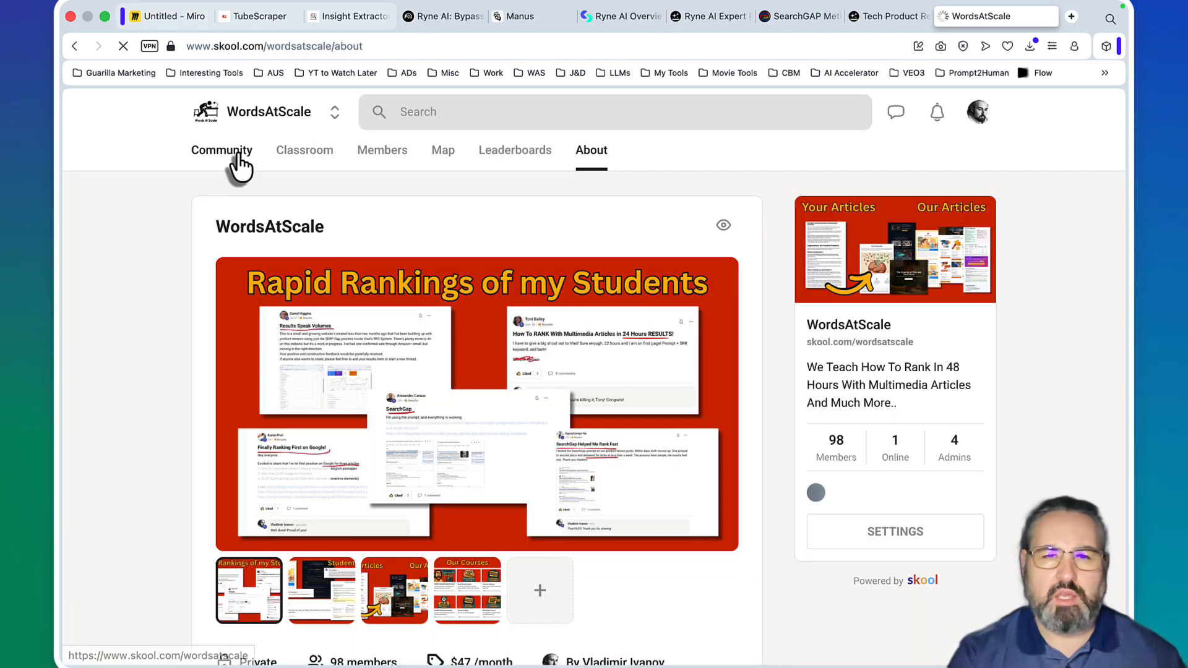
Browse the WordsAtScale classroom courses and members' results feed, then return to the SearchGAP keyword tool
click(305, 149)
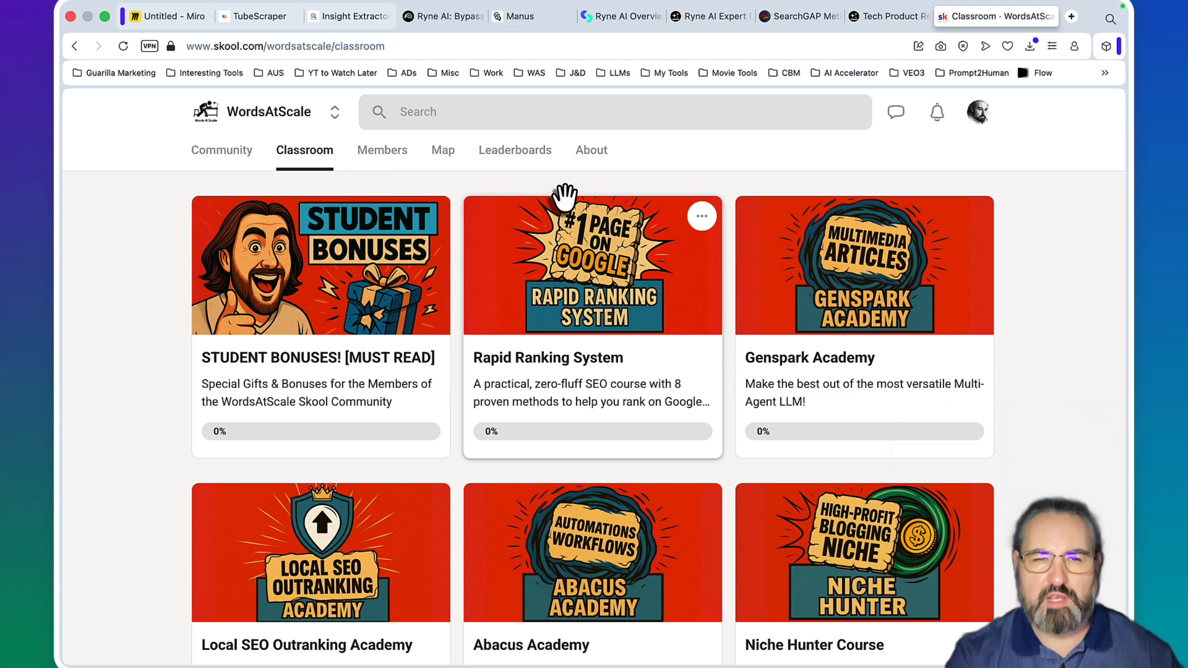
click(221, 150)
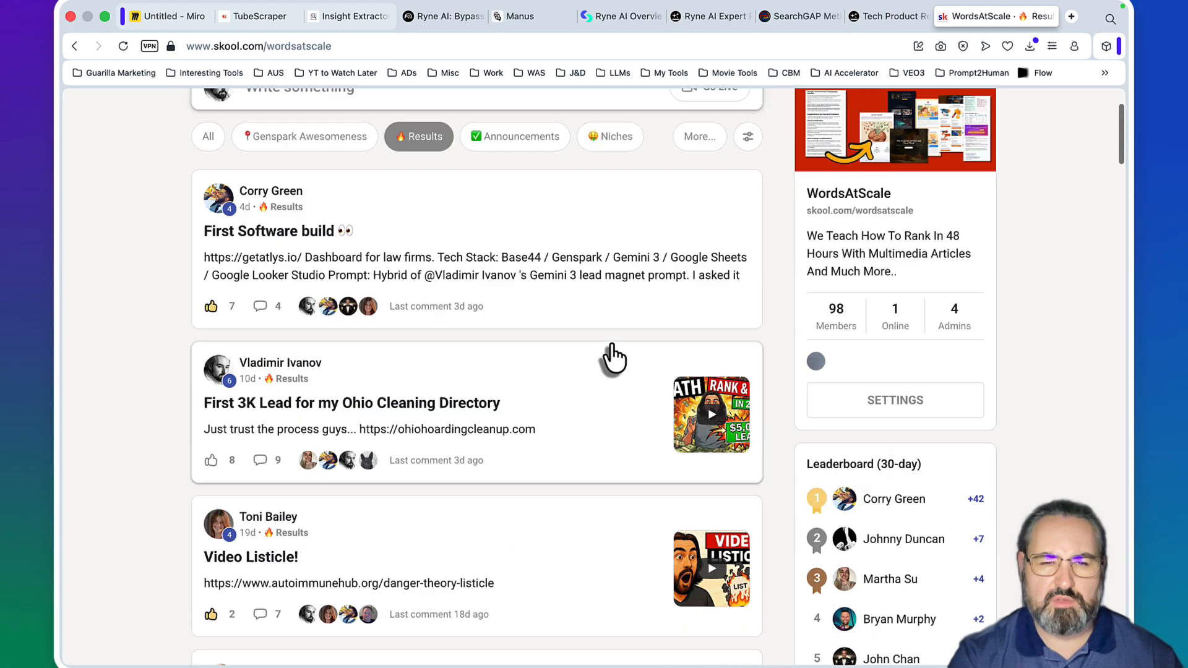
scroll(down, 3)
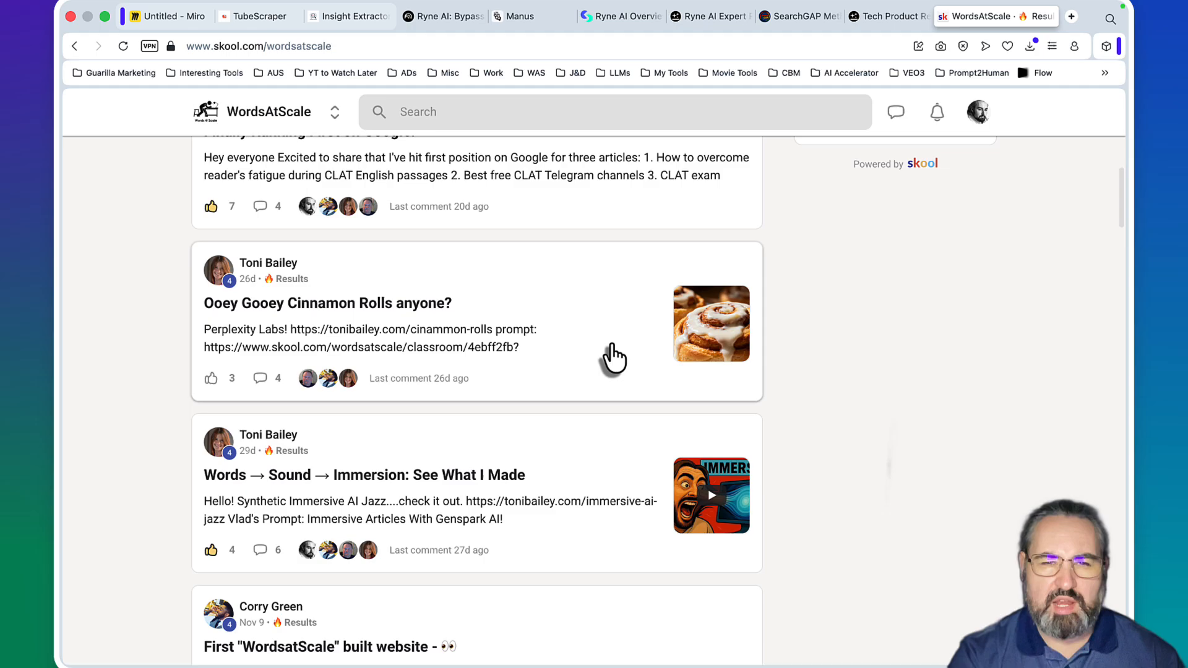
scroll(down, 3)
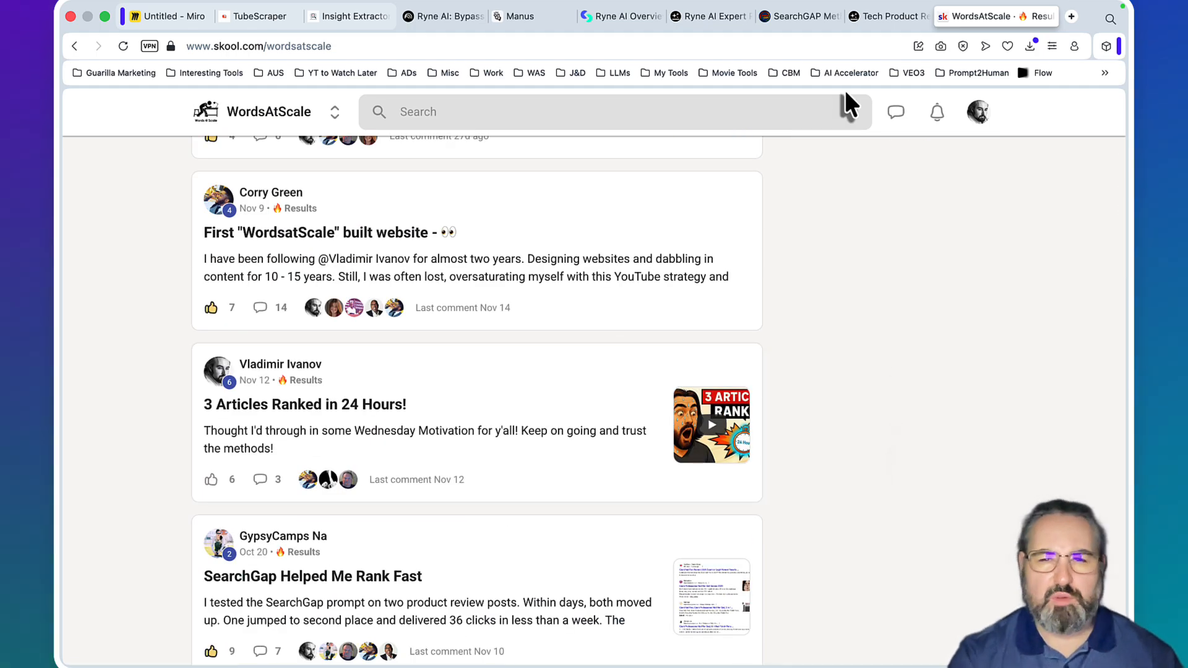
click(814, 16)
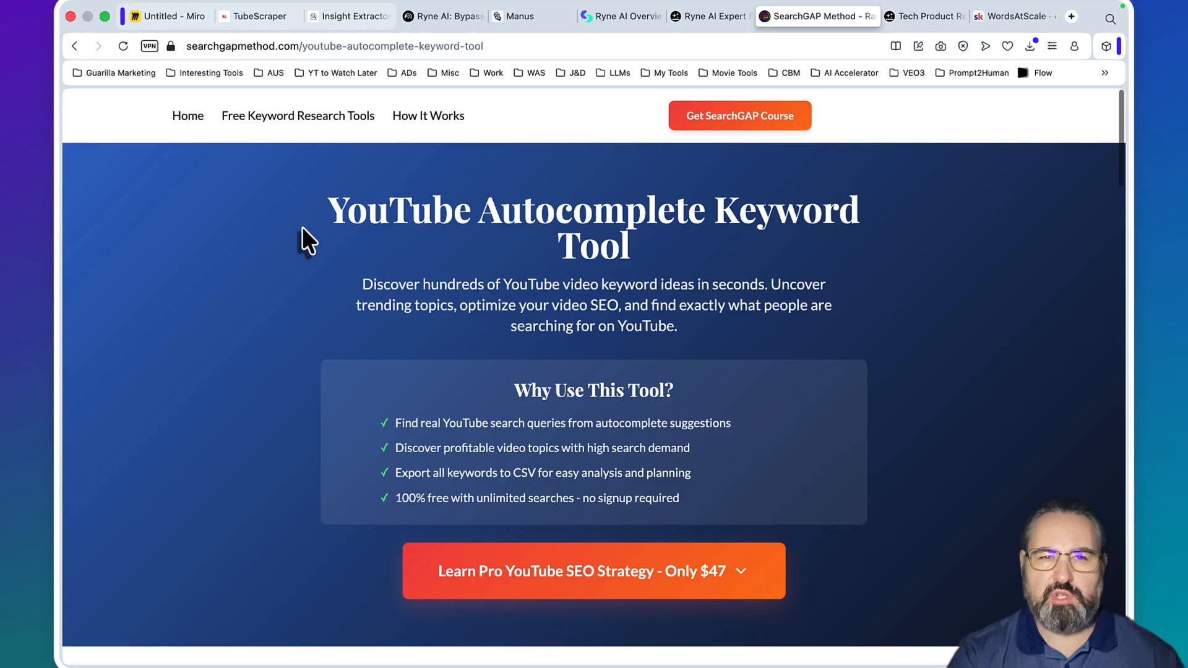
mouse_move(187, 115)
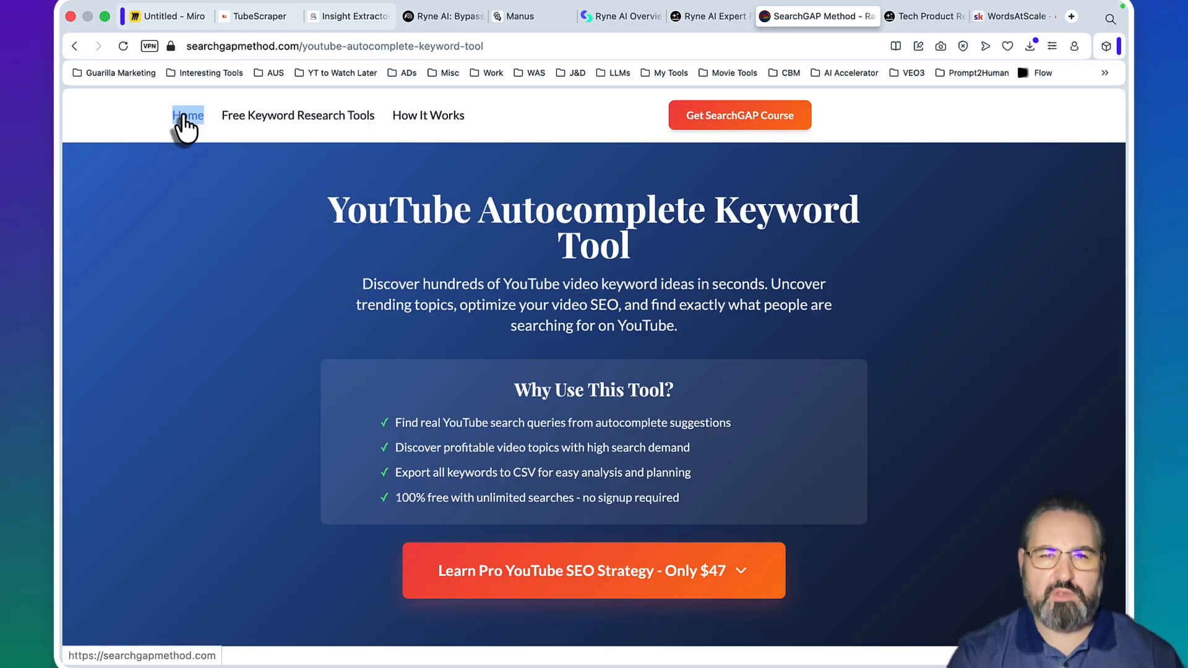
Go to the SearchGAP Method home page and read down through its offerings to the frequently asked questions
click(188, 115)
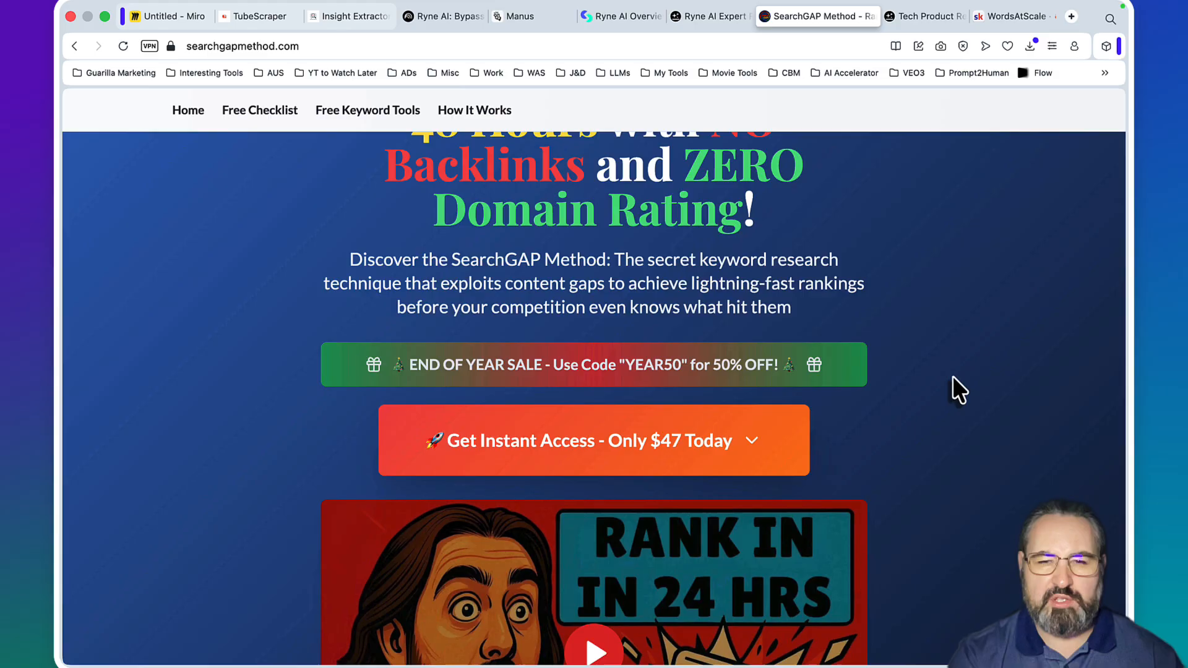
scroll(down, 3)
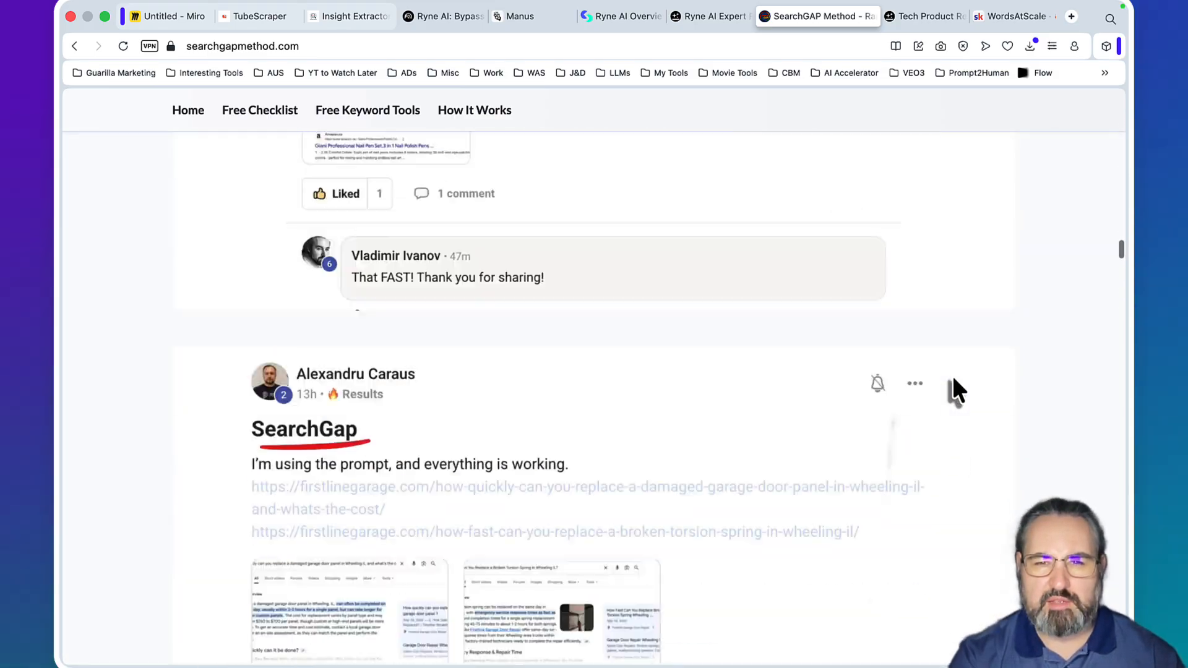
scroll(down, 3)
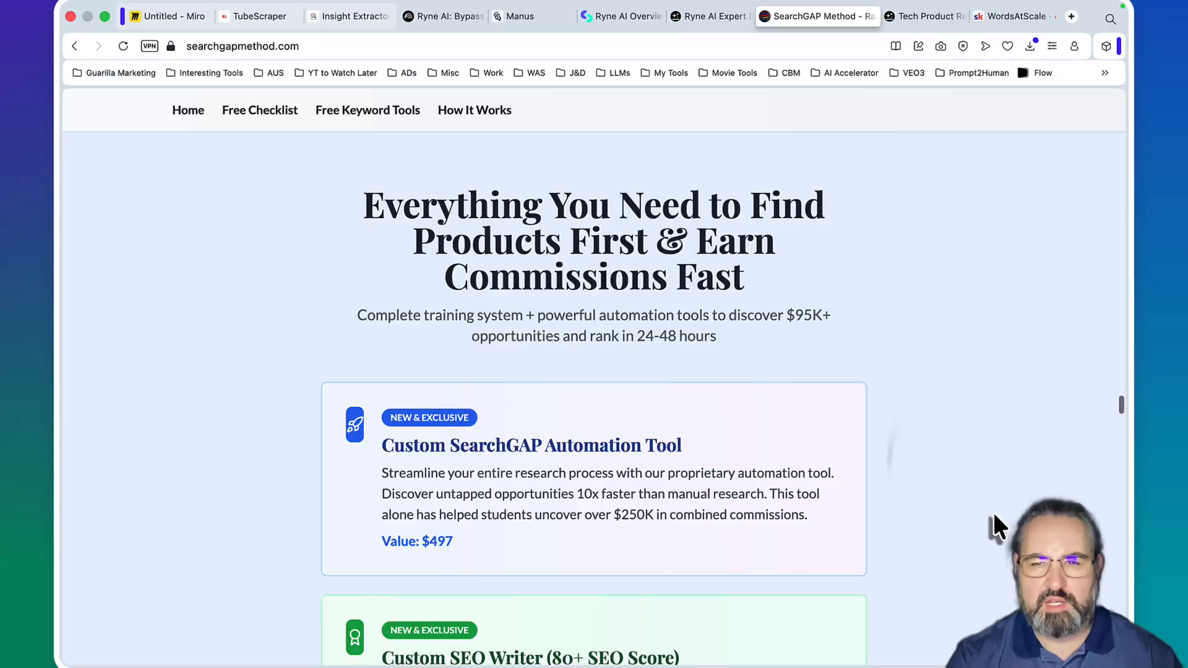
scroll(down, 3)
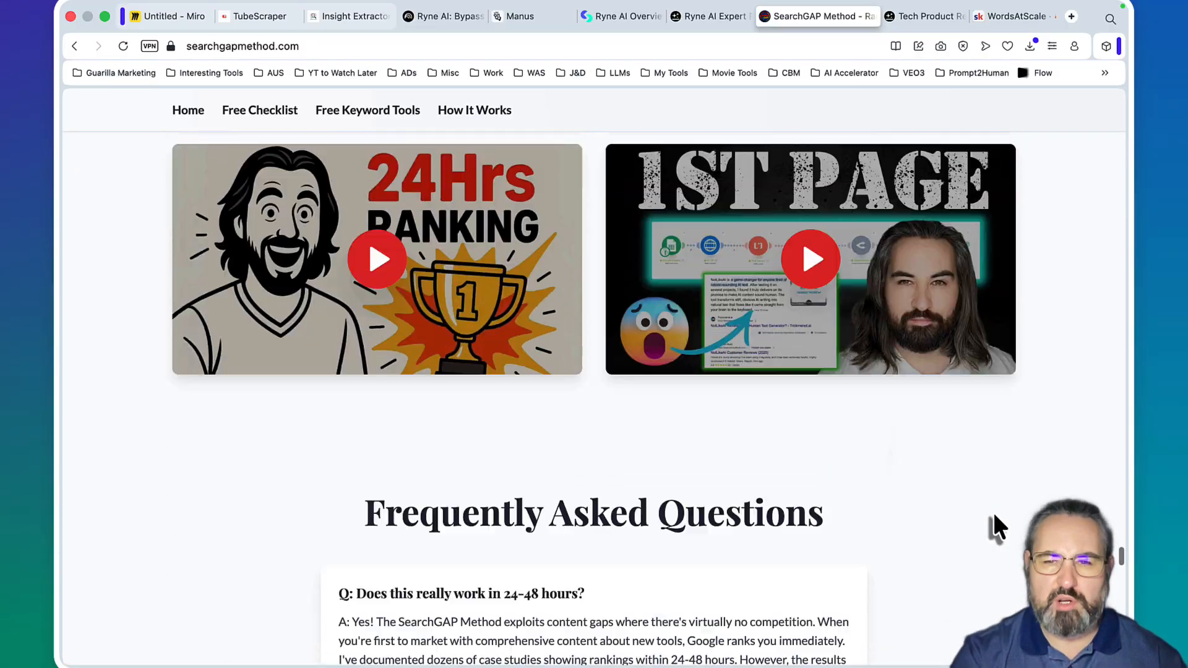
scroll(down, 3)
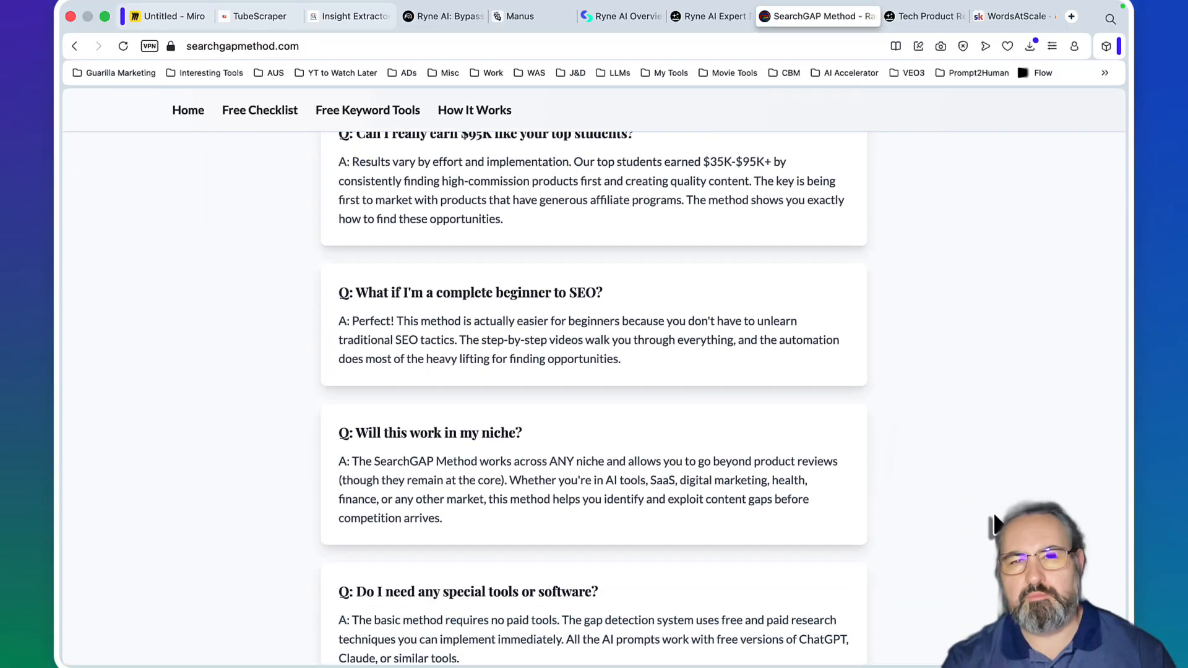